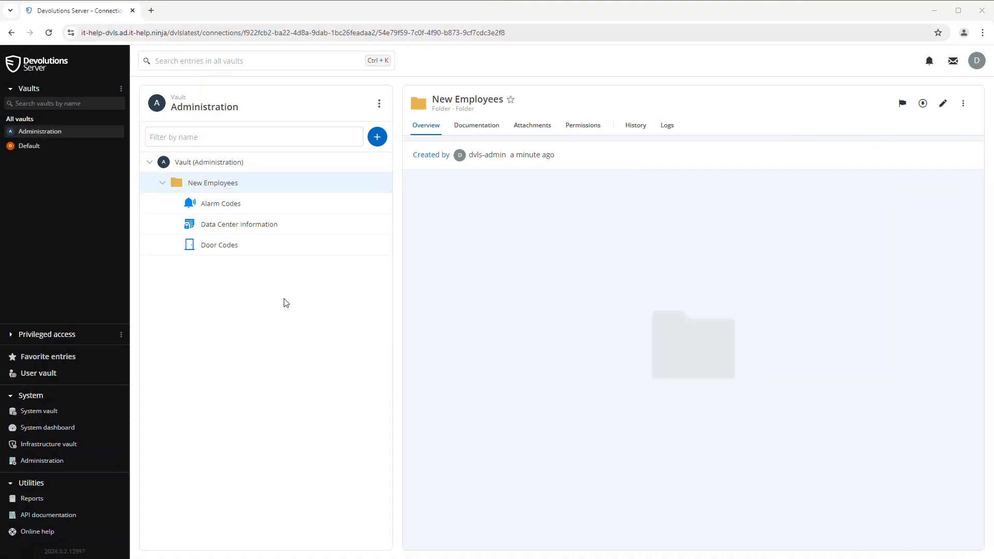
mouse_move(232, 166)
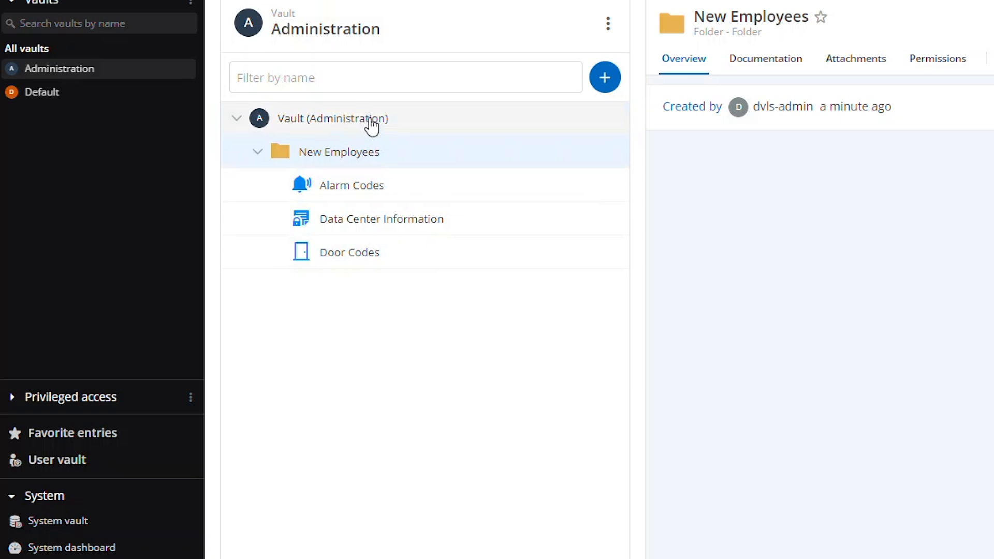
Show the context actions for the New Employees folder in the Administration vault.
right_click(339, 152)
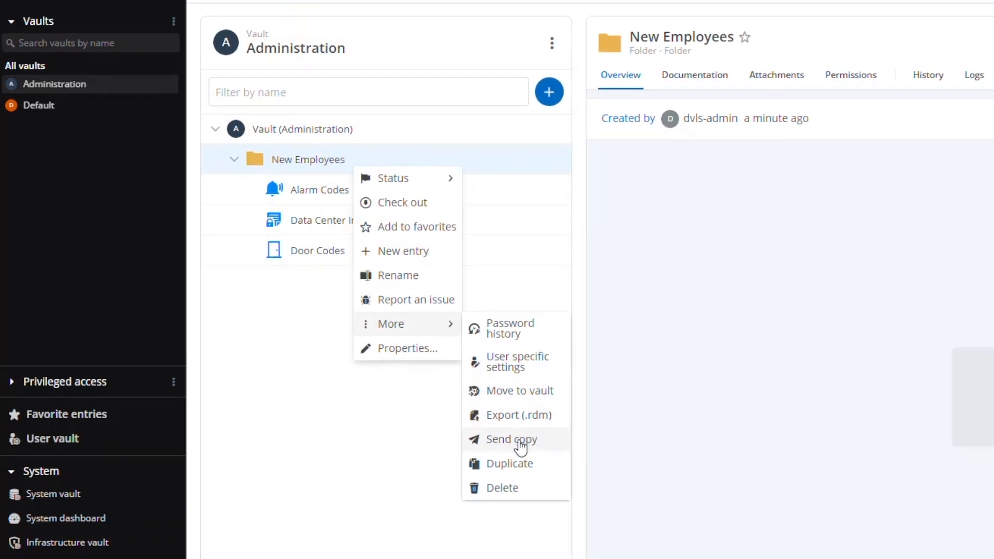
Send a copy of New Employees as a high-priority secure message with subject 'Welcome!'.
left_click(511, 439)
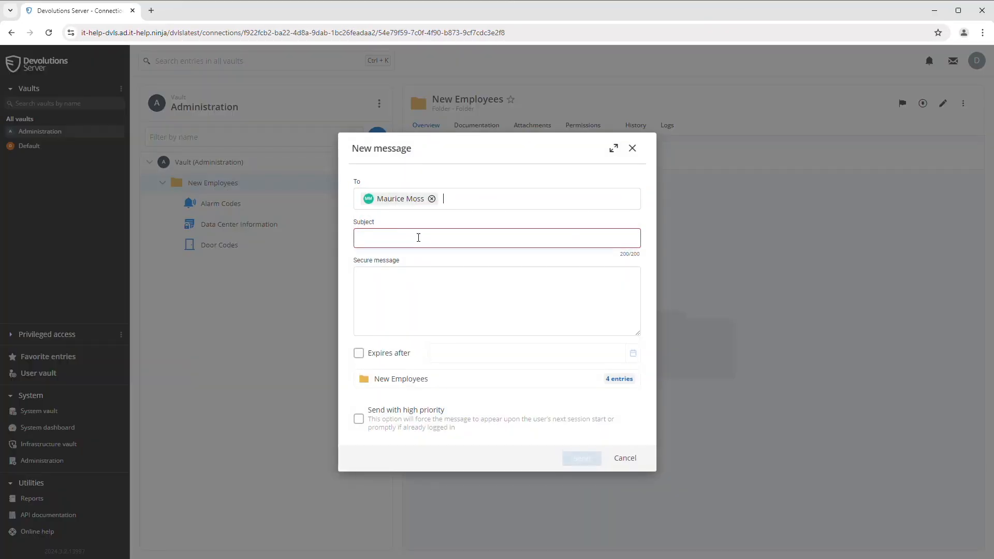
type("Welcome!")
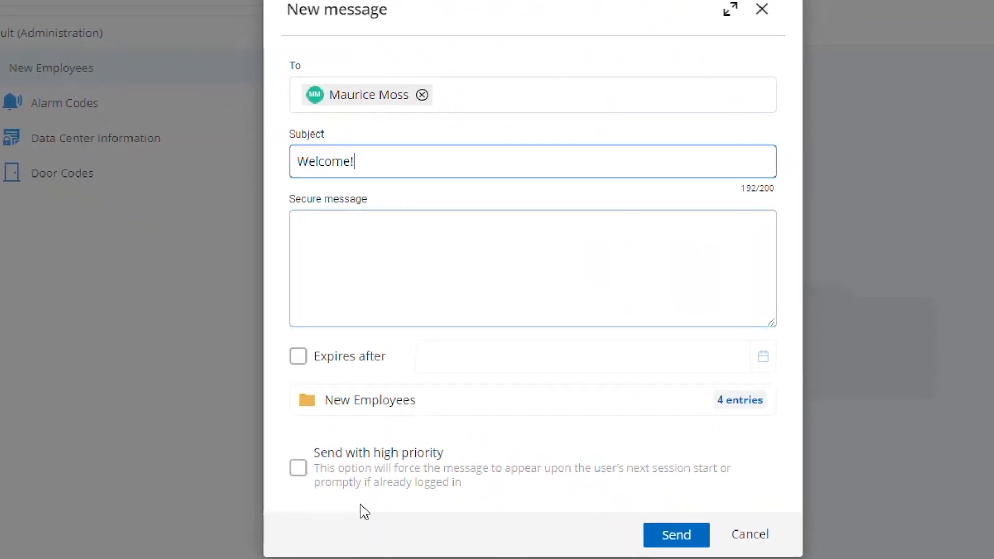
left_click(298, 468)
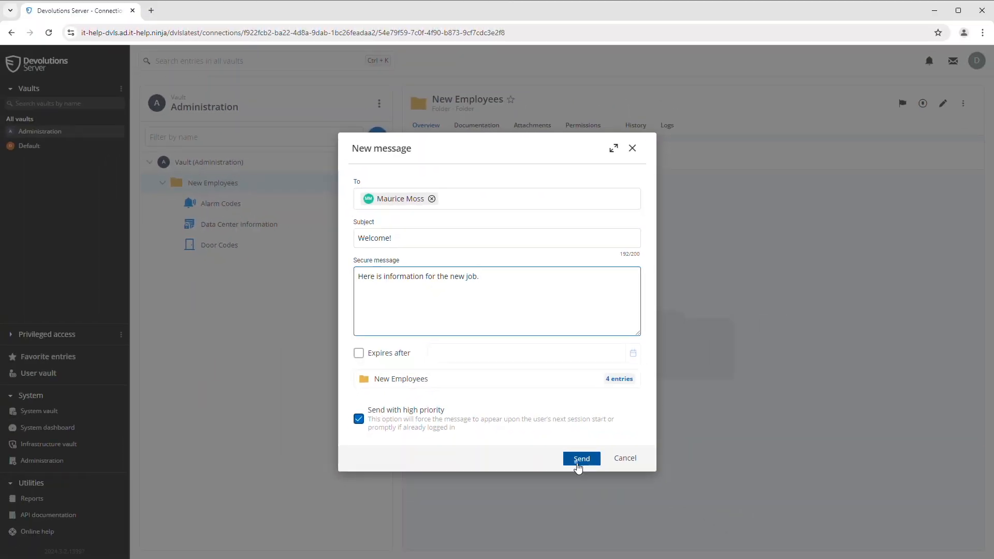
left_click(581, 458)
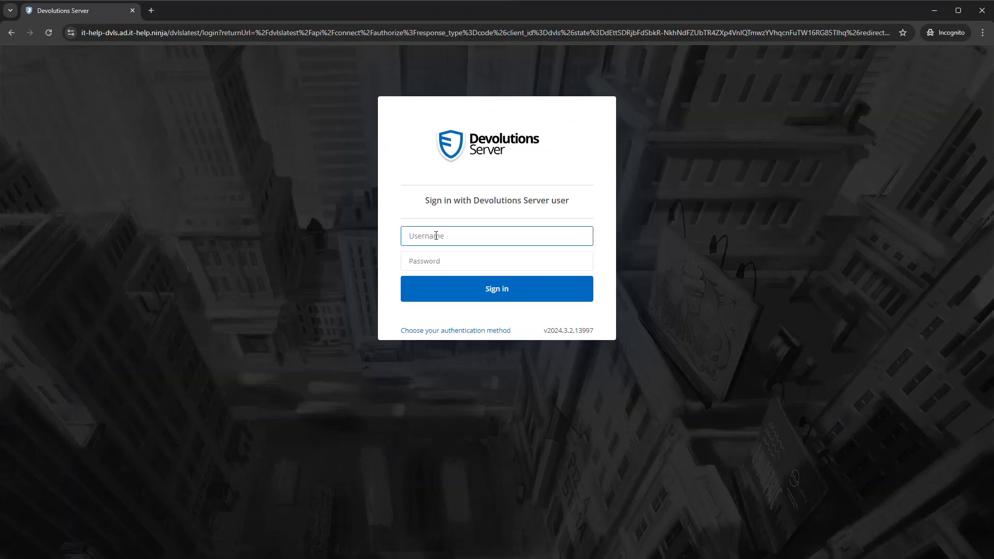
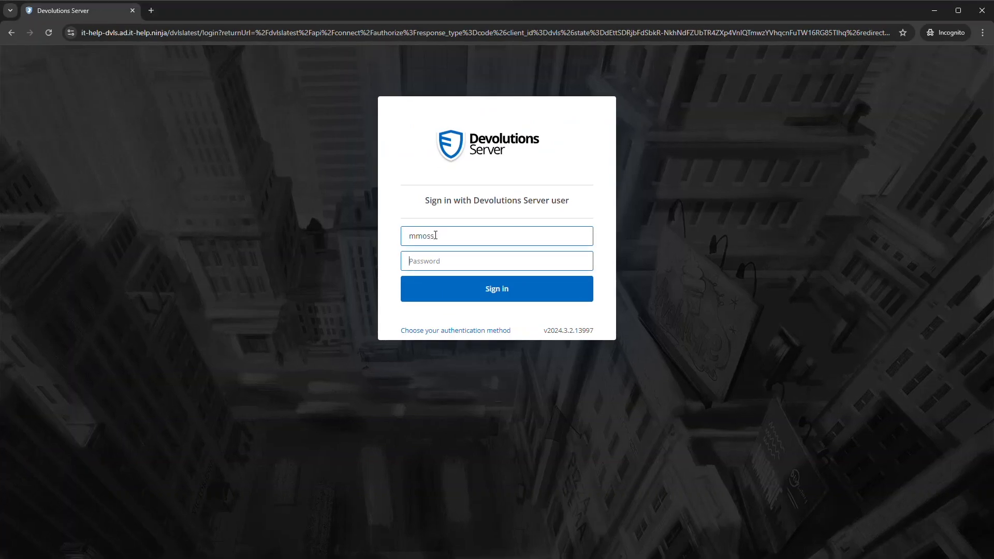
Sign in to Devolutions Server as the recipient mmoss.
type("password")
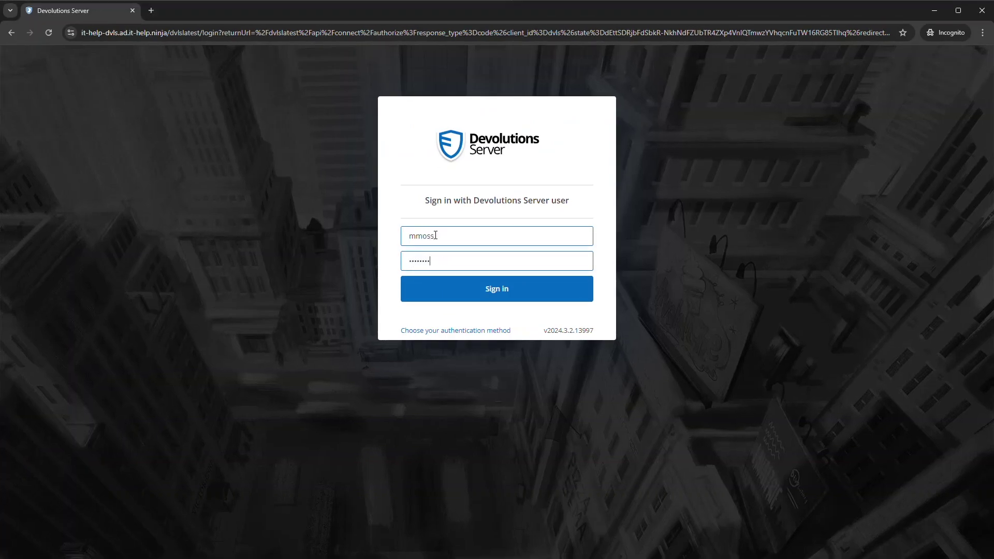
left_click(496, 289)
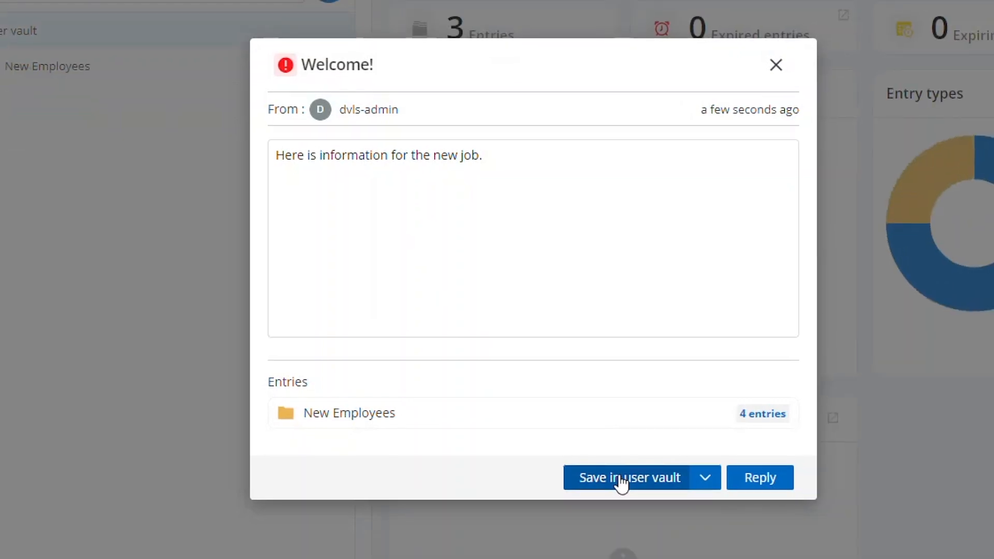
Save the received New Employees entries from the Welcome! message into the user vault.
left_click(628, 477)
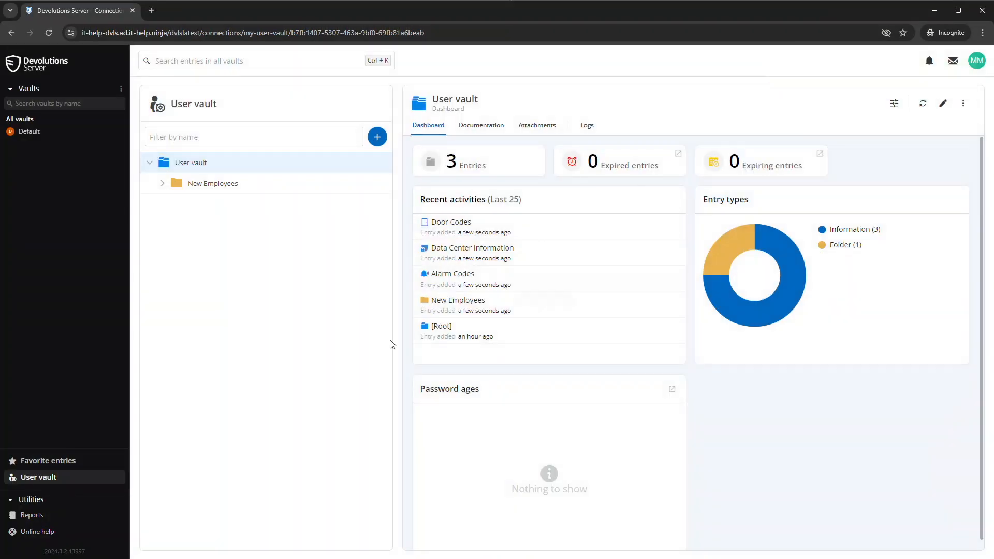
left_click(162, 183)
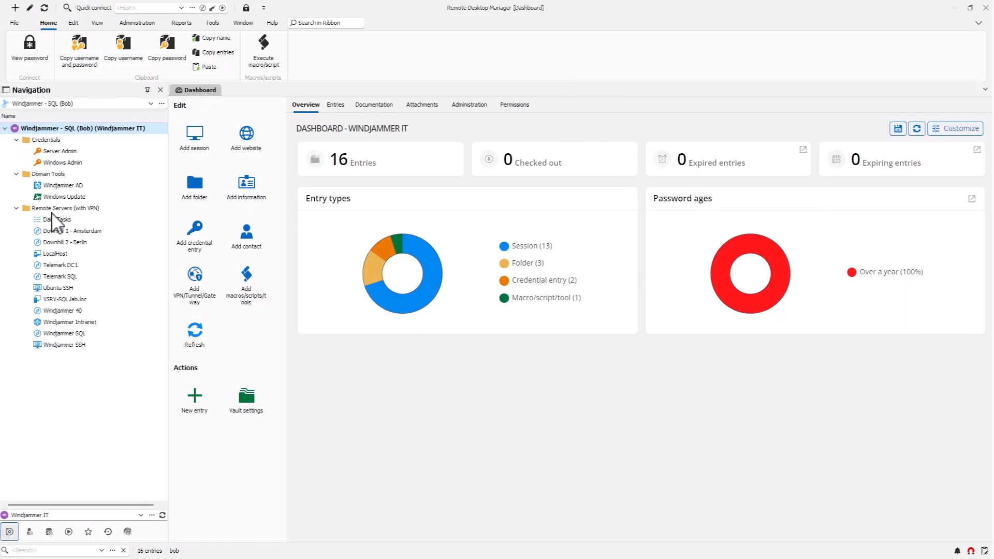
mouse_move(149, 32)
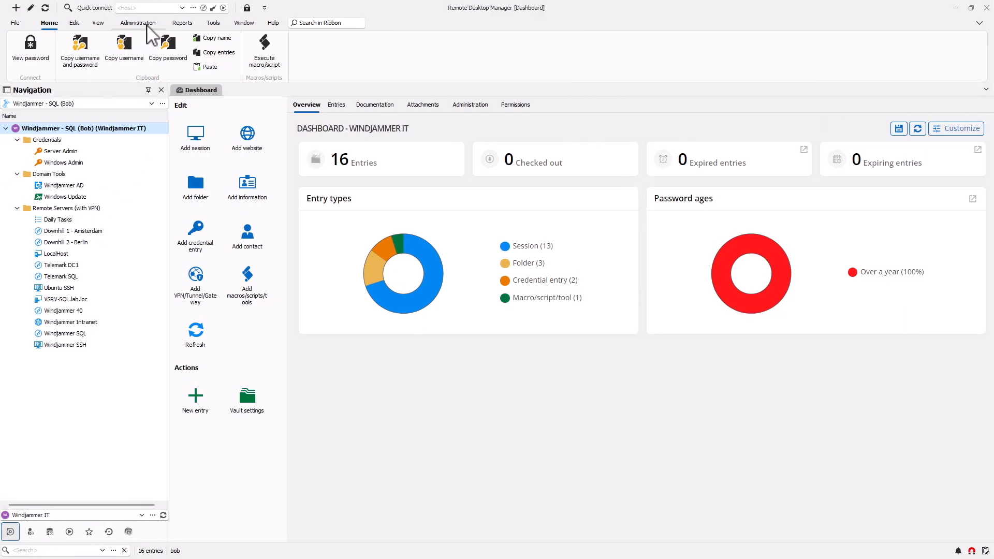
Show the Users list in user and security management from the Administration ribbon.
left_click(138, 23)
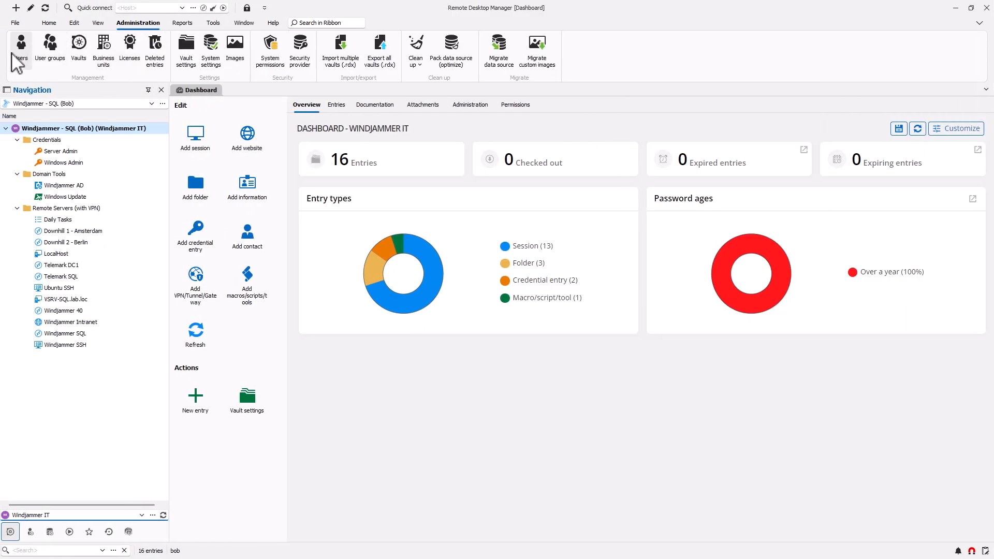
left_click(20, 48)
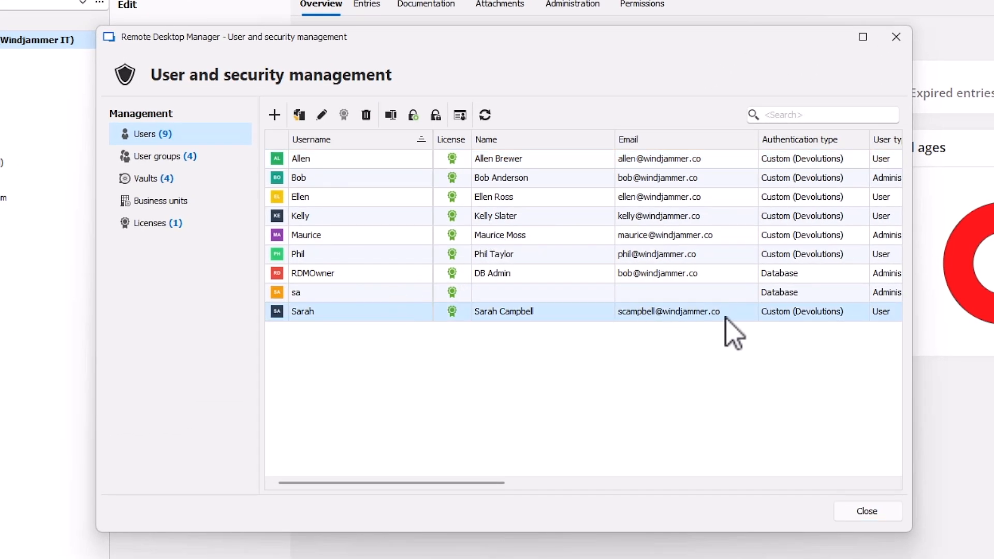
mouse_move(409, 260)
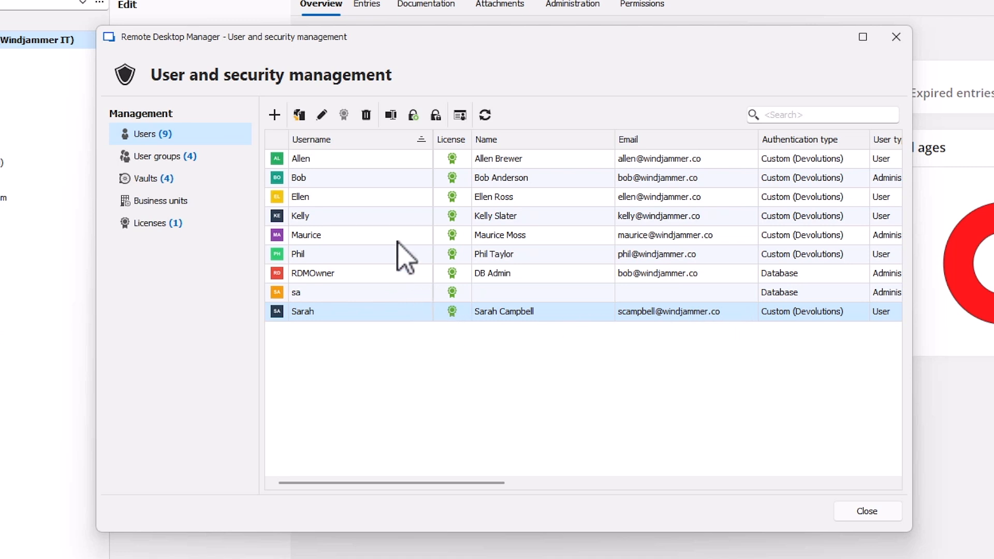
Delete Sarah's user, transferring her vault to a shared vault owned by Bob and Maurice.
left_click(366, 115)
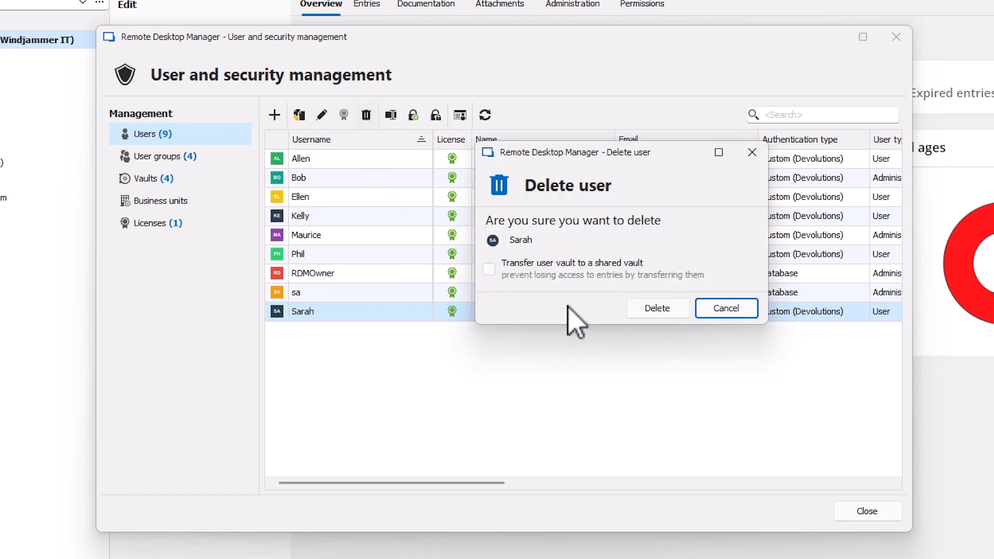
mouse_move(542, 248)
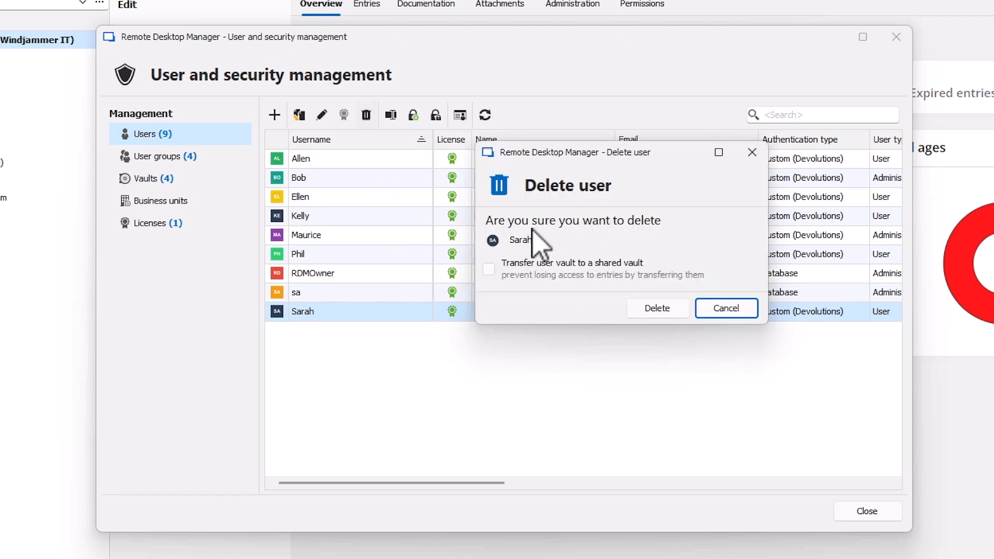
mouse_move(561, 286)
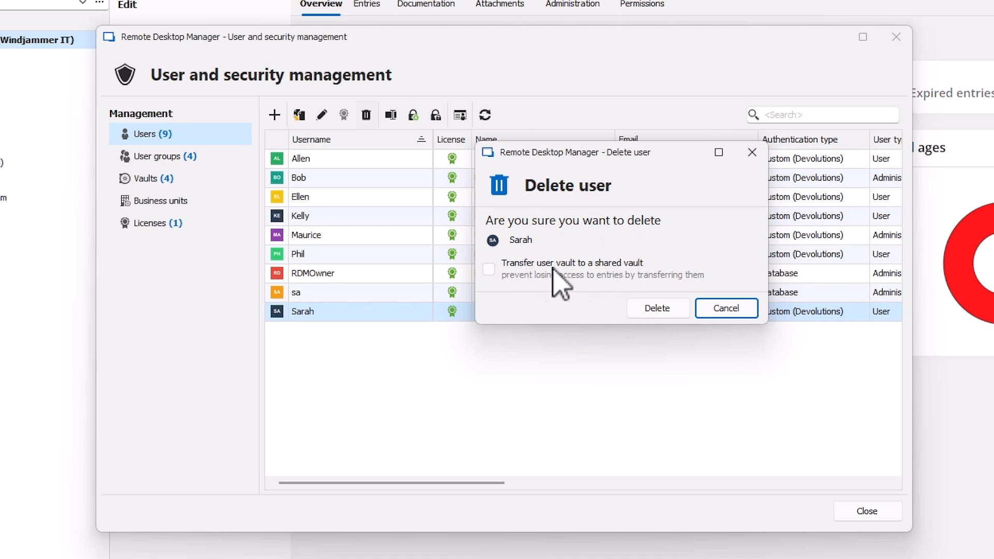
mouse_move(494, 285)
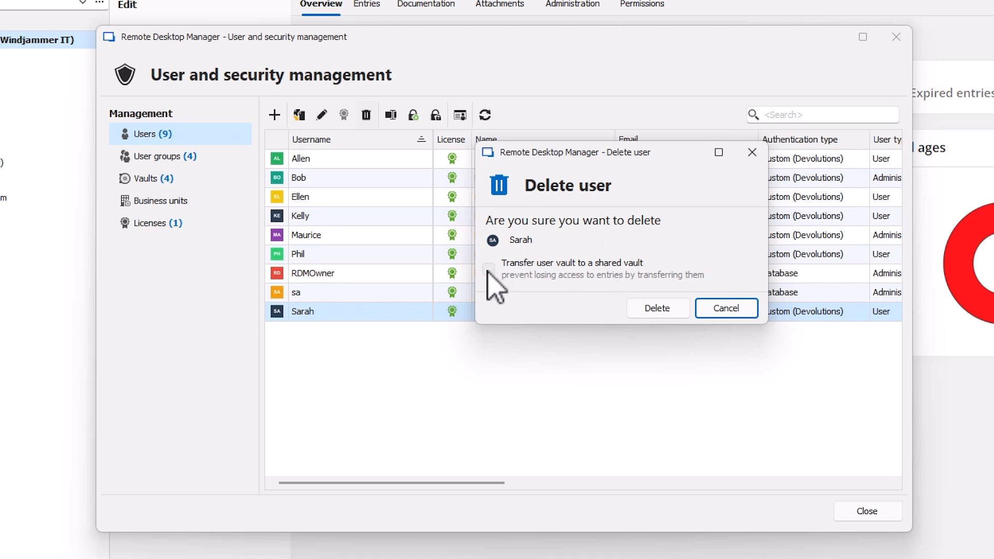
left_click(489, 269)
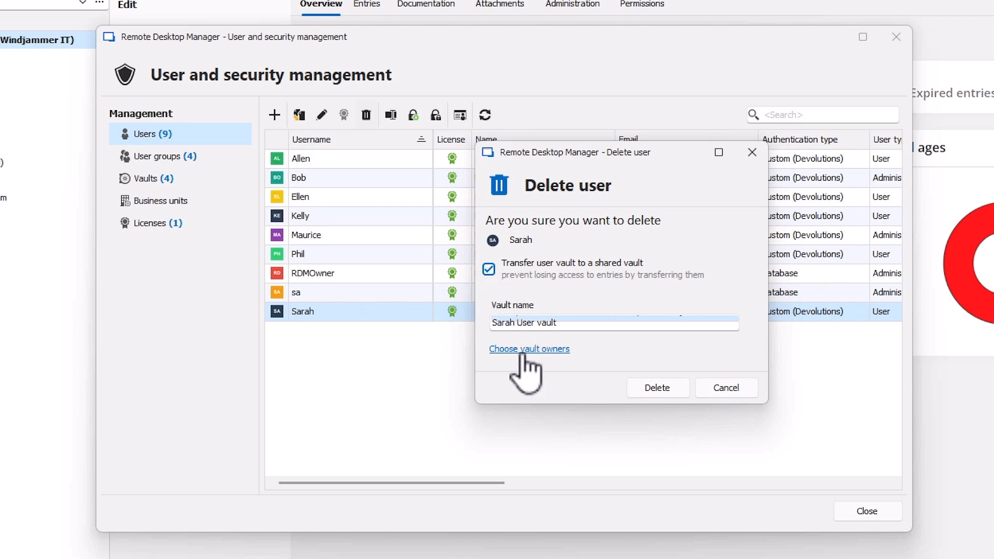
left_click(528, 349)
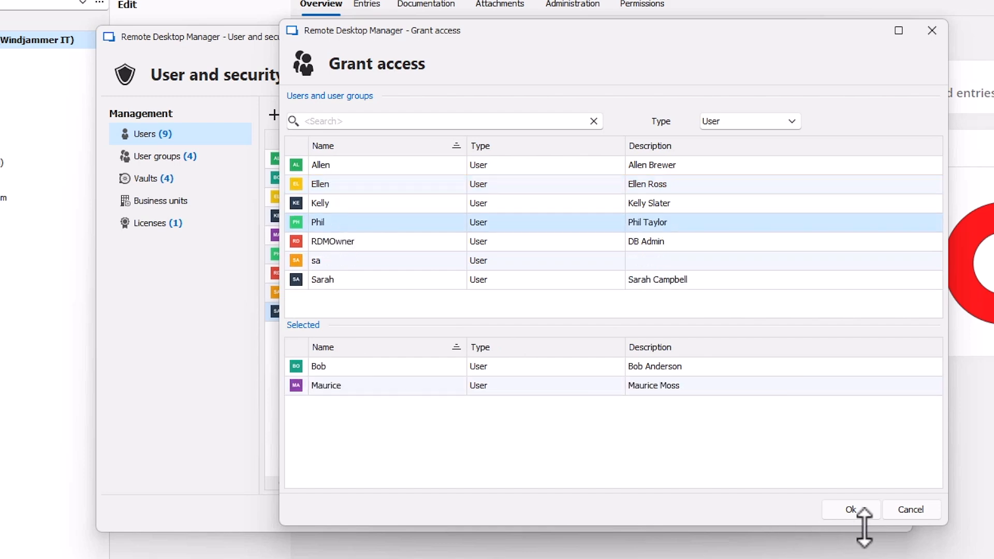
left_click(851, 509)
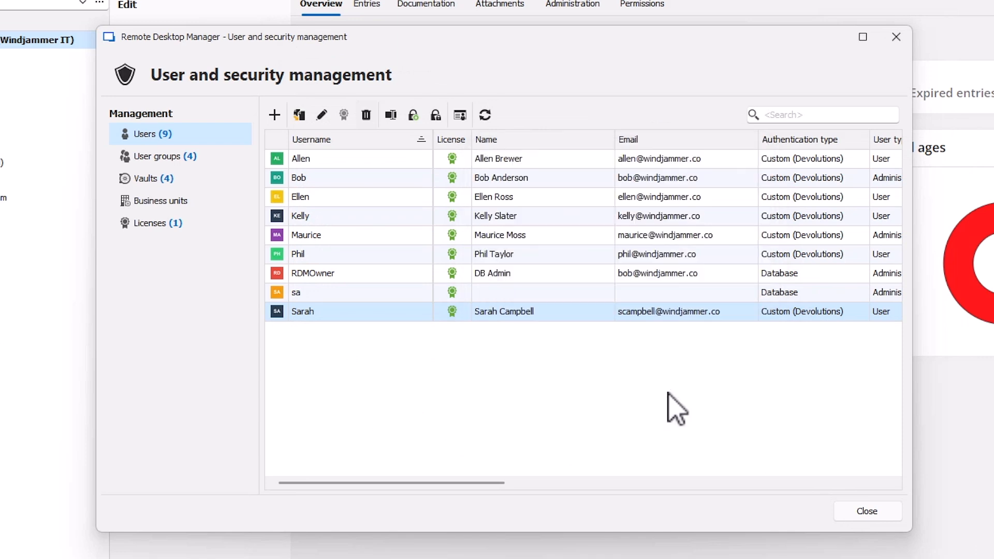
left_click(366, 115)
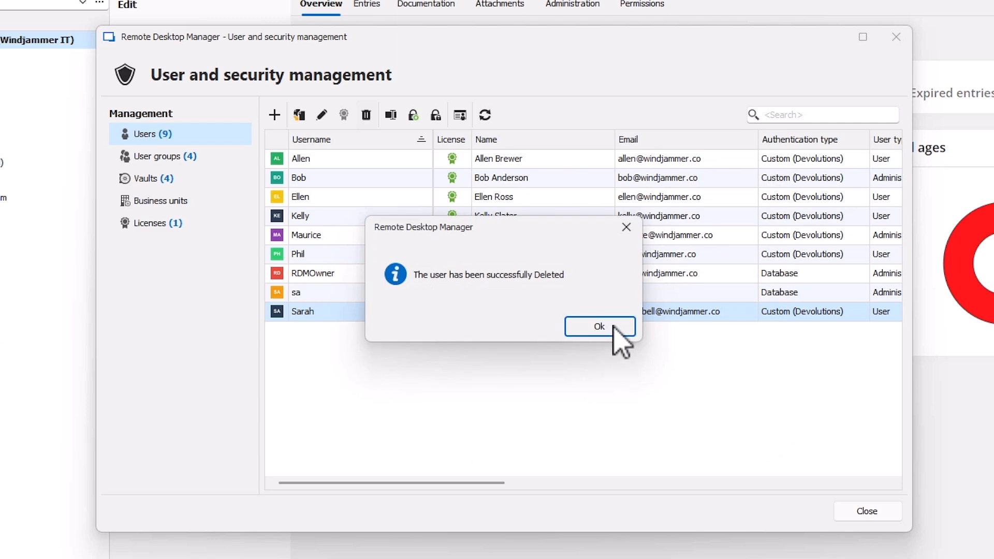
Review the Team - Perpetual license and its assigned users, then close user management.
left_click(599, 326)
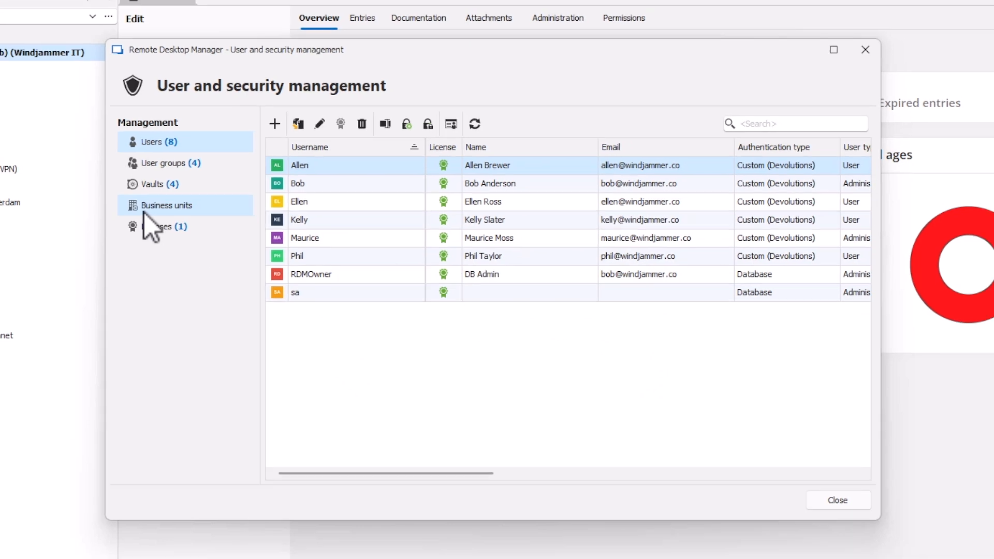
left_click(166, 226)
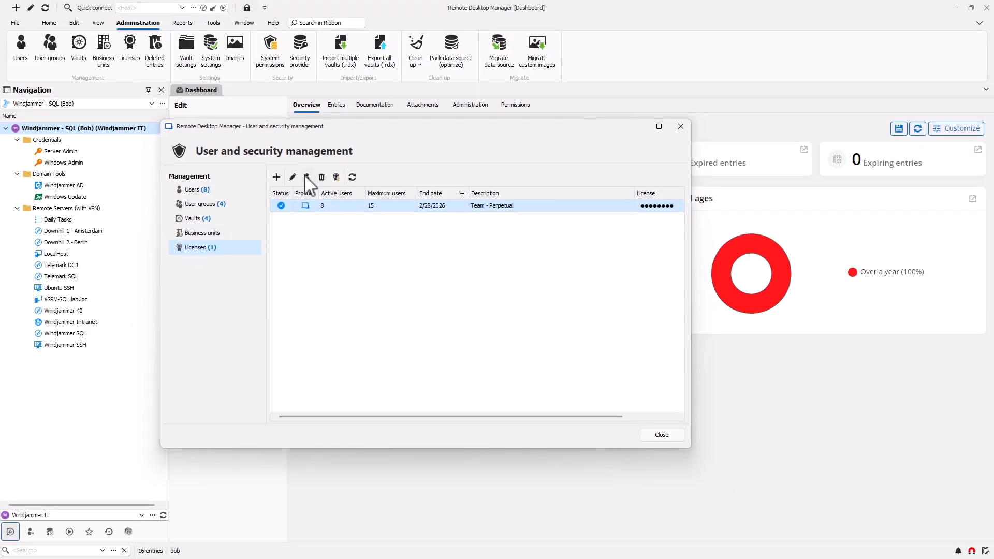
left_click(305, 177)
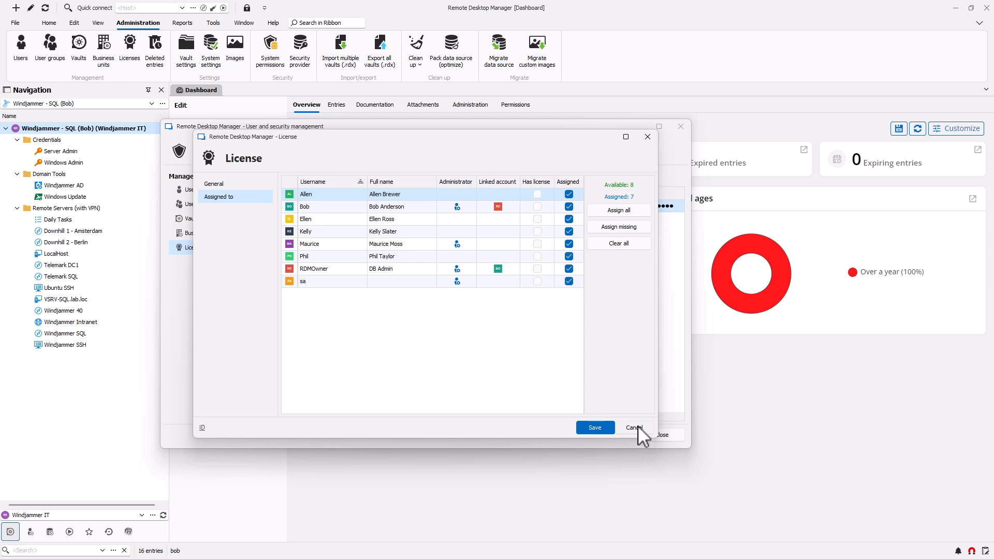
left_click(632, 428)
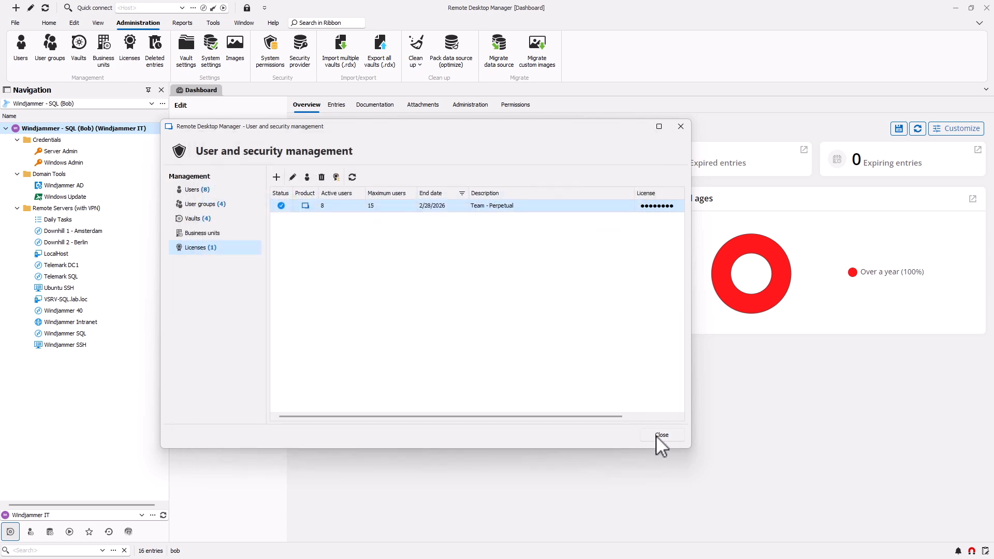
left_click(661, 435)
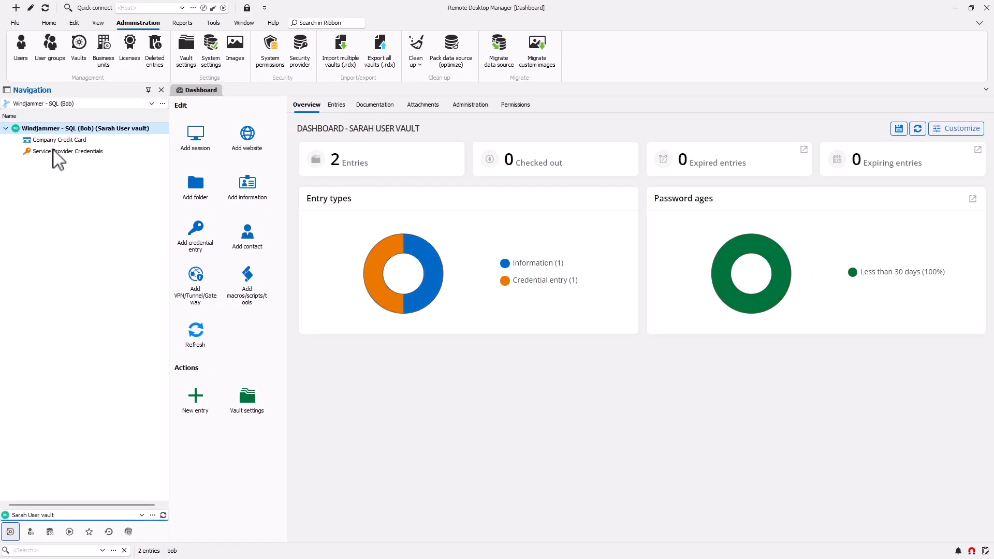
View the Service Provider Credentials and Company Credit Card entries in the transferred vault.
left_click(67, 150)
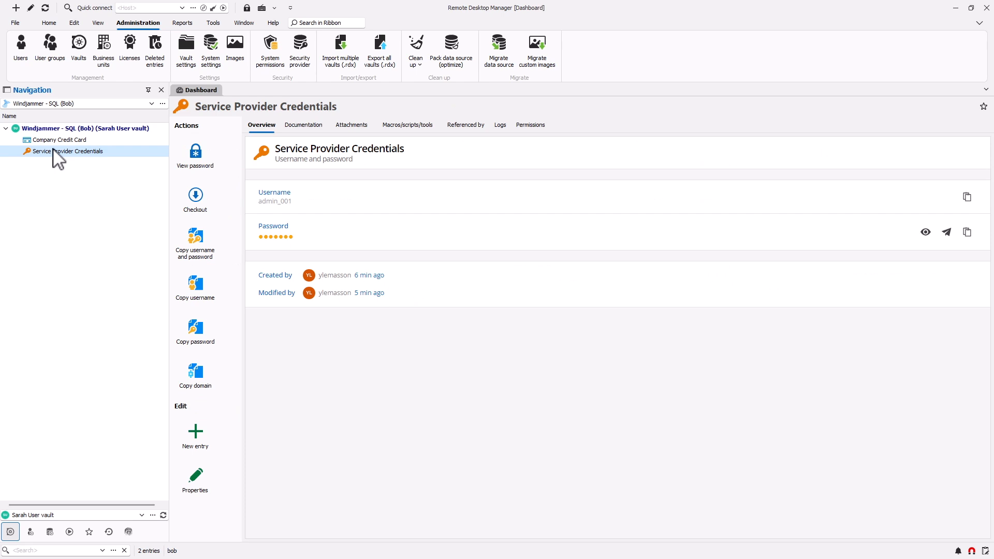
left_click(60, 139)
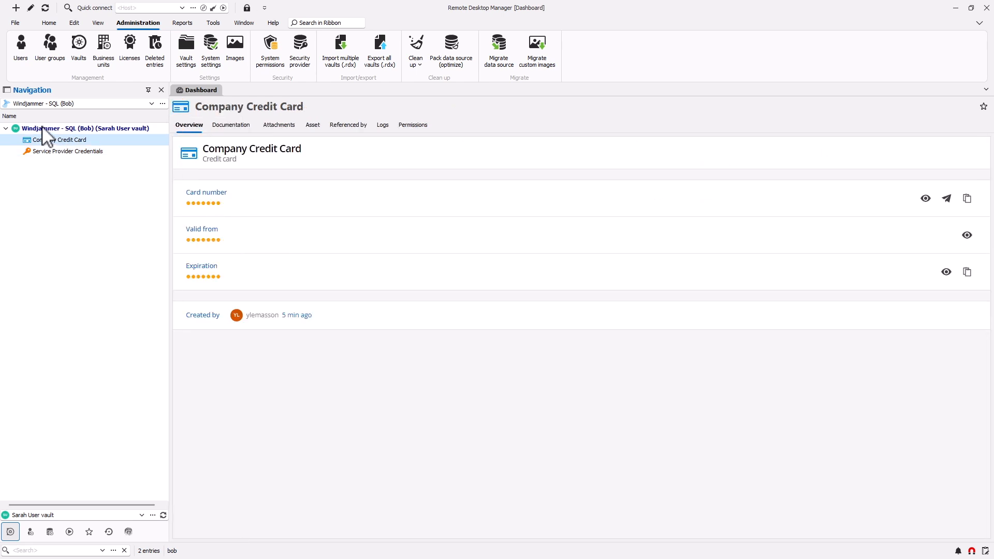
mouse_move(52, 525)
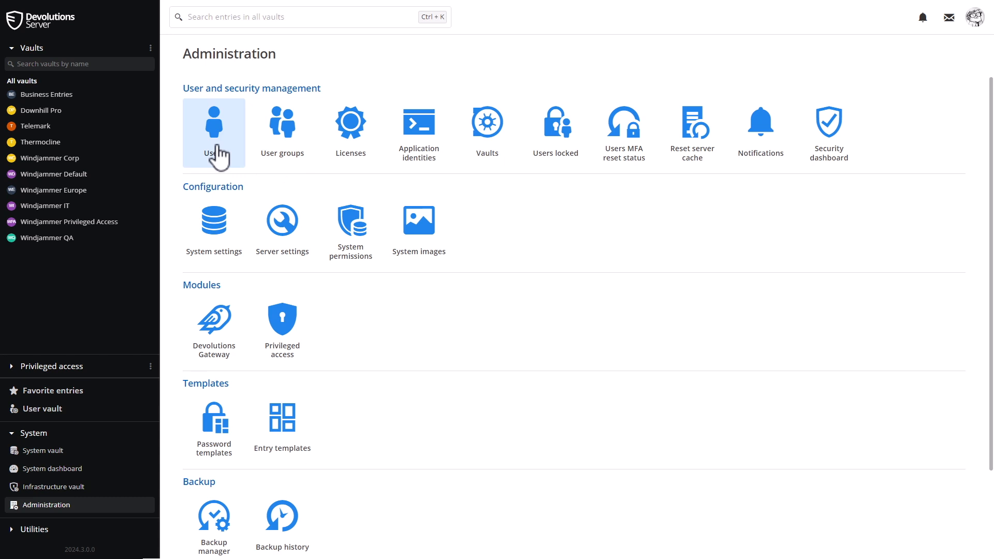
left_click(214, 128)
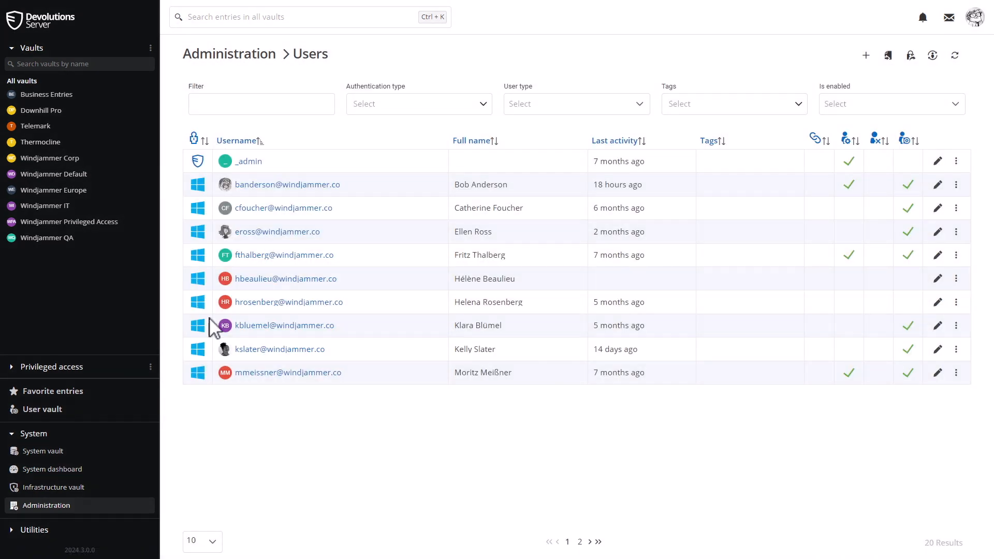
left_click(261, 104)
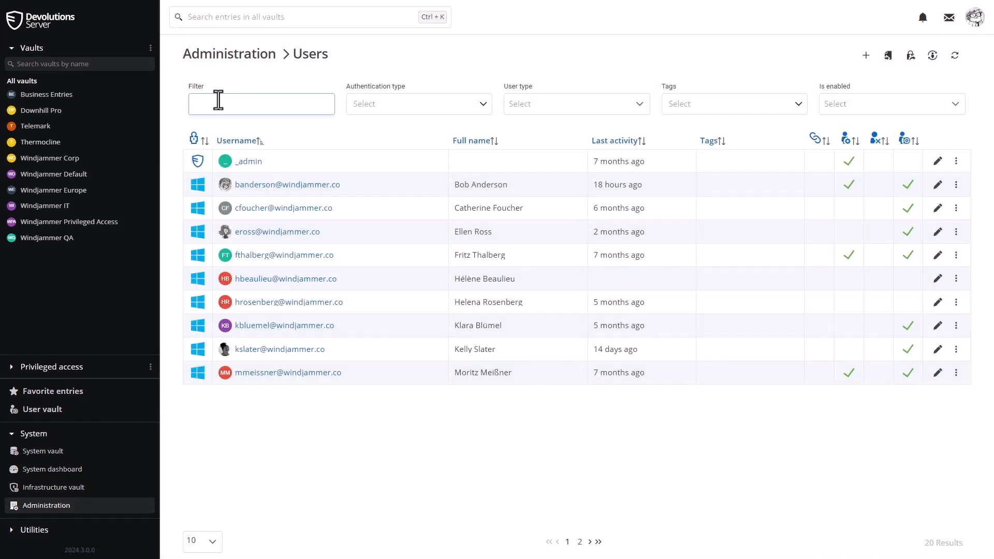
type("Sara")
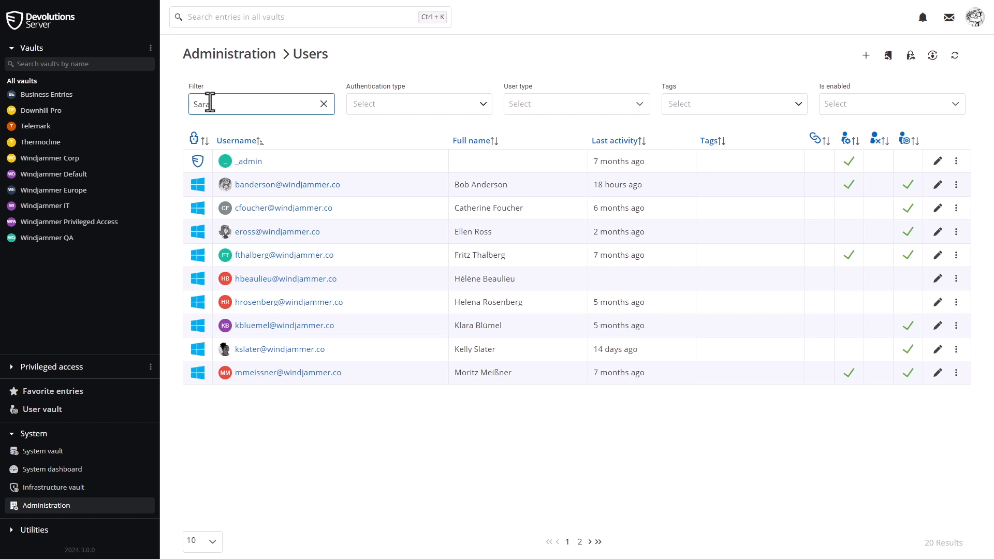
type("h")
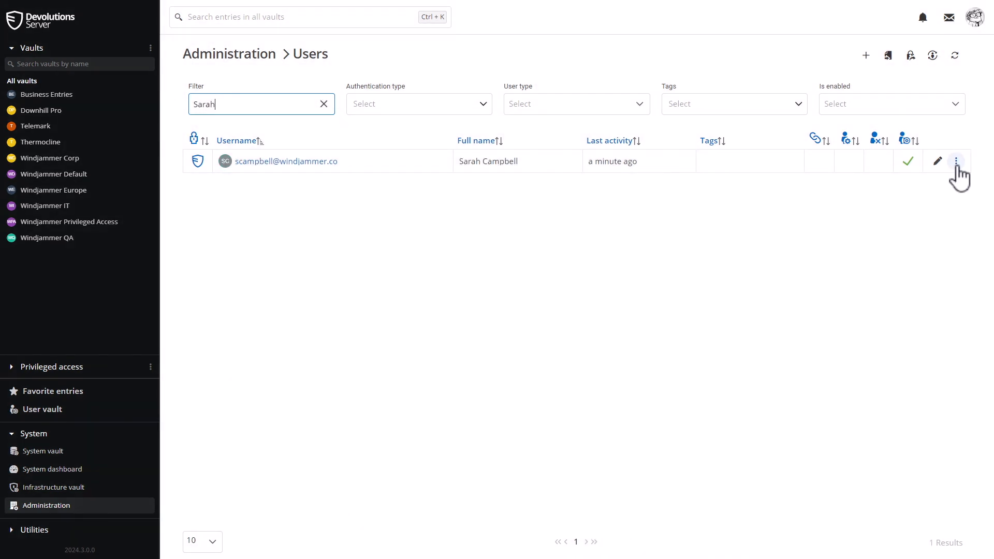
left_click(957, 161)
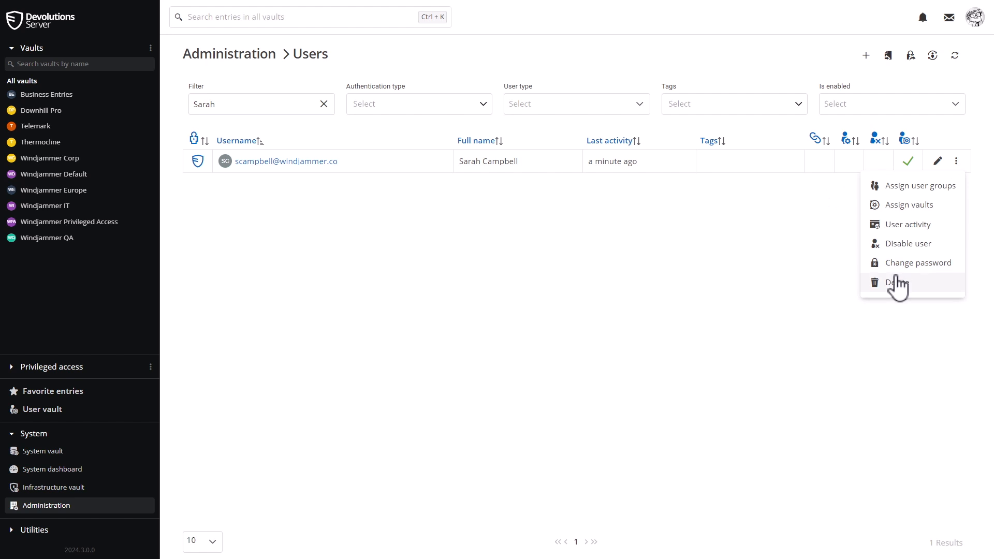
left_click(898, 282)
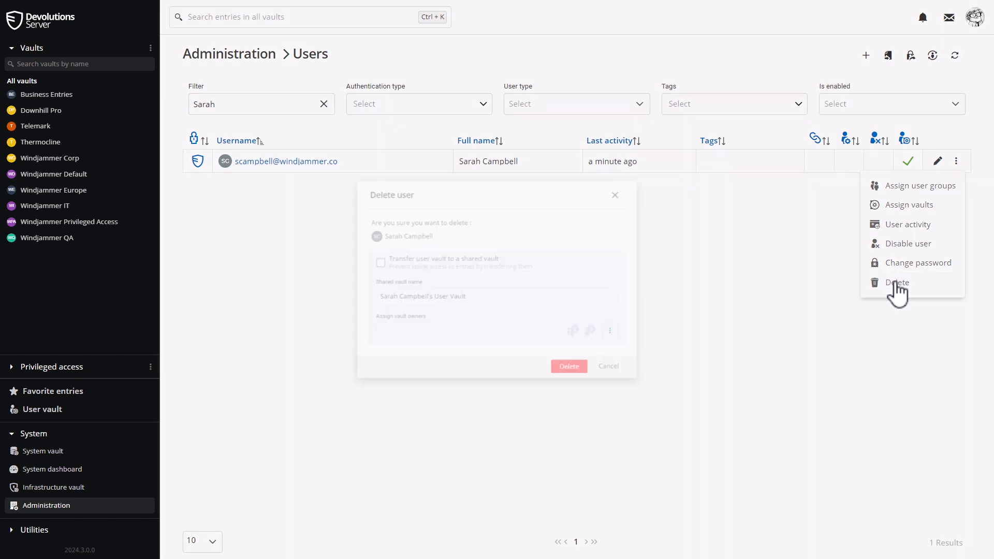
left_click(898, 283)
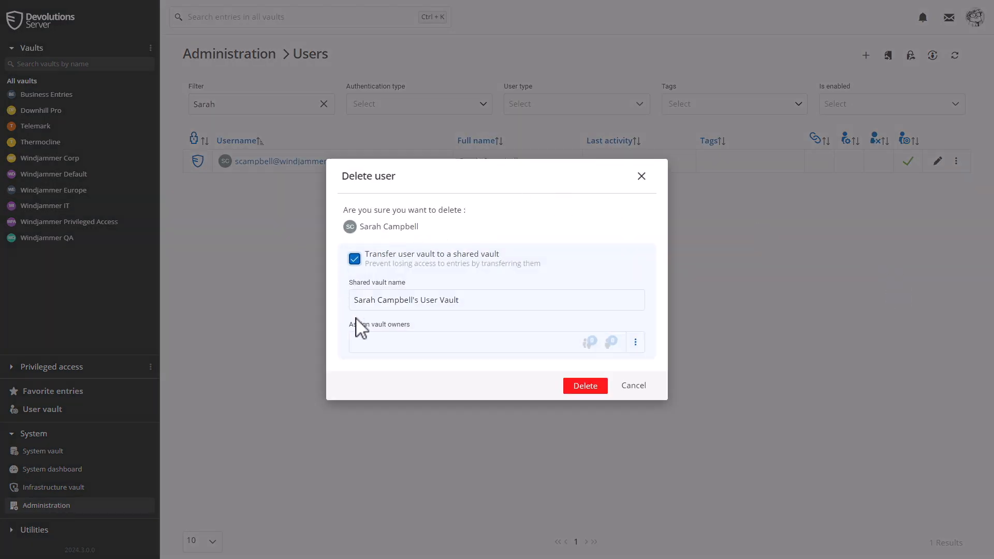
mouse_move(399, 337)
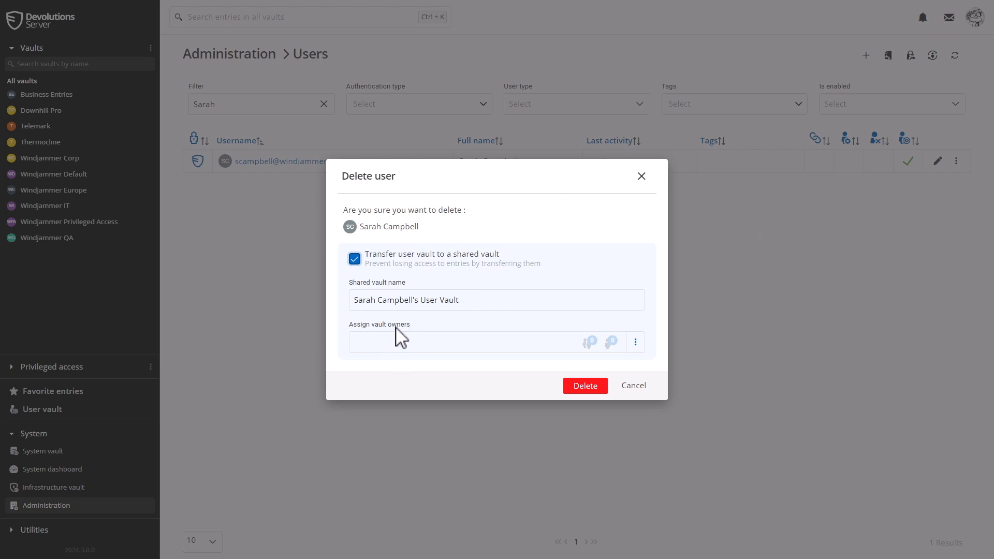
left_click(635, 342)
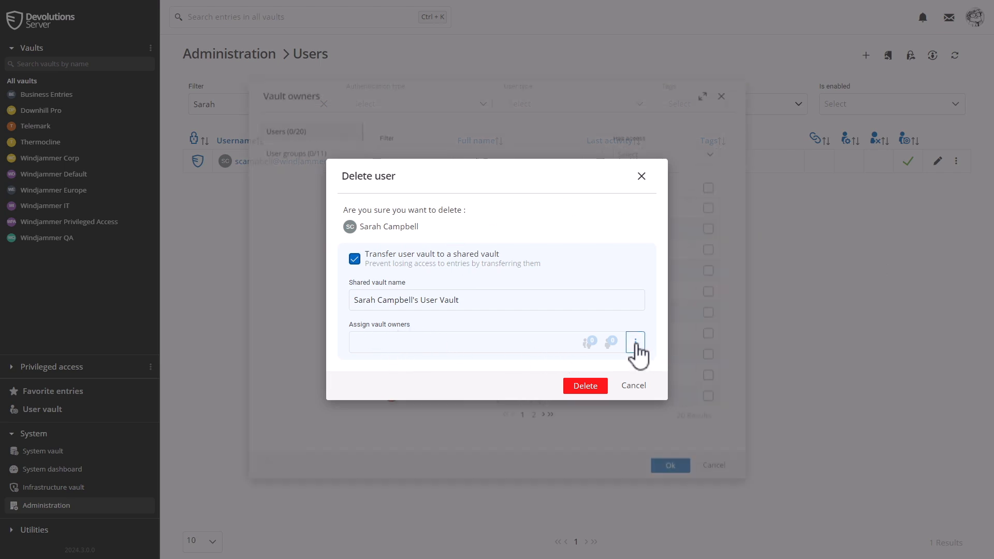
left_click(634, 342)
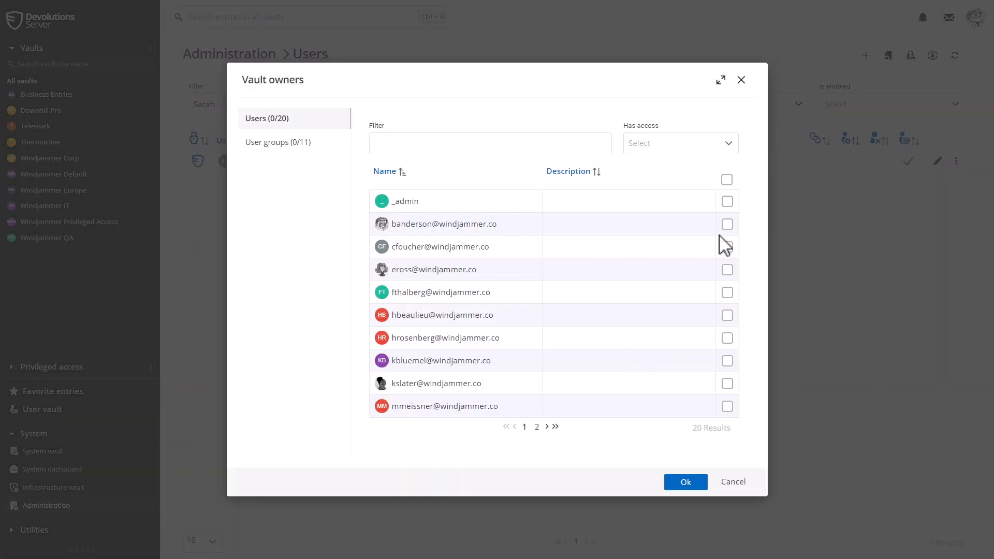
left_click(726, 223)
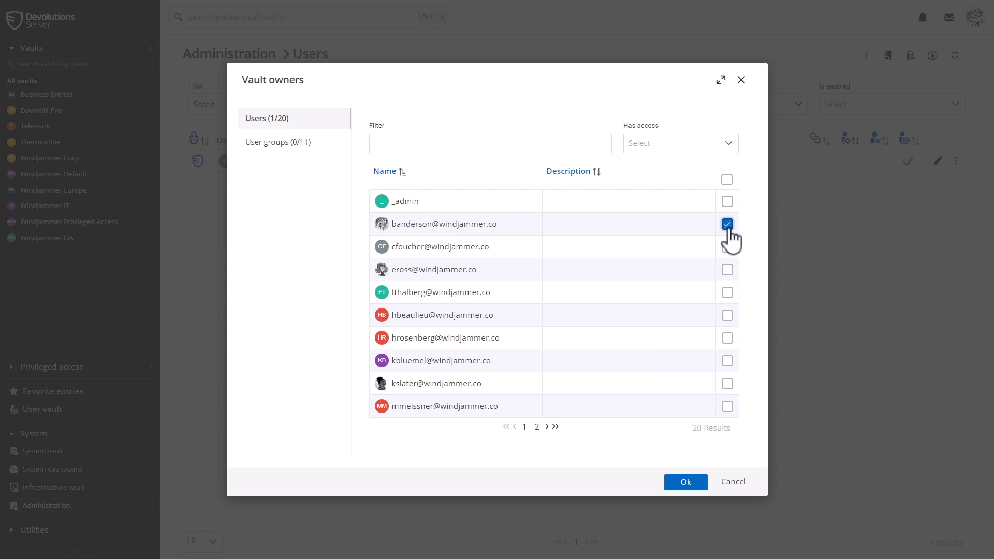
mouse_move(582, 433)
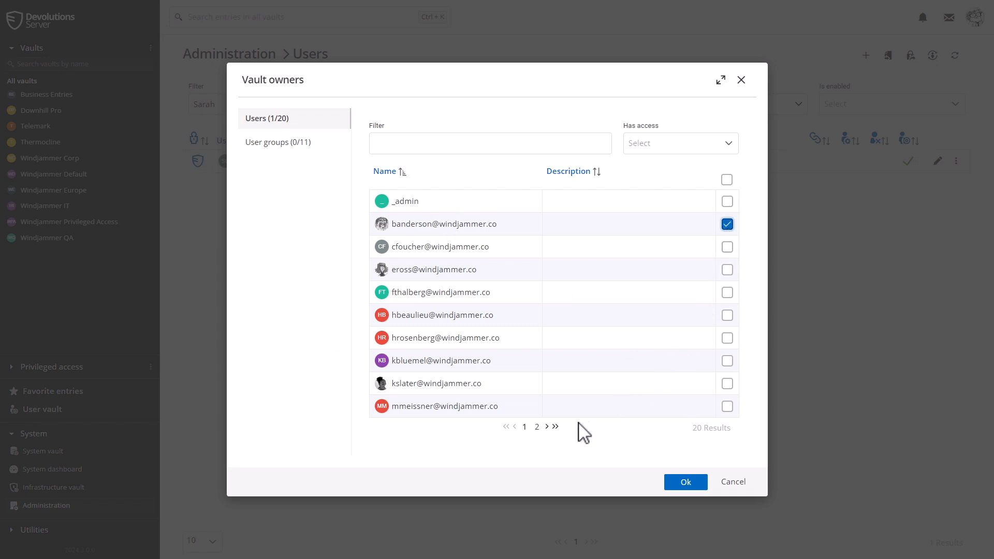
left_click(537, 426)
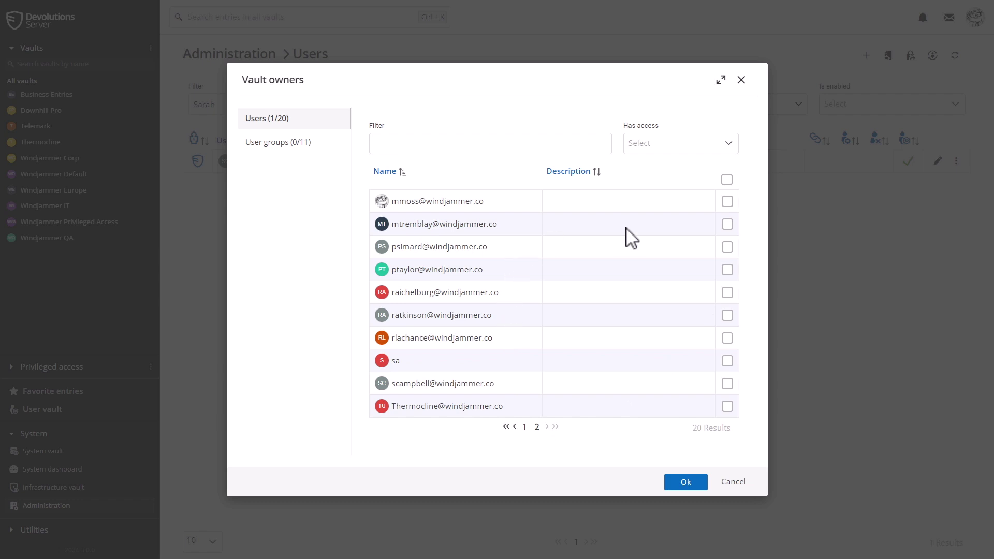
left_click(726, 201)
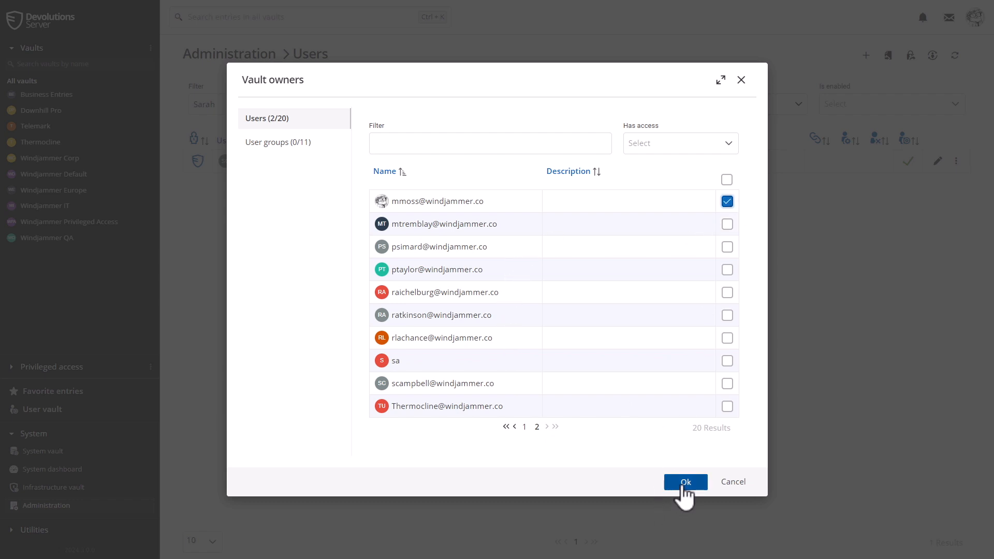
left_click(685, 482)
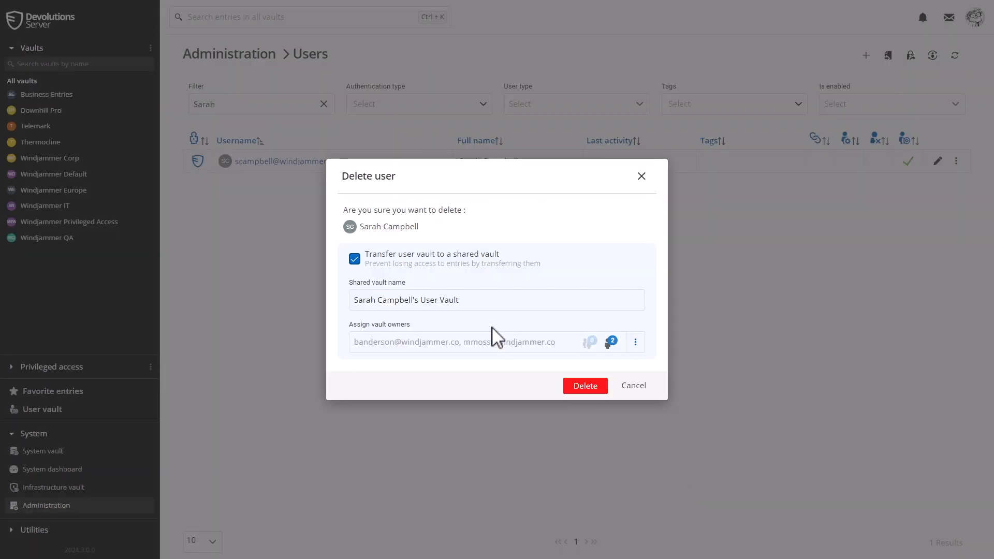
left_click(584, 385)
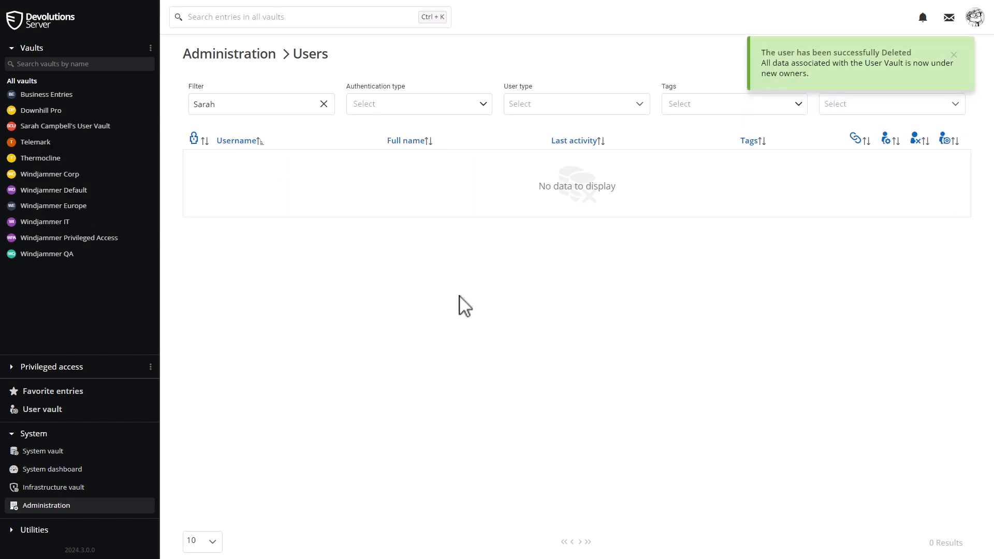
mouse_move(63, 126)
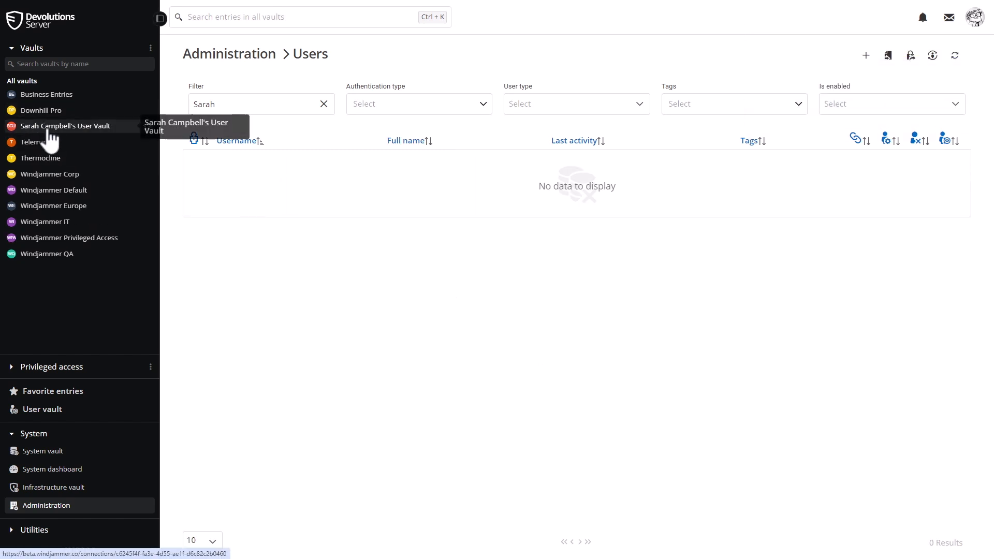
left_click(66, 125)
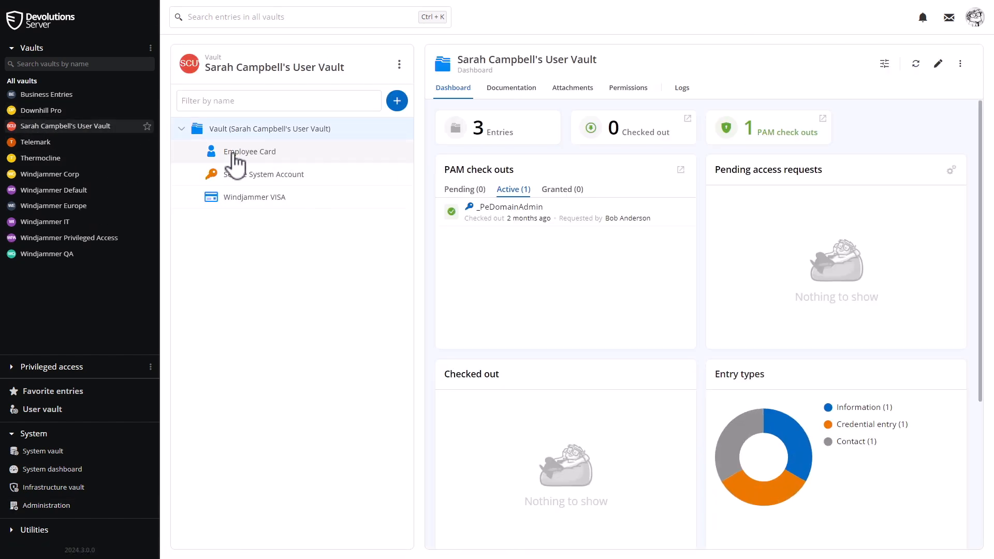
left_click(263, 174)
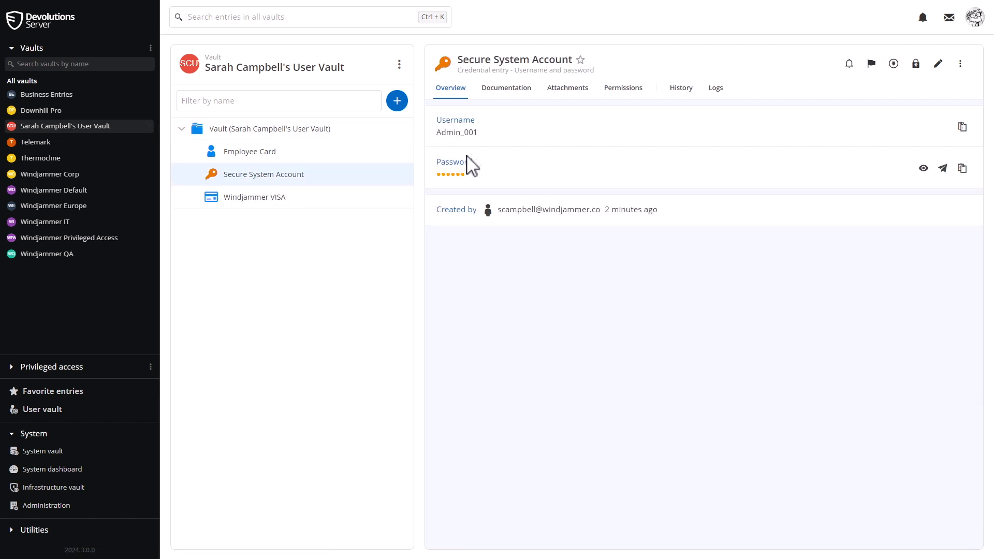
left_click(256, 197)
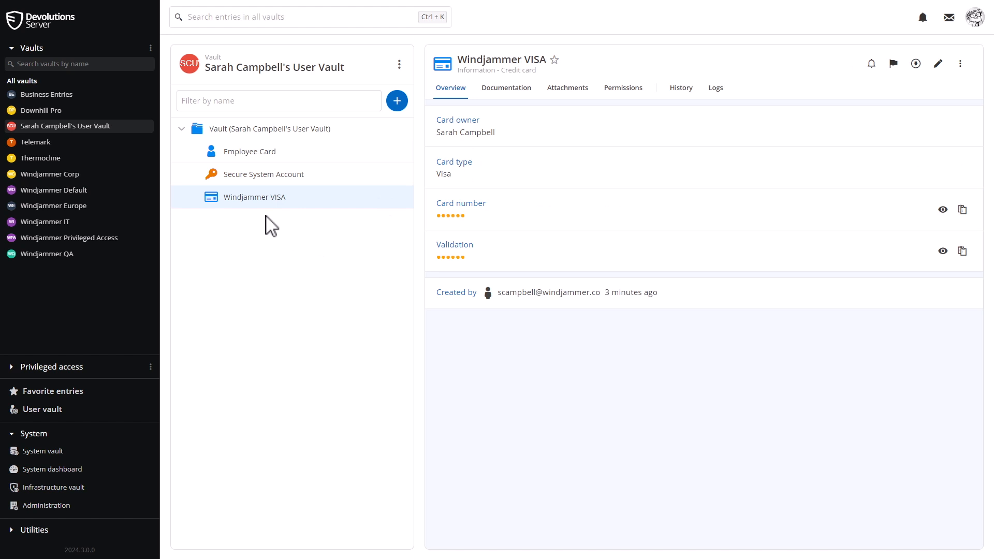
mouse_move(249, 221)
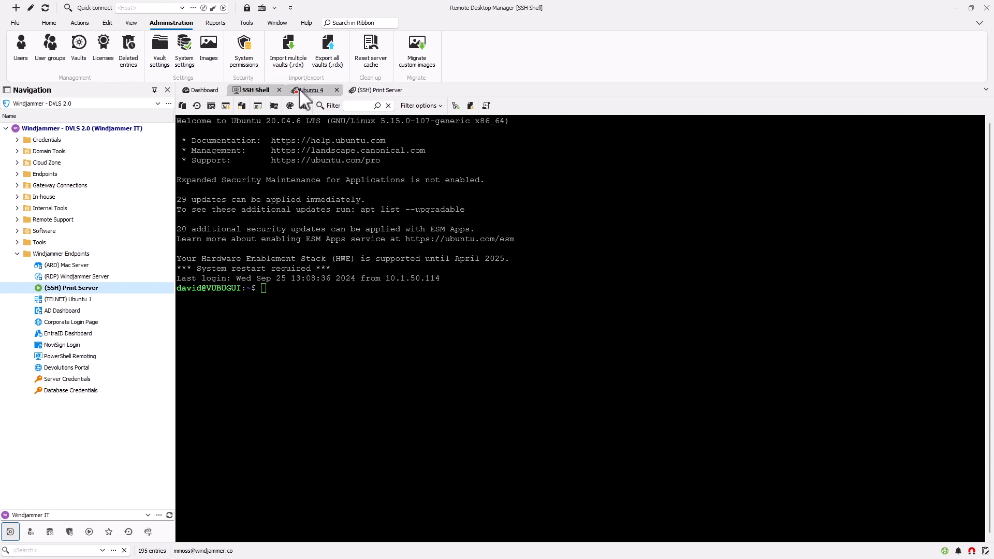
Switch to the Print Server SSH session and show its Actions ribbon.
left_click(310, 90)
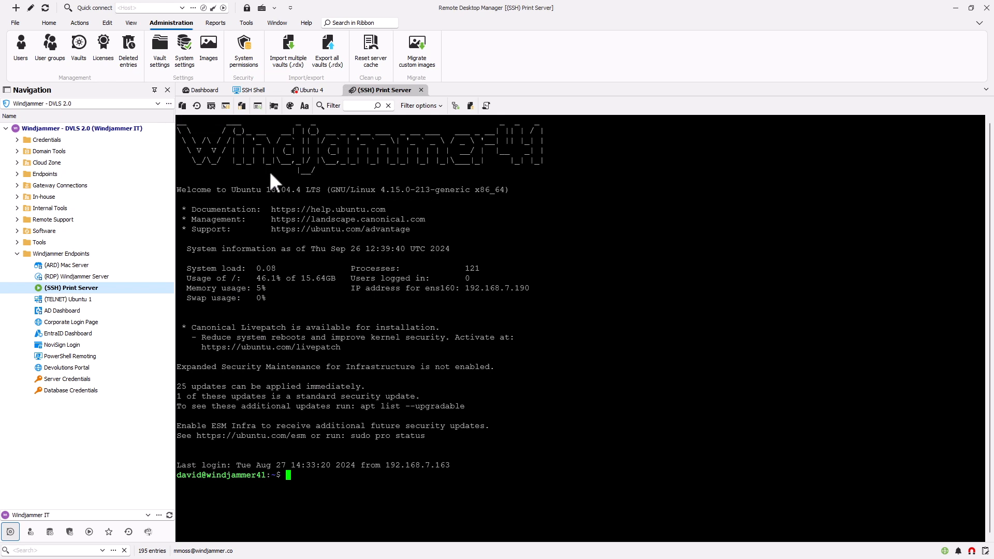
mouse_move(70, 31)
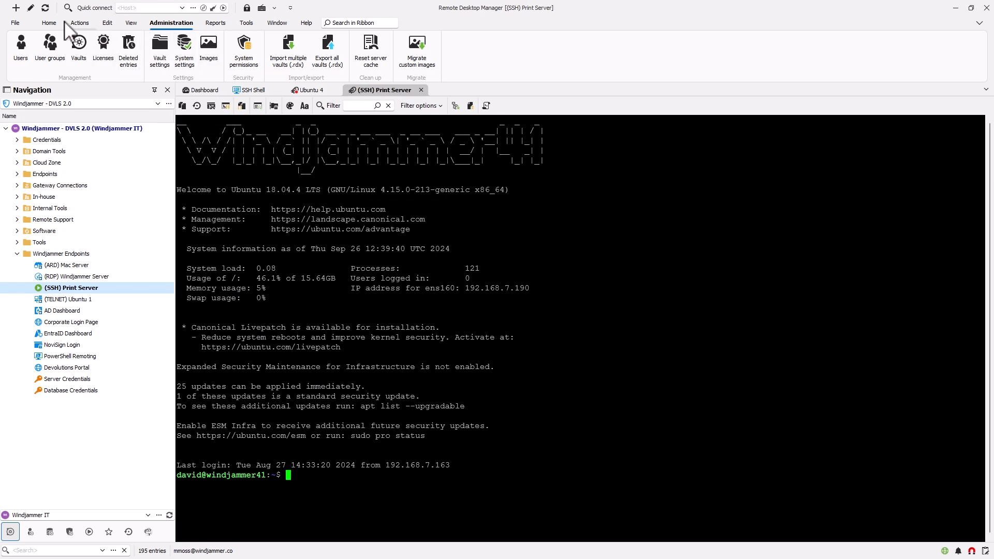
left_click(79, 23)
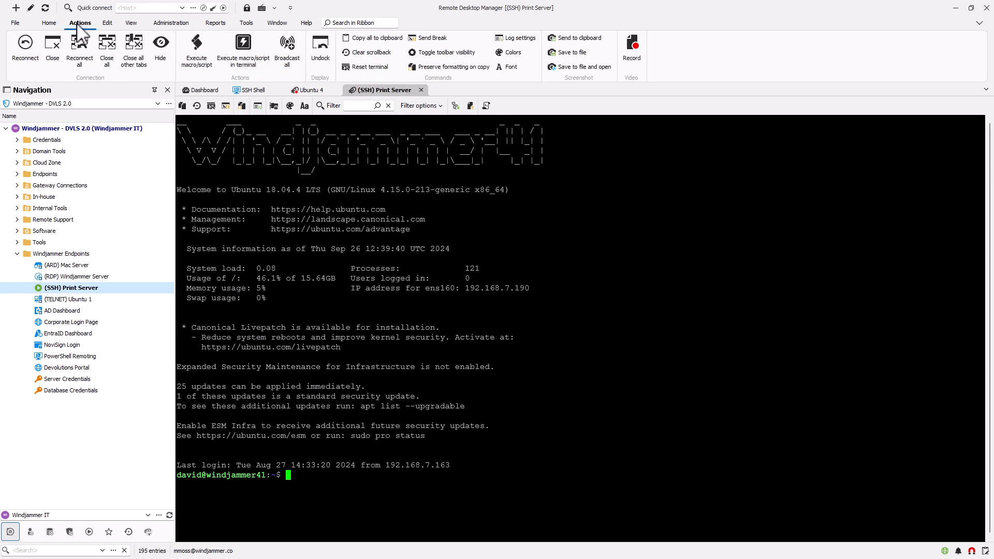
mouse_move(287, 45)
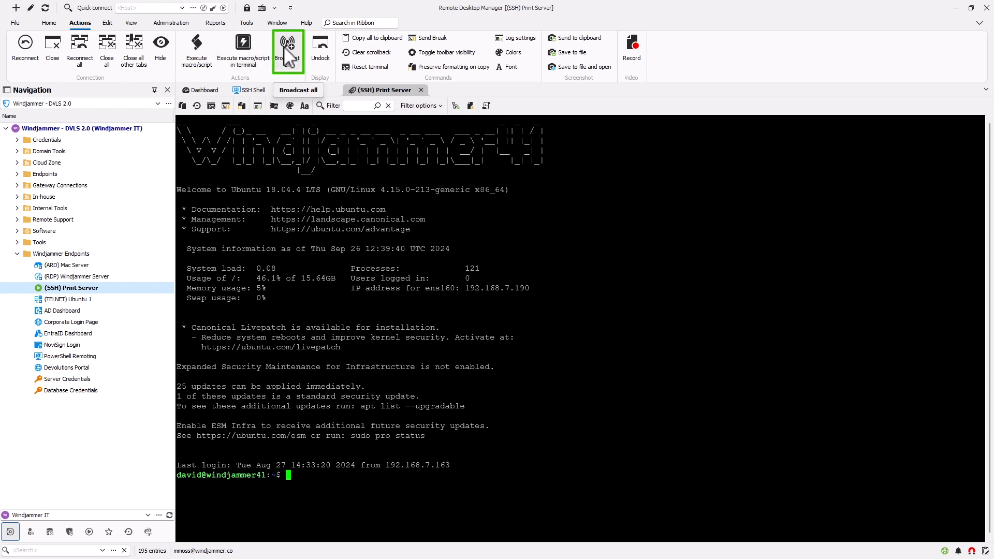
Broadcast input to all sessions and run ifconfig from the Print Server terminal.
left_click(288, 47)
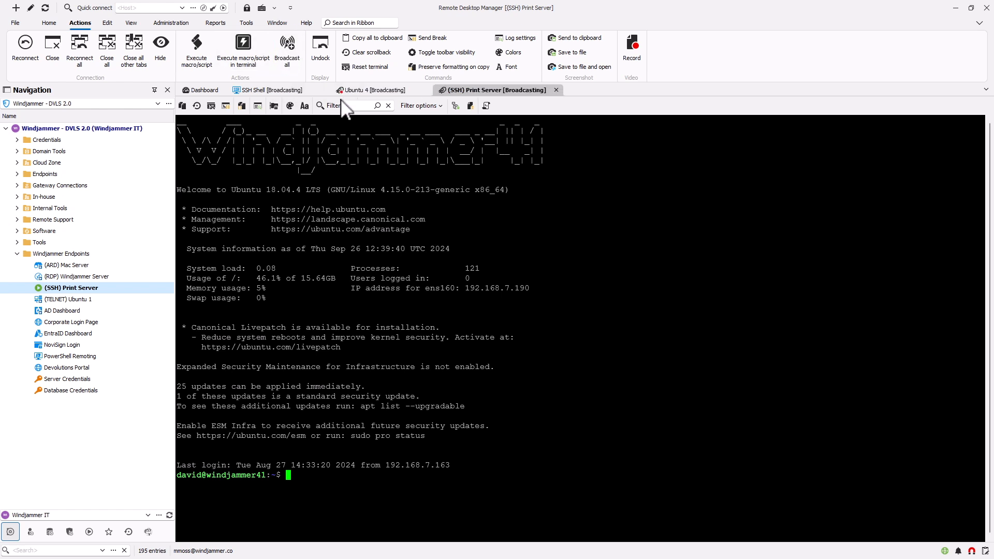
left_click(269, 89)
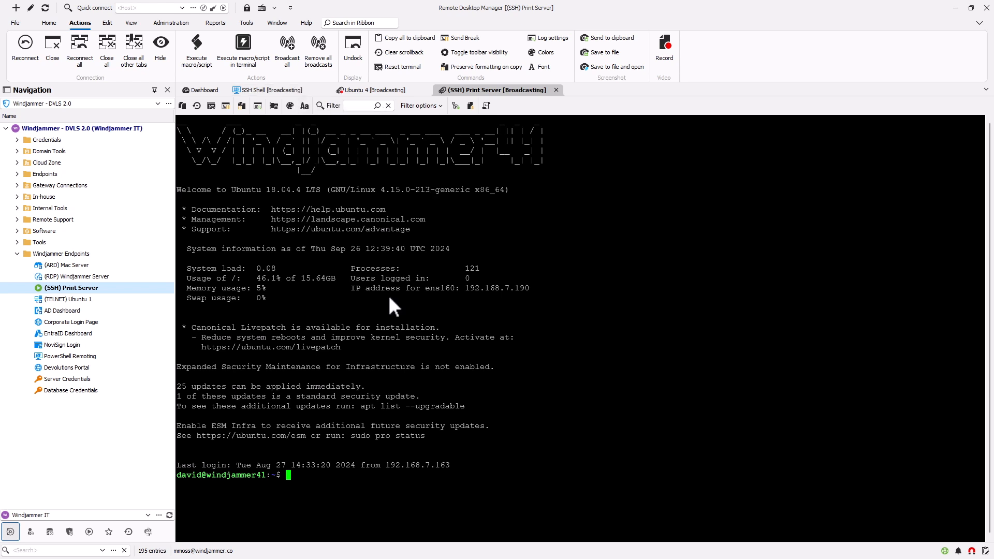
type("if")
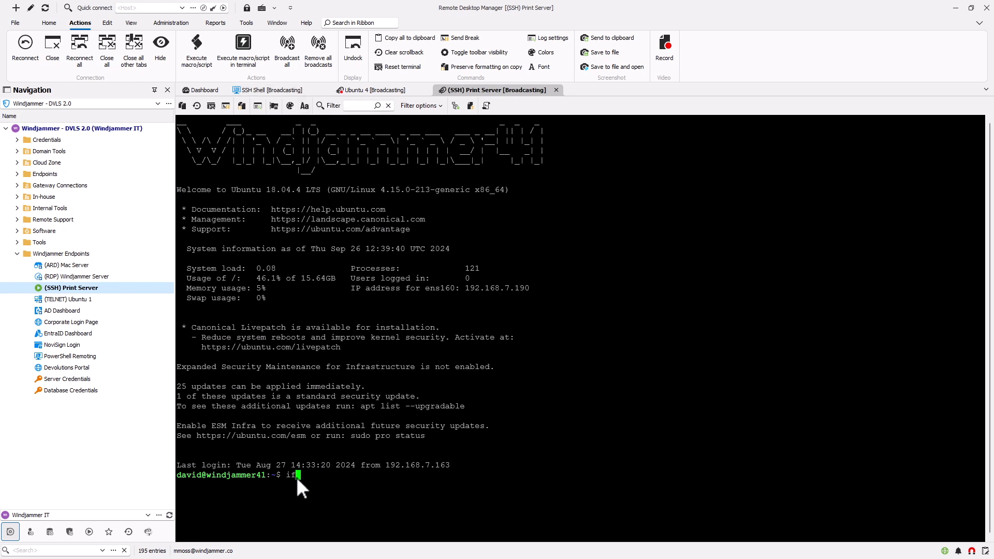
key("Return")
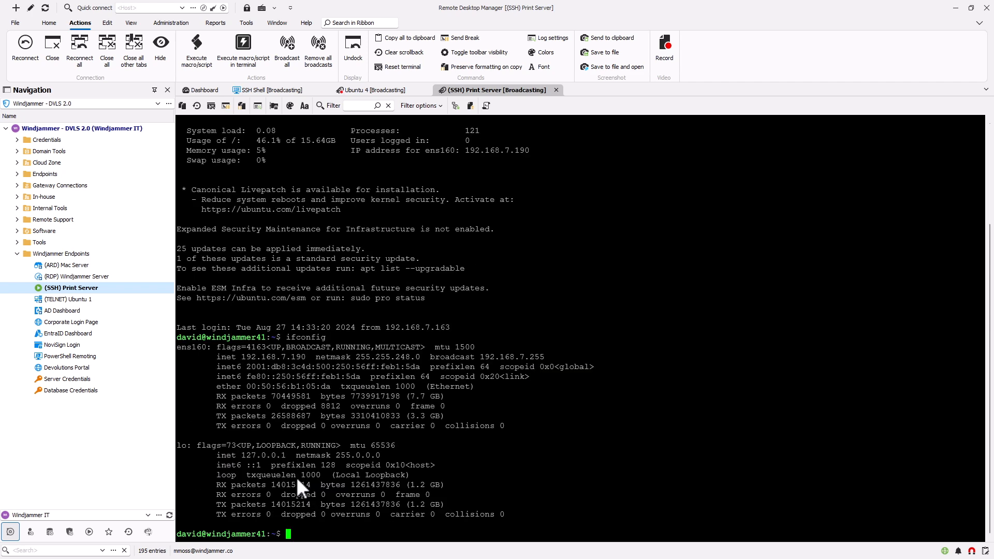
mouse_move(355, 211)
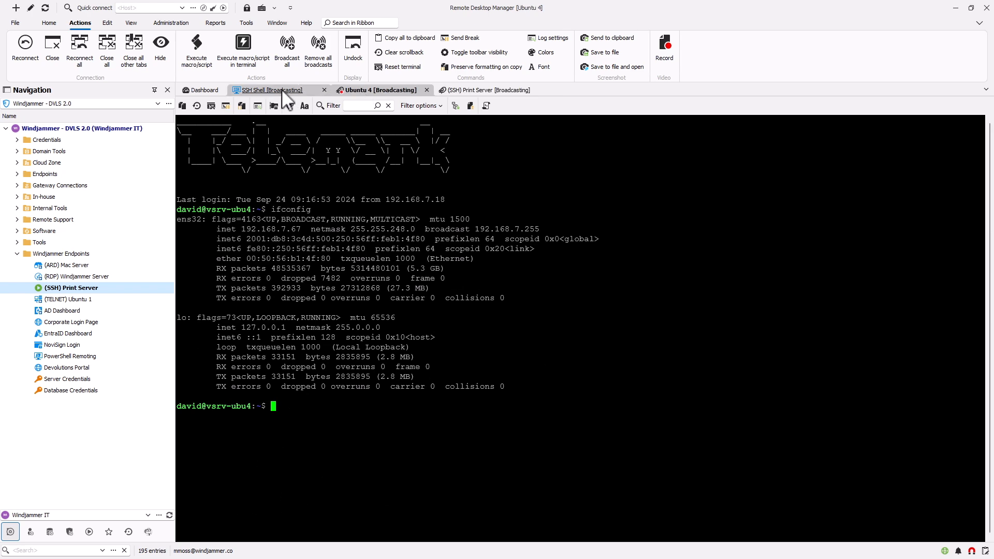
Check the output in the SSH Shell session, remove all broadcasts and close the terminals.
left_click(273, 90)
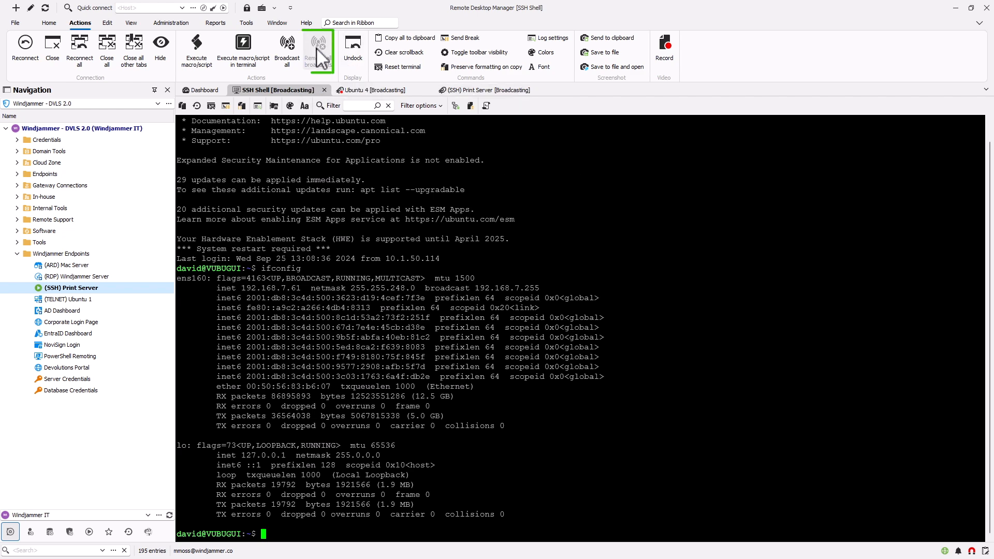
left_click(319, 51)
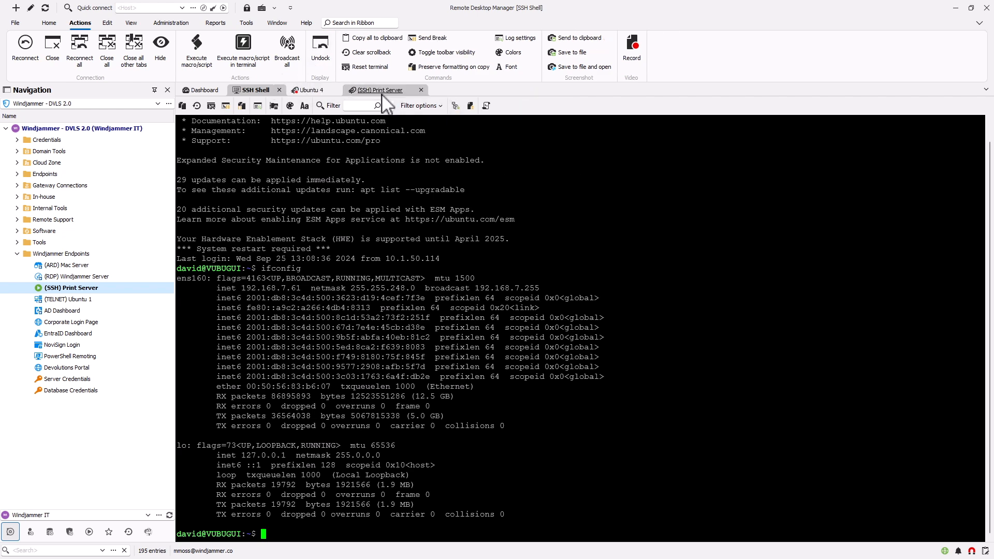
left_click(203, 89)
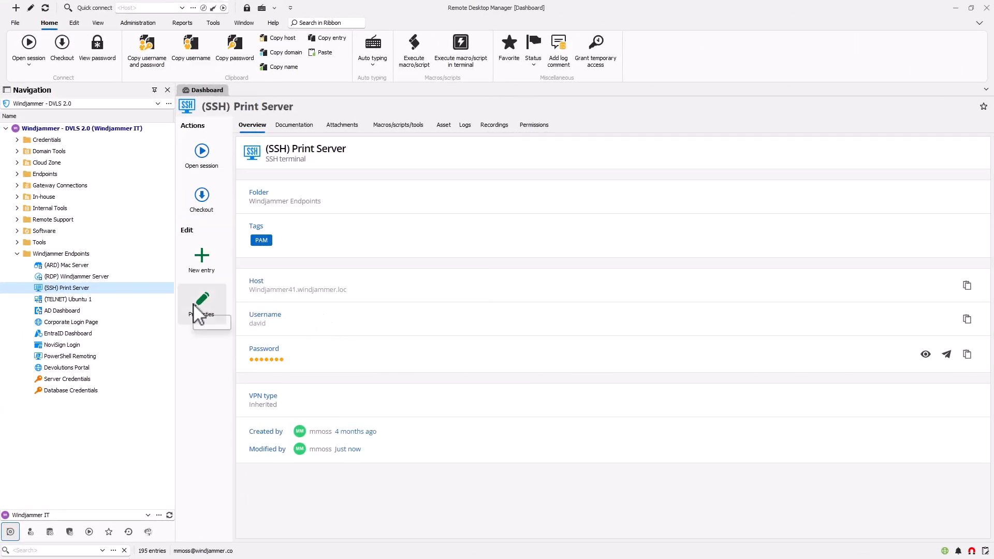
Edit the Print Server entry and go to its Terminal Display settings.
left_click(201, 306)
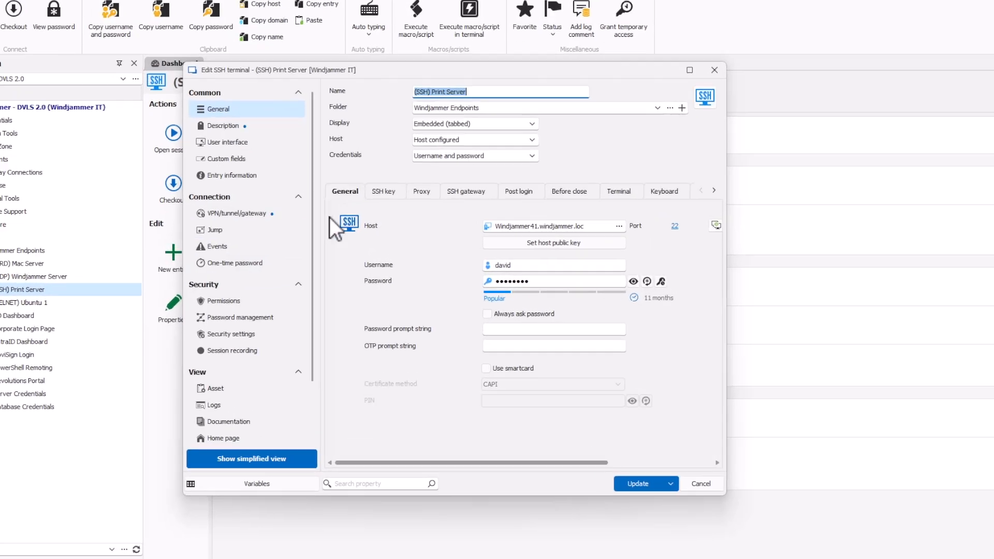
left_click(619, 191)
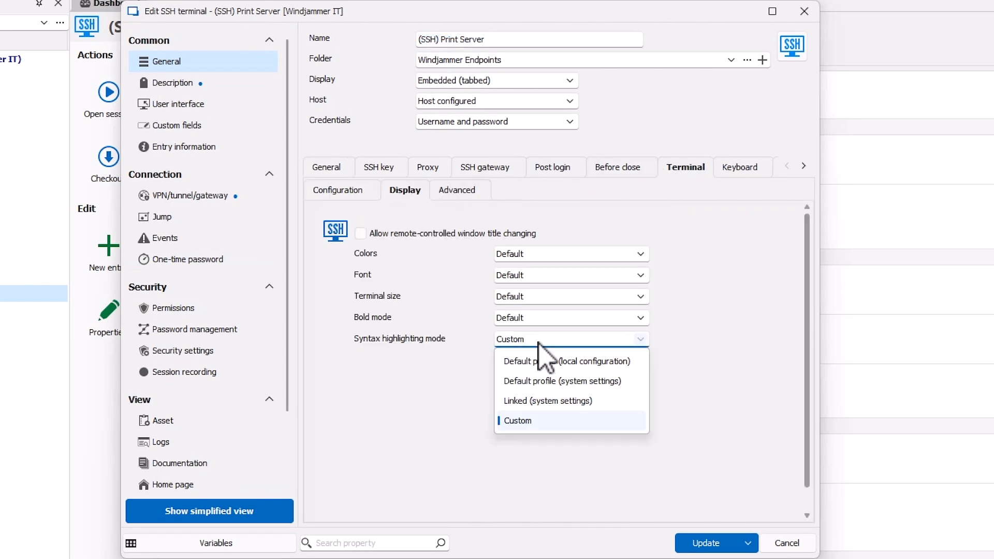
mouse_move(550, 383)
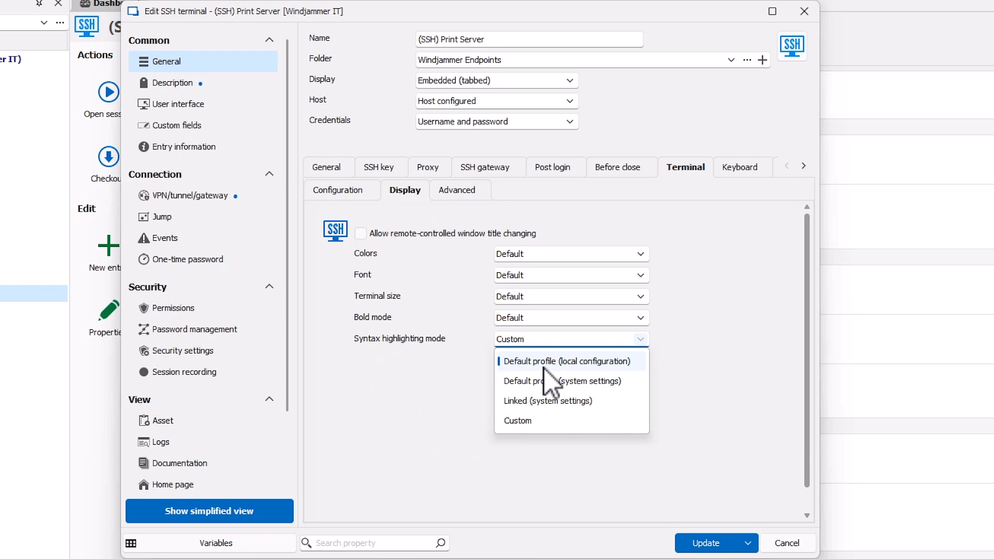
mouse_move(603, 383)
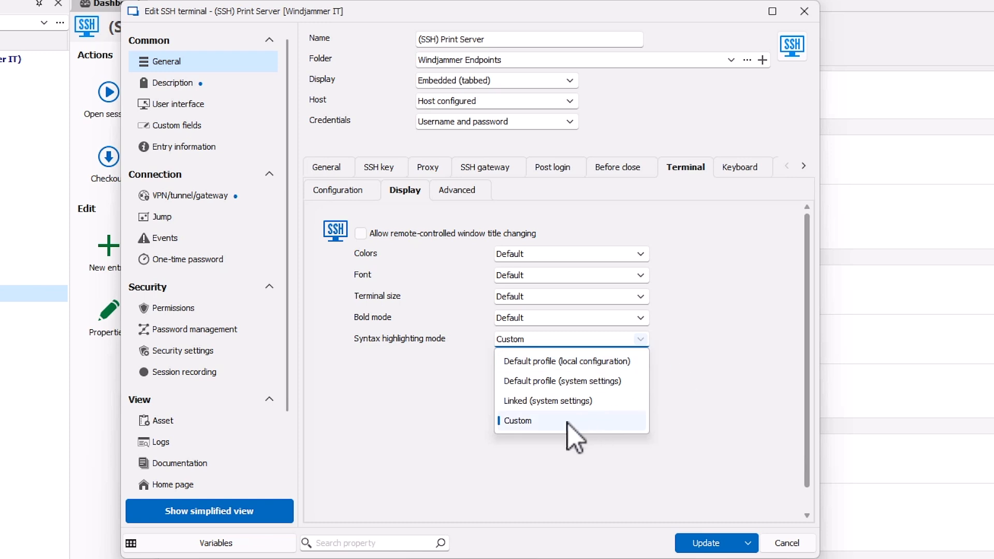
Add rule 'Bolded' for keyword System, ANSI Yellow background, bold, and update the entry.
left_click(517, 421)
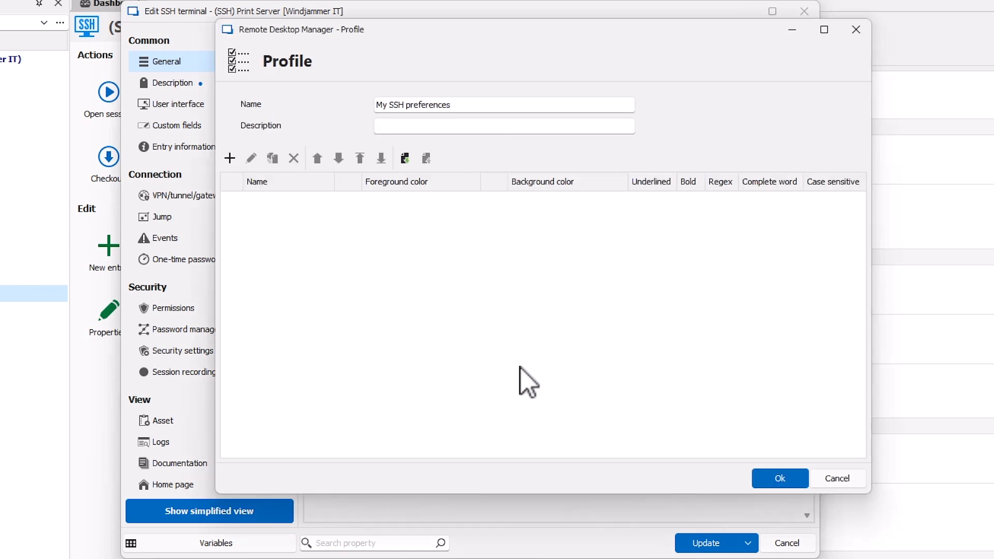
mouse_move(386, 190)
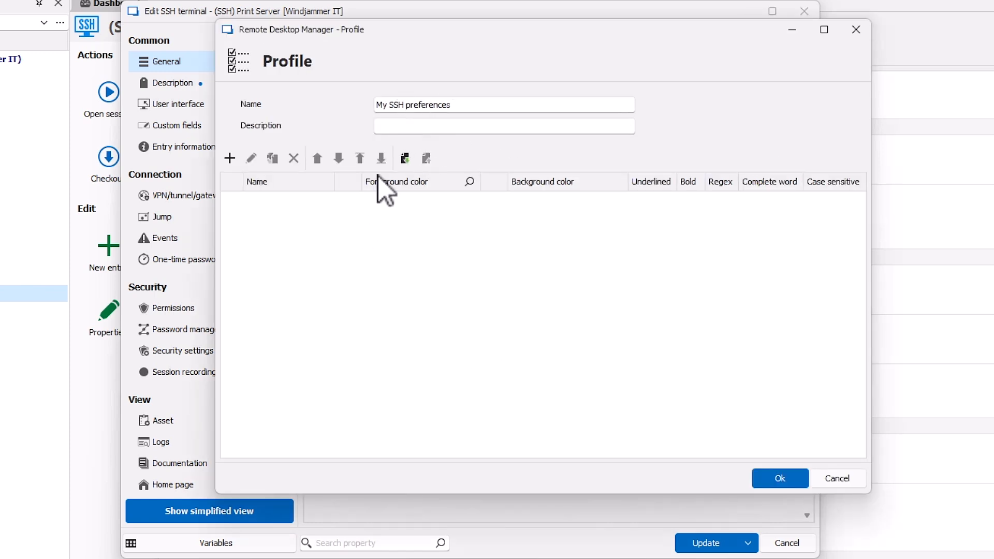
left_click(229, 159)
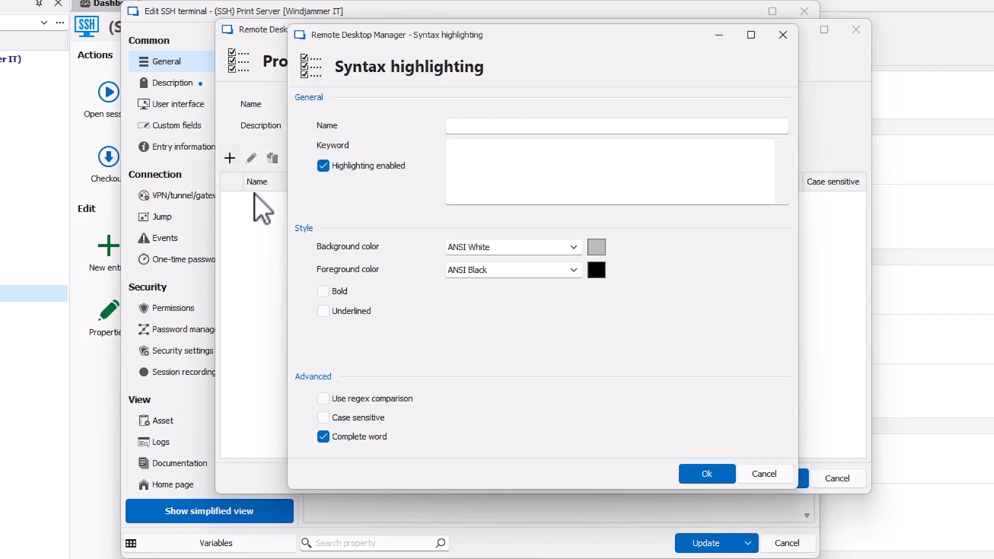
type("Bolded")
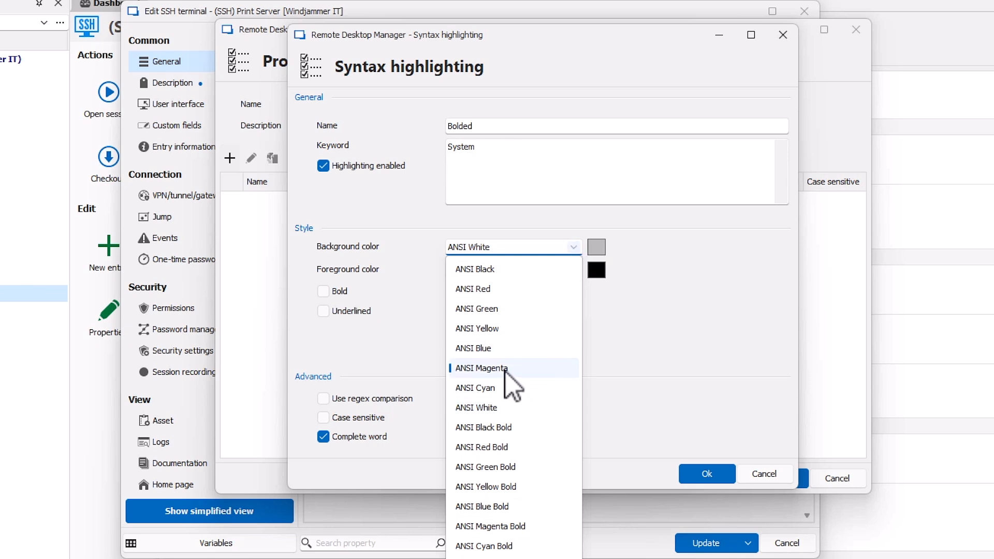
left_click(477, 329)
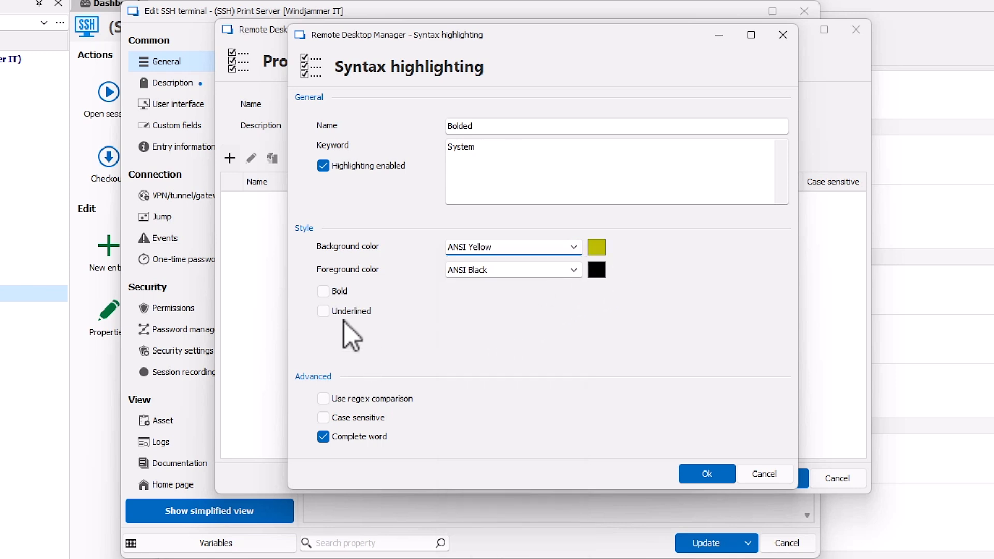
left_click(707, 474)
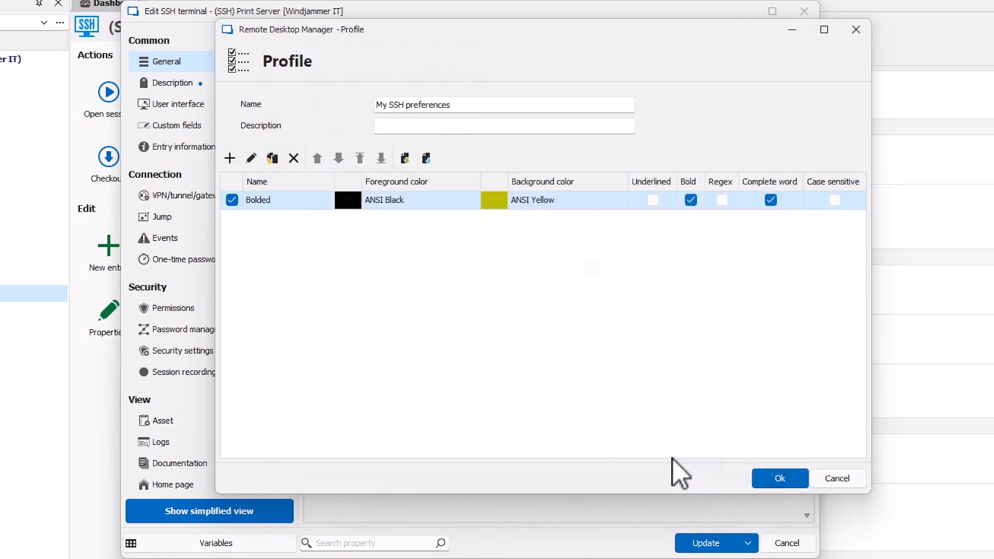
left_click(780, 478)
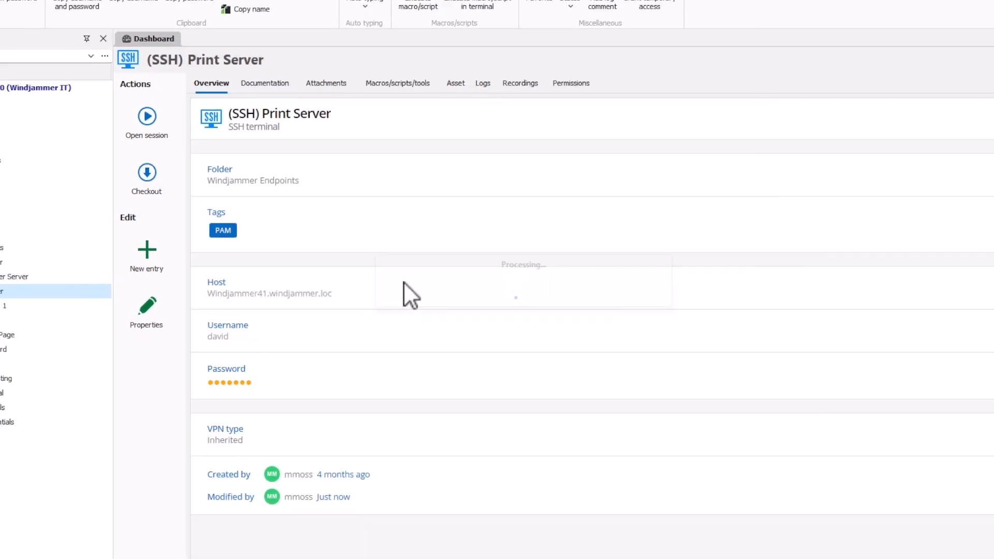
left_click(146, 121)
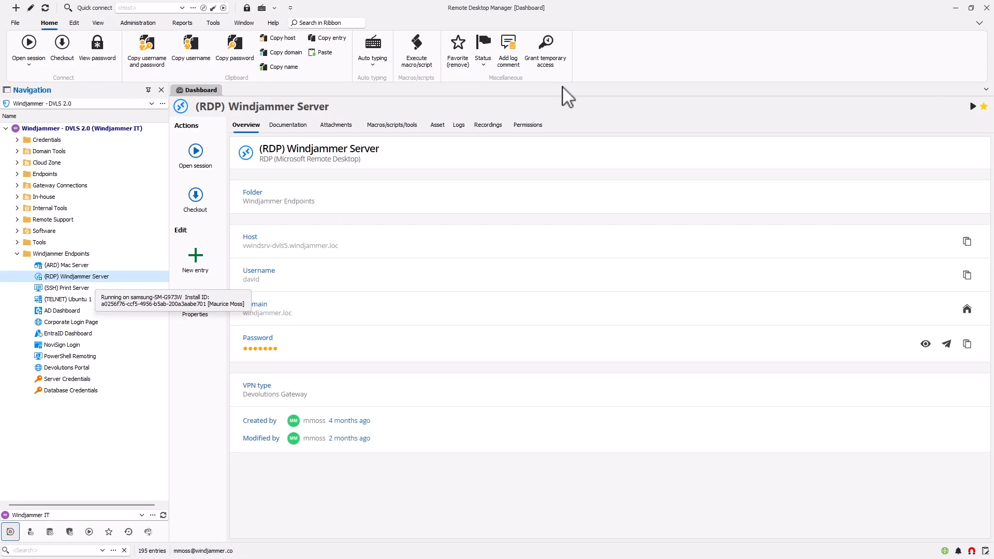
Grant temporary access with the Contributor (Default) permission set and acknowledge the confirmation.
left_click(545, 50)
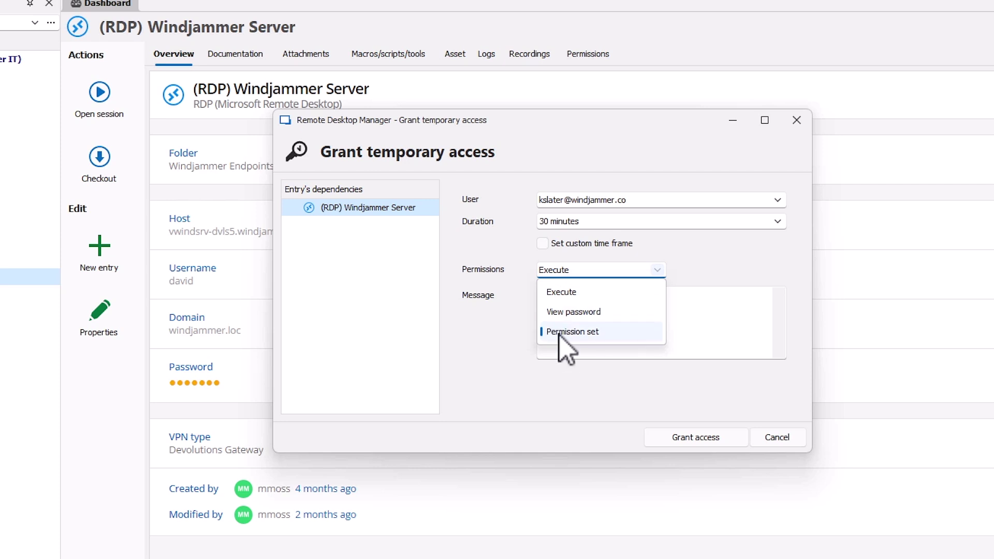
left_click(572, 331)
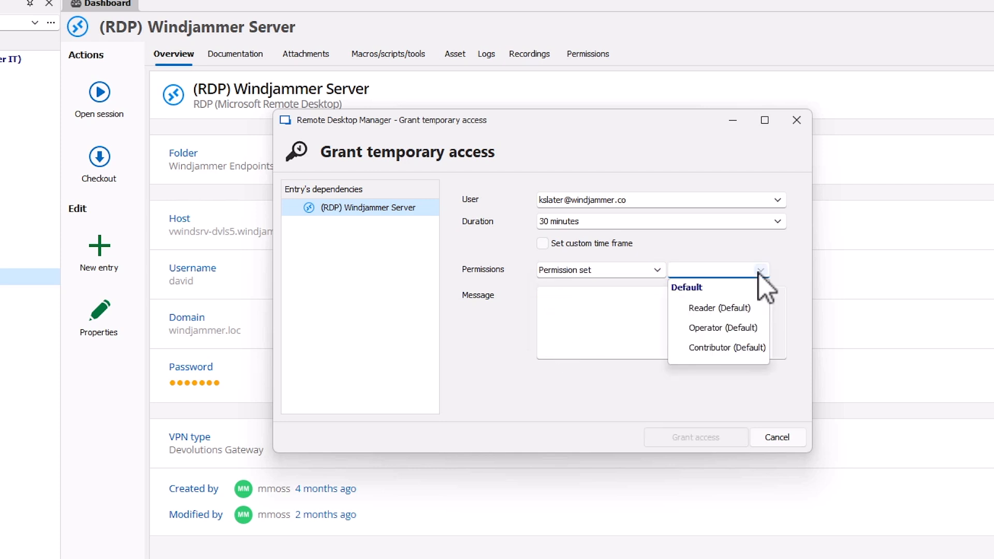
mouse_move(707, 358)
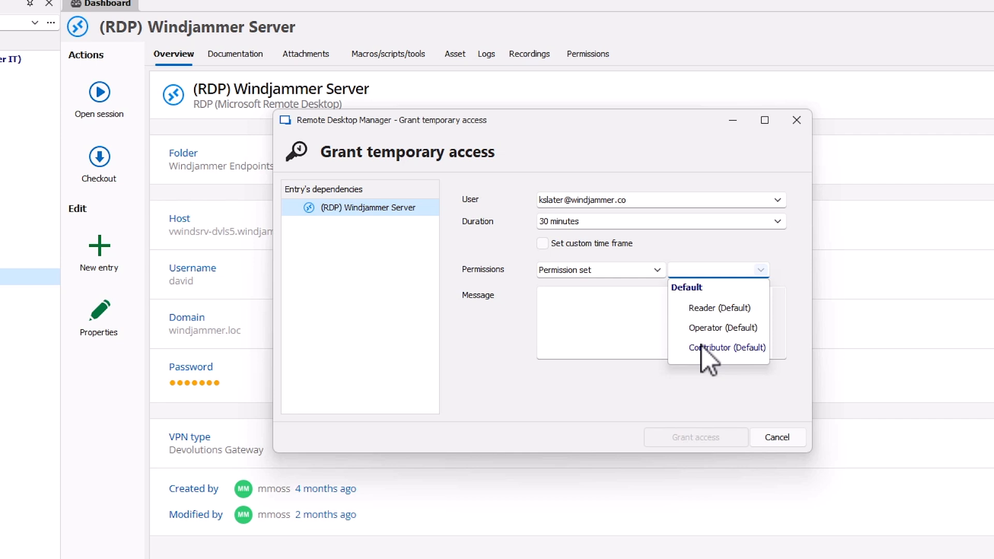
left_click(723, 347)
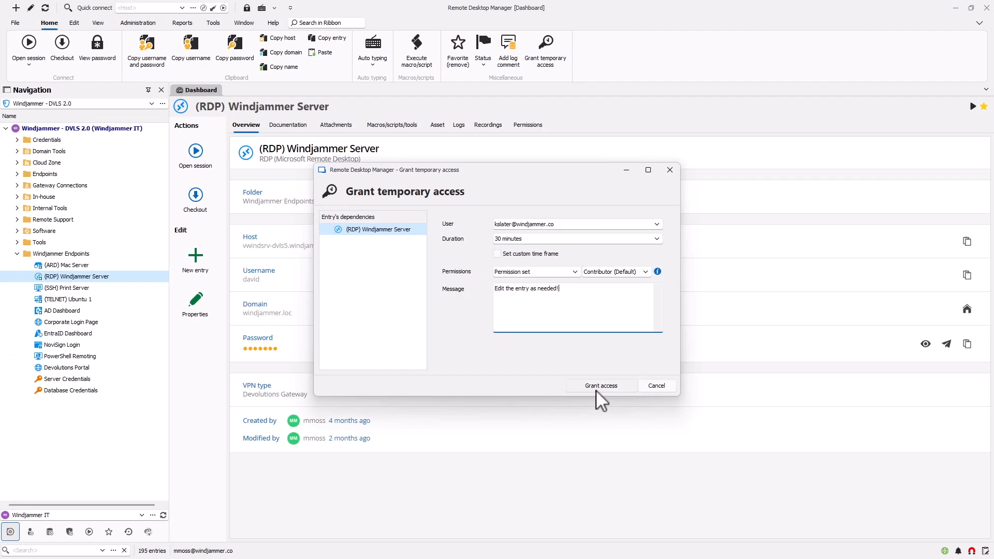
left_click(599, 386)
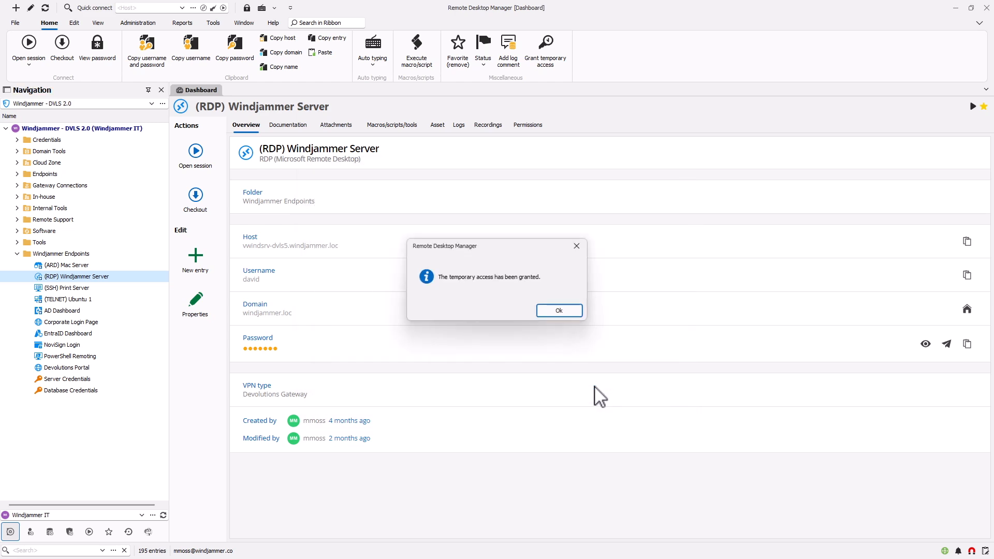
left_click(558, 311)
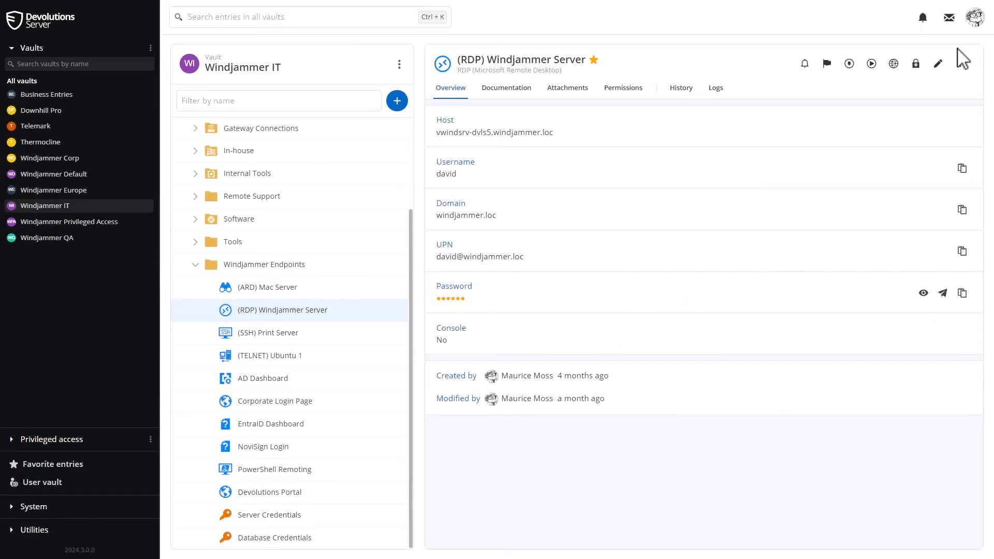
left_click(960, 63)
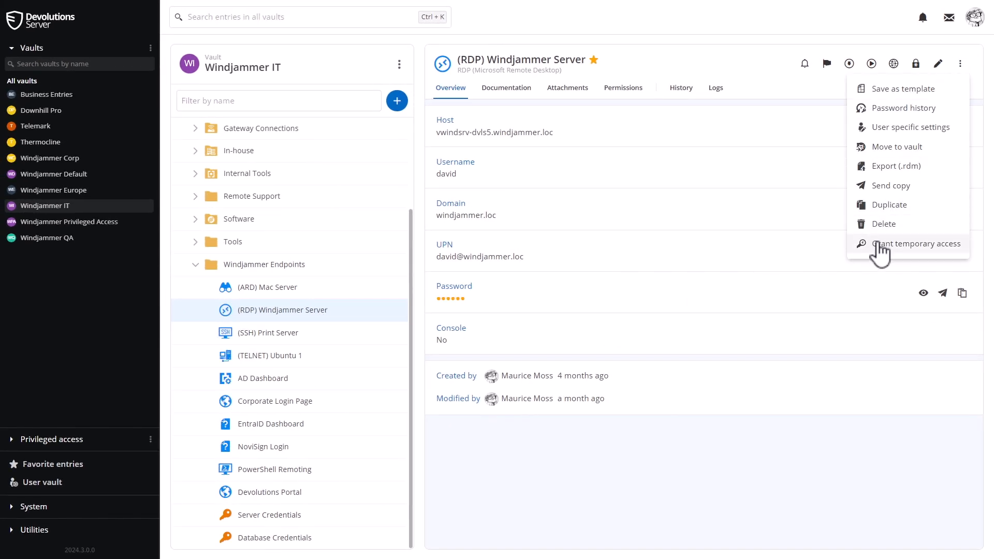
left_click(917, 244)
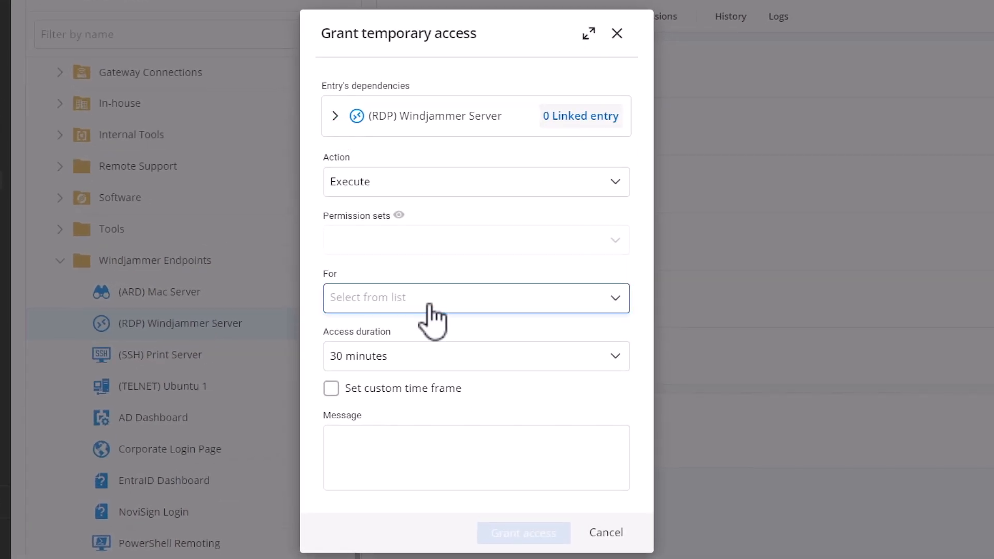
left_click(476, 298)
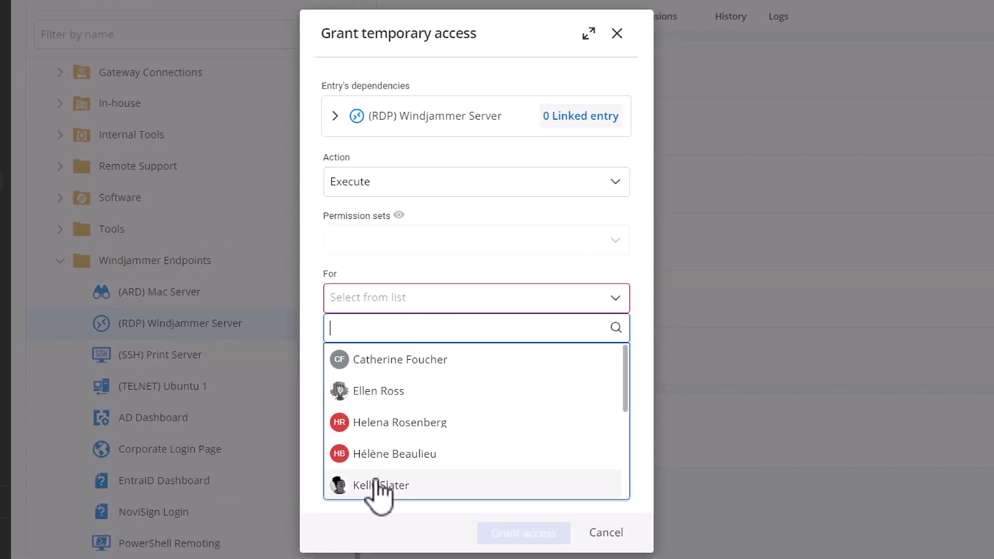
left_click(381, 486)
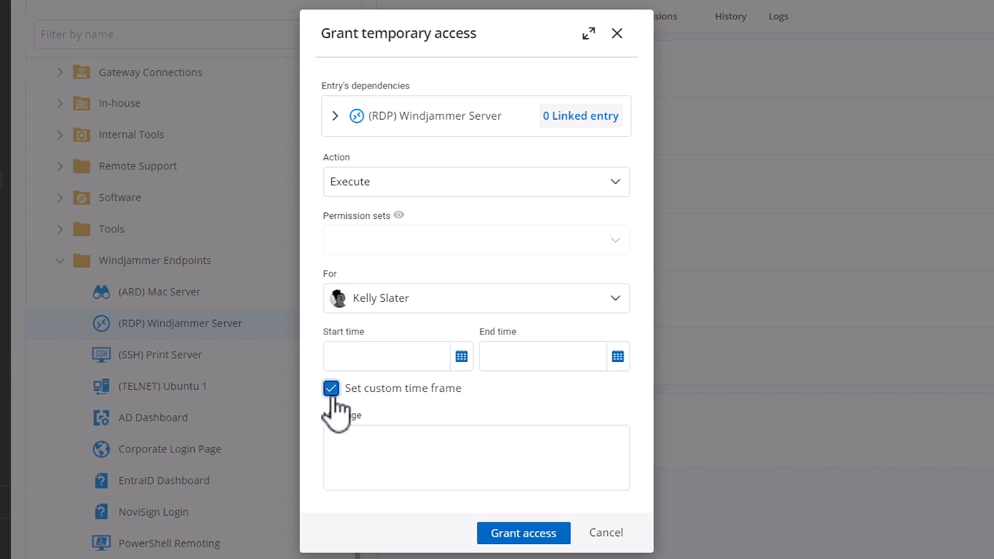
left_click(475, 181)
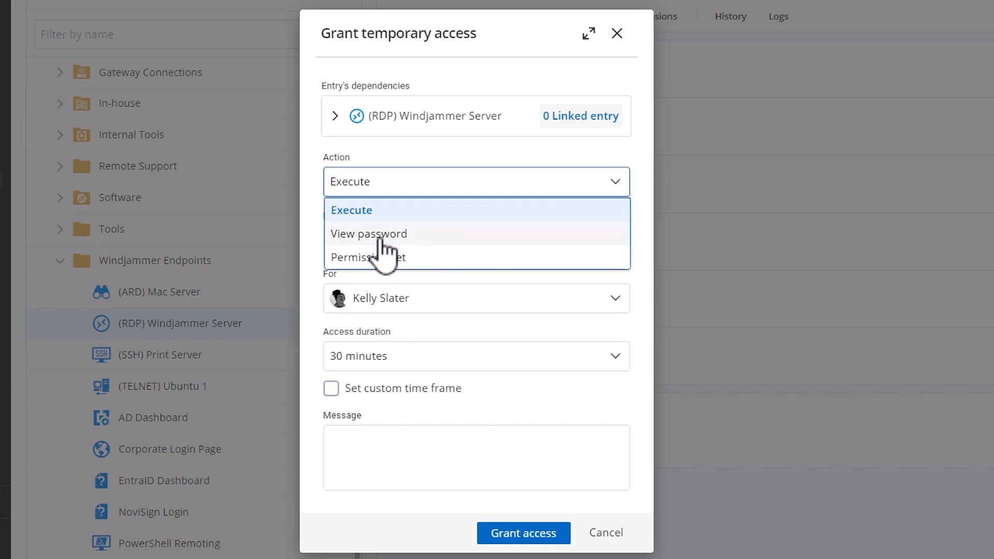
left_click(372, 257)
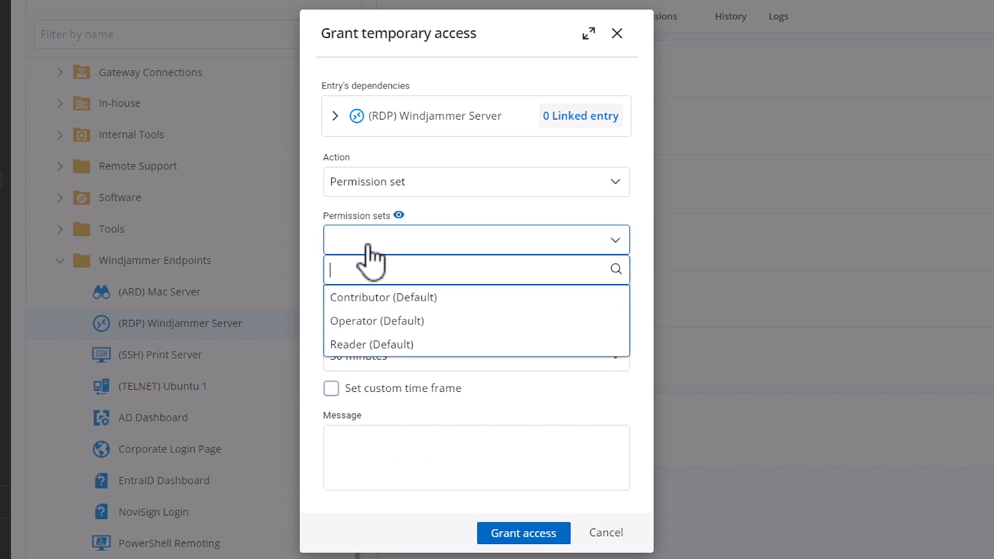
mouse_move(376, 321)
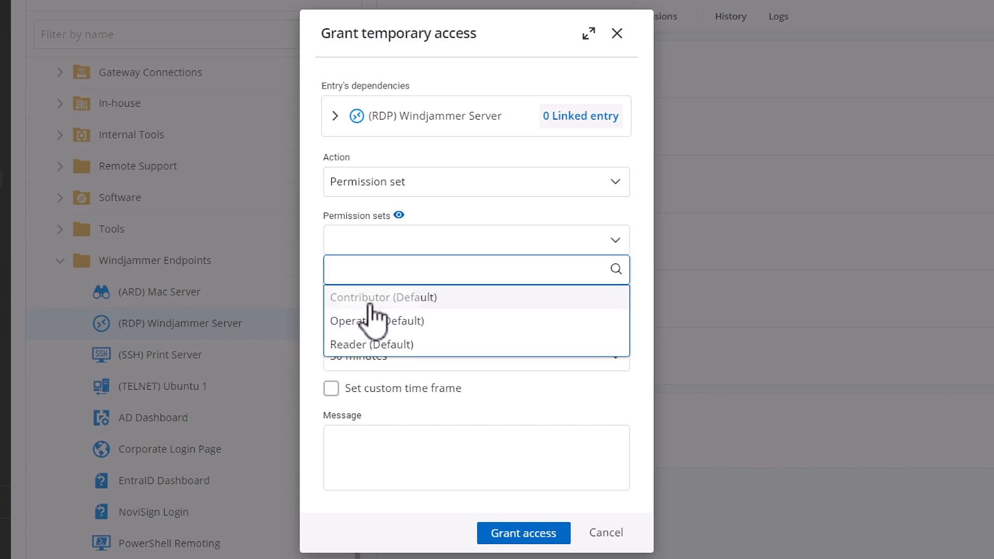
left_click(383, 296)
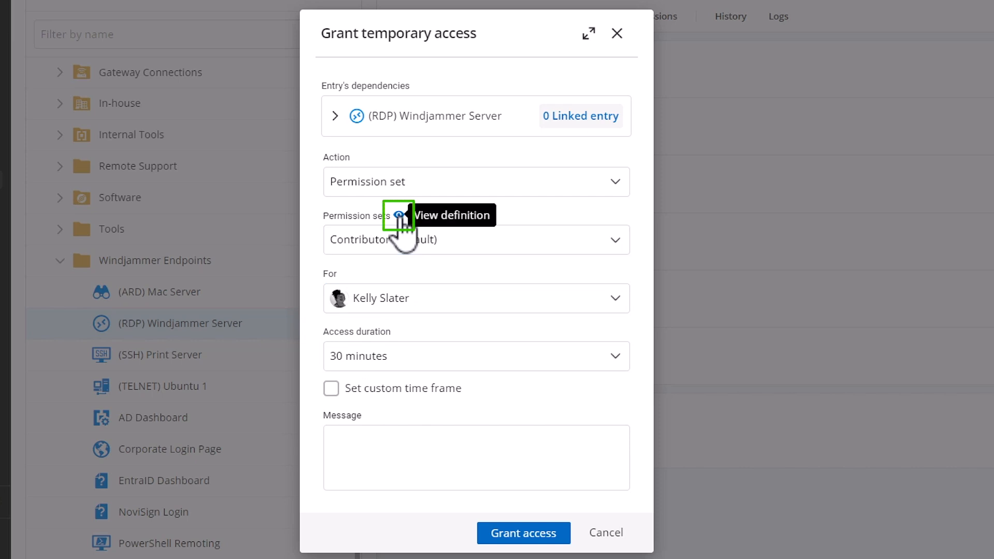
left_click(398, 215)
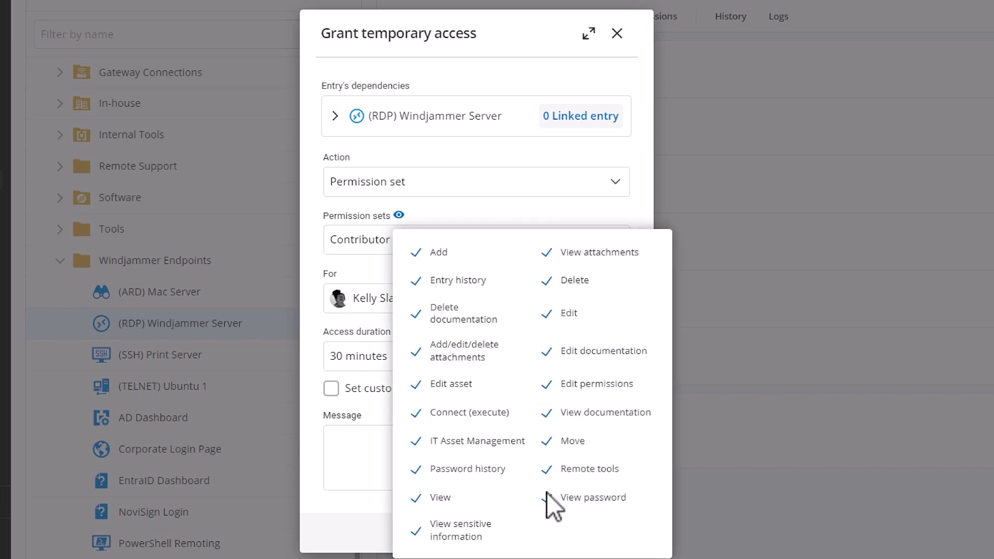
mouse_move(448, 221)
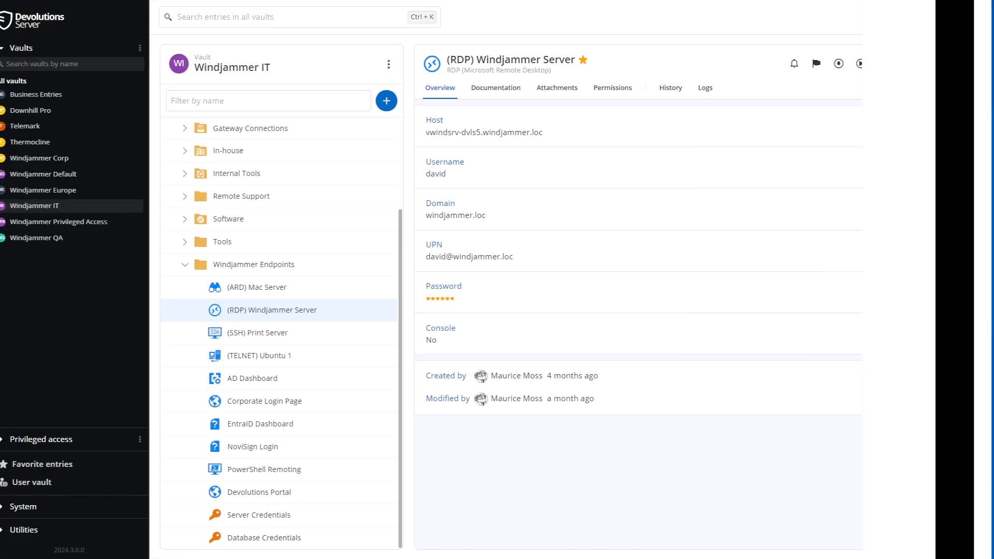
From Administration, go to User groups and bring up Group synchronization settings.
left_click(48, 504)
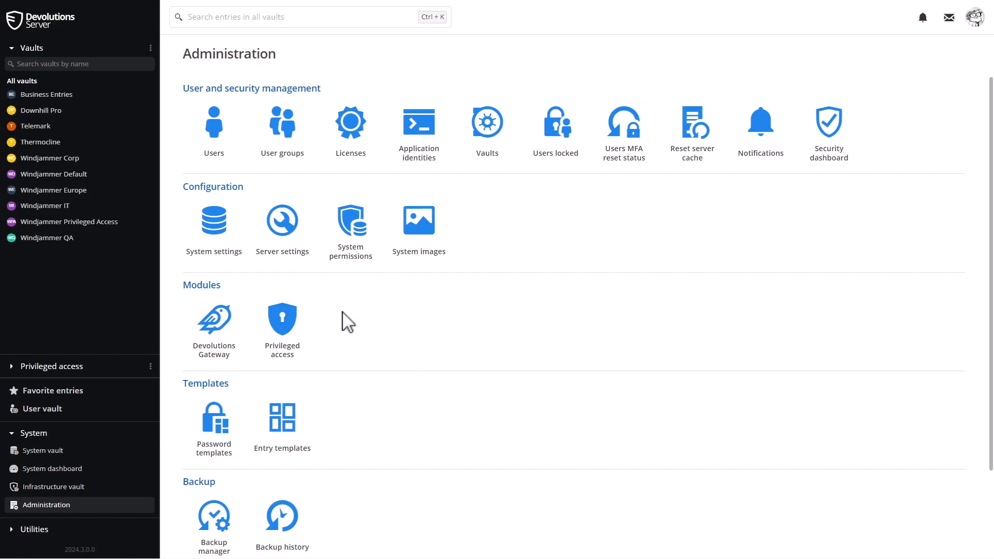
mouse_move(353, 319)
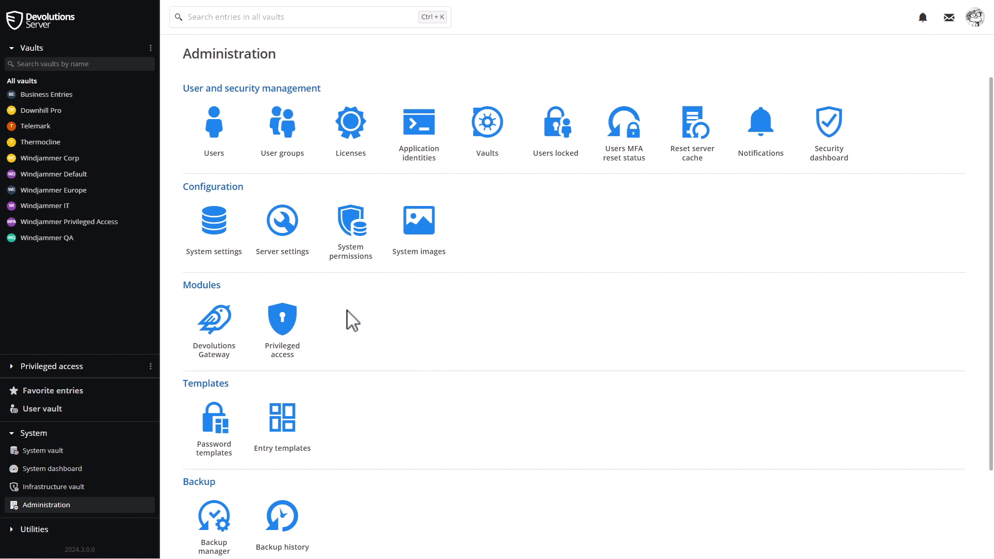
mouse_move(350, 223)
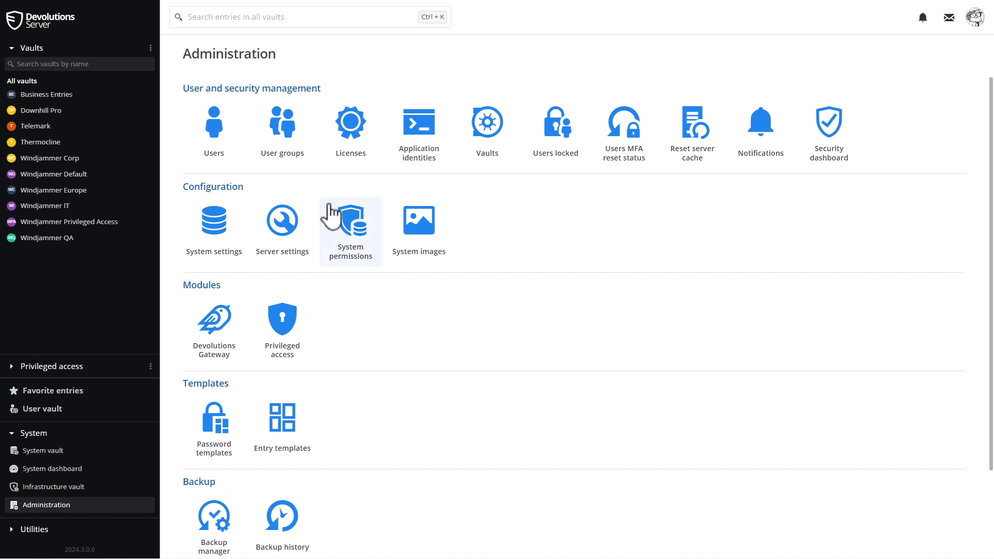
left_click(282, 121)
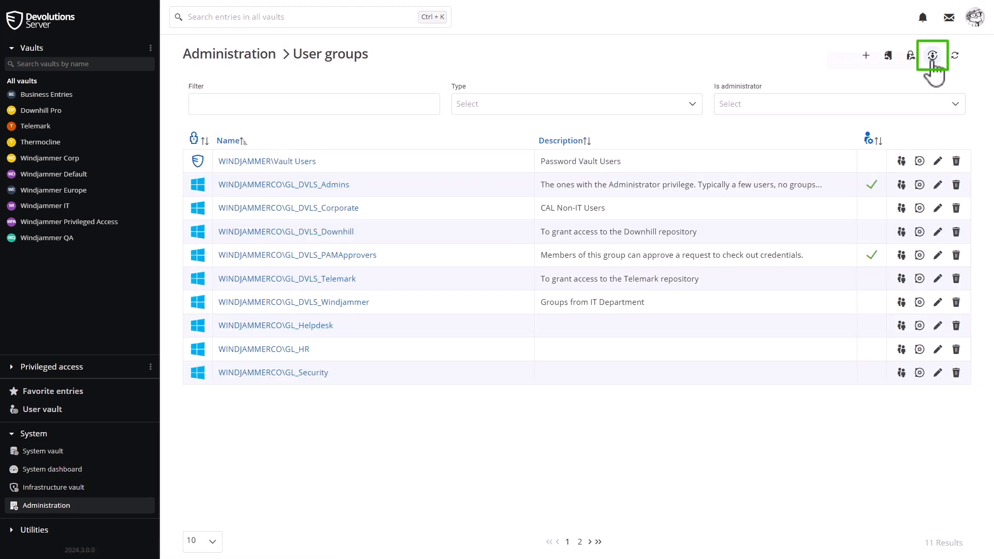
mouse_move(932, 56)
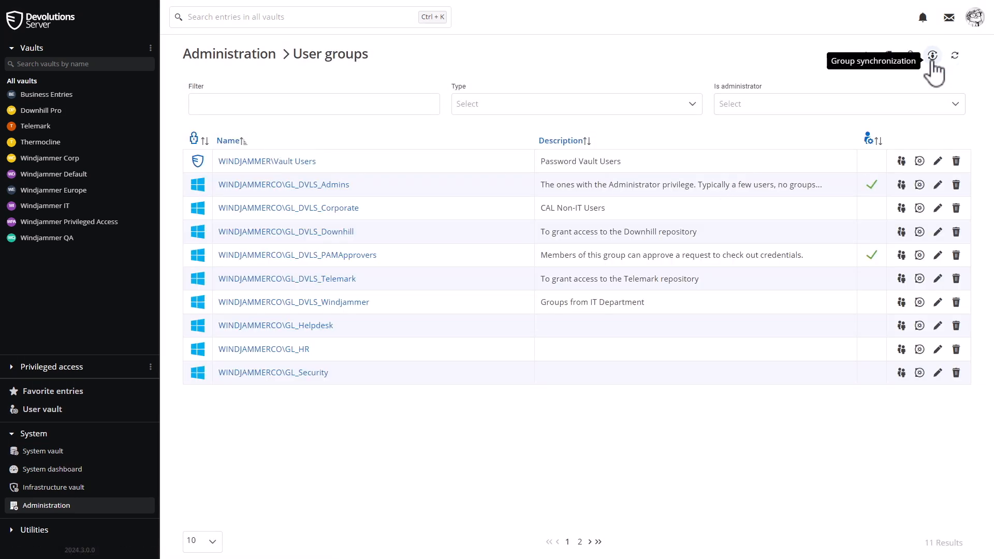
left_click(933, 56)
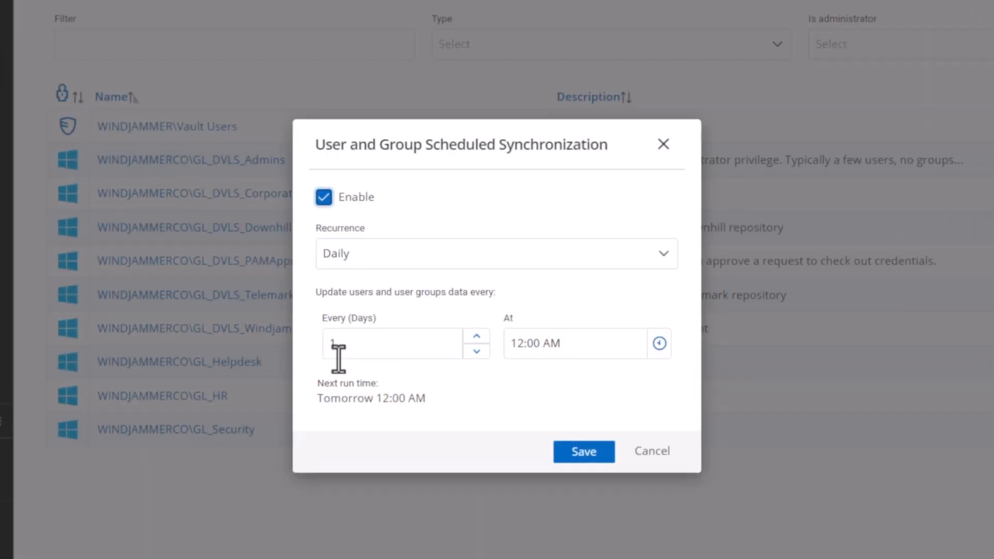
mouse_move(444, 418)
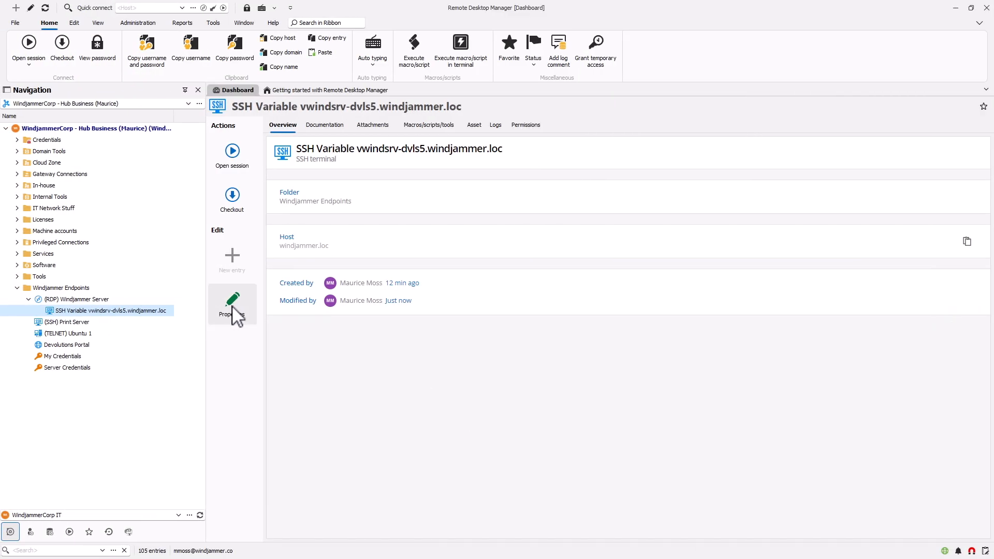
Review the SSH entry's Entry variables list and close it.
left_click(232, 304)
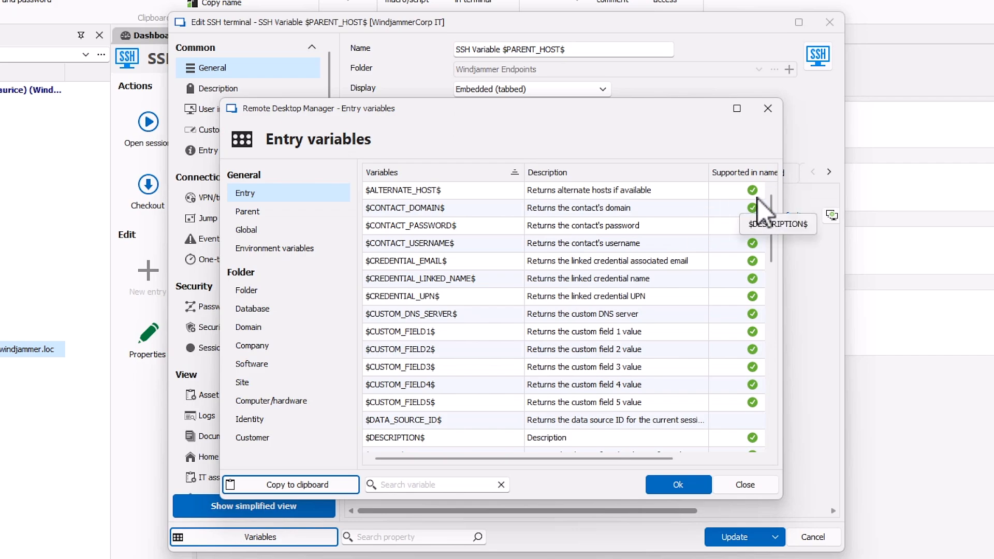
scroll("down", 3)
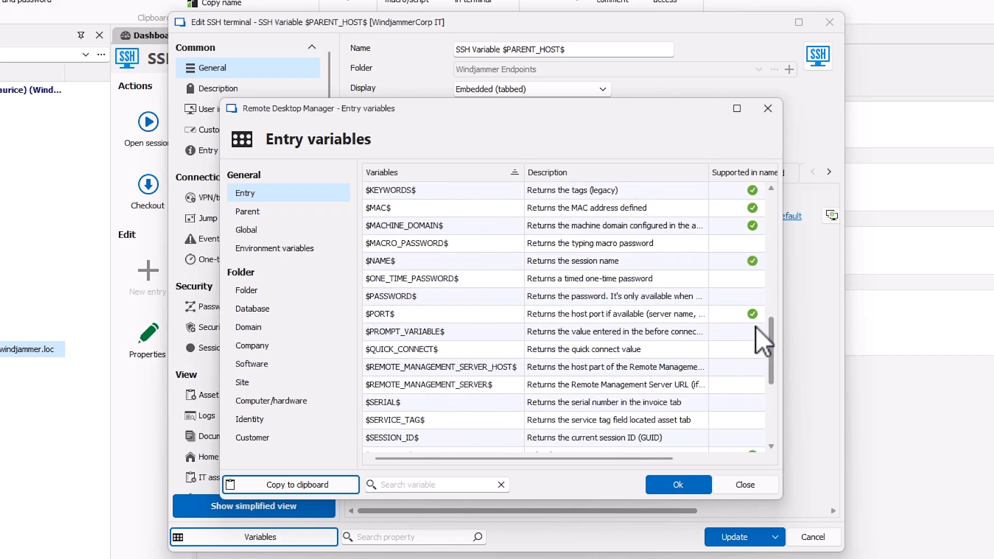
scroll("up", 3)
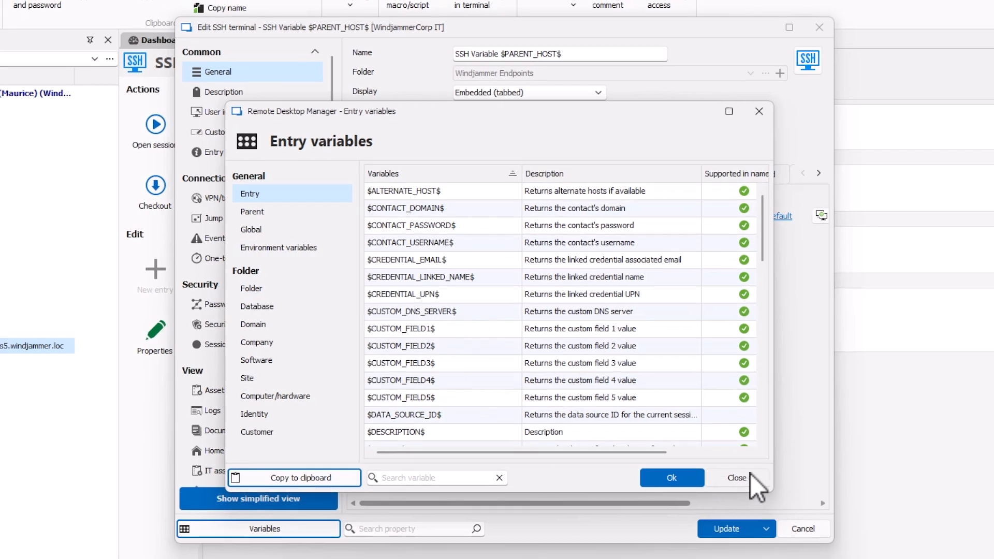
left_click(735, 478)
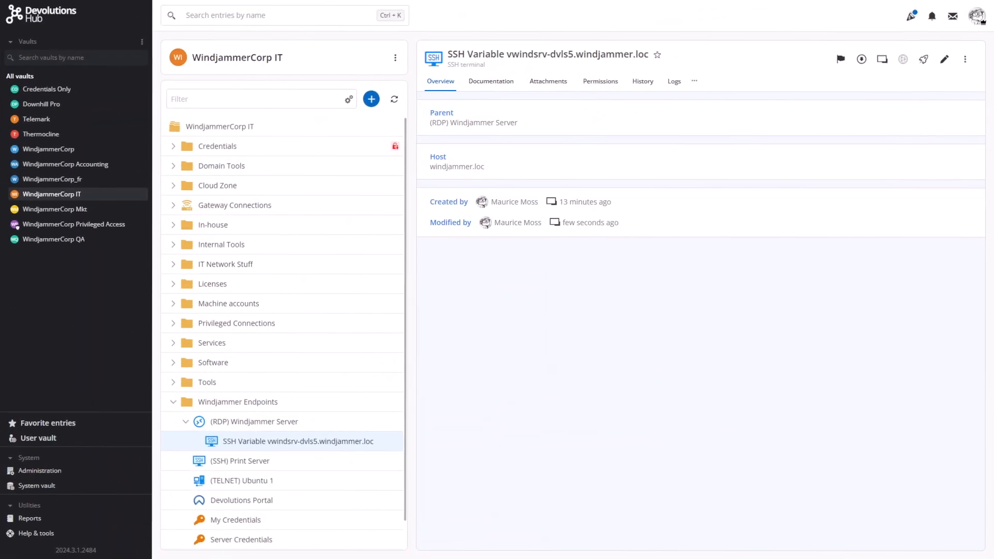
mouse_move(243, 450)
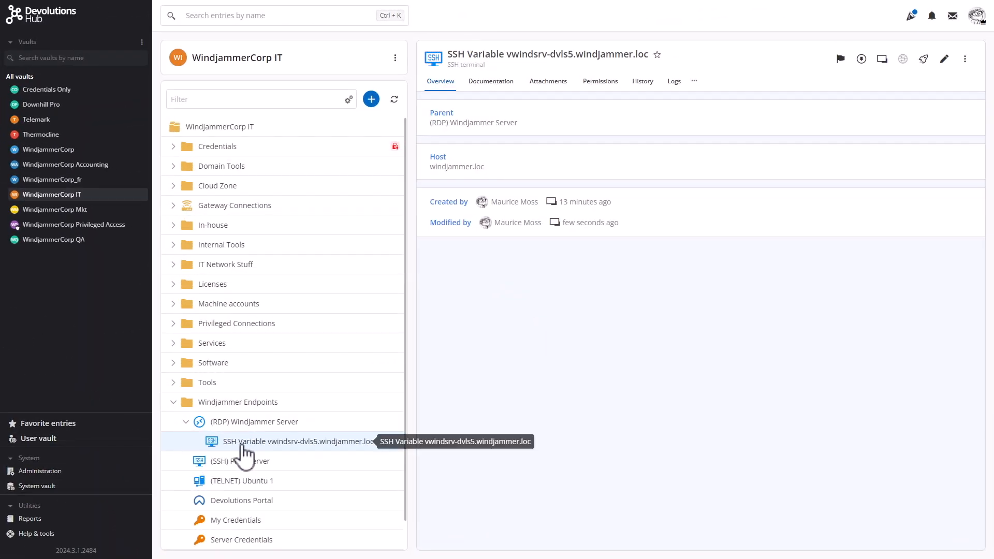
mouse_move(595, 56)
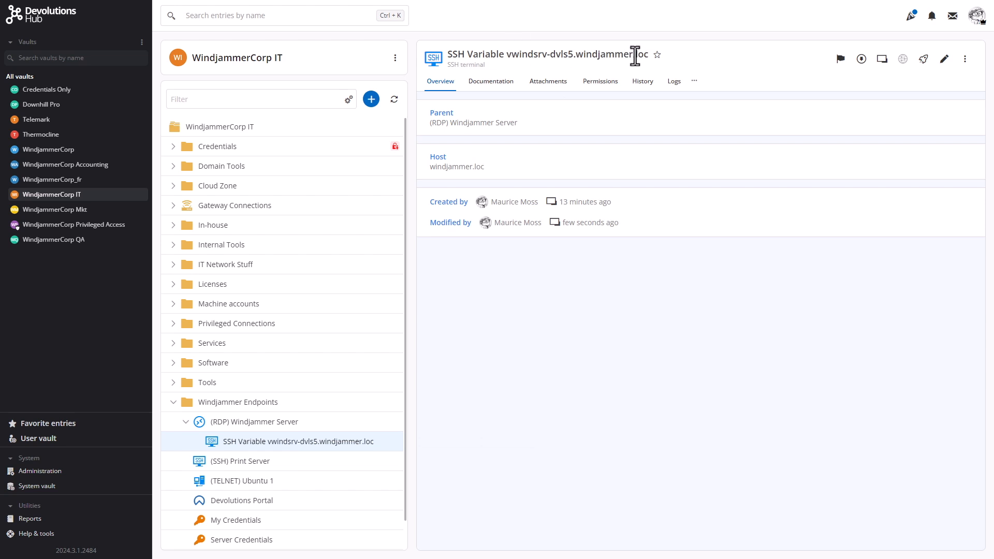
mouse_move(497, 56)
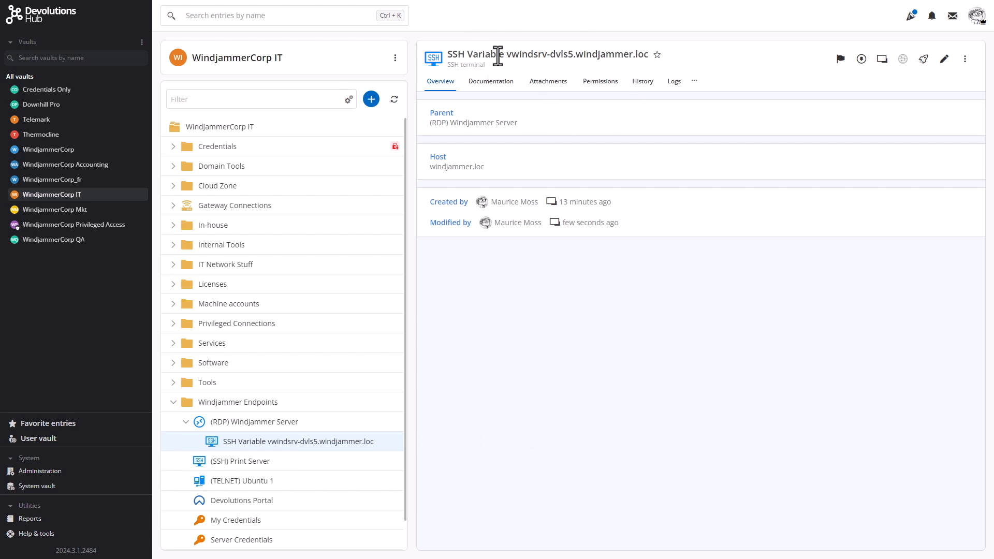
mouse_move(521, 73)
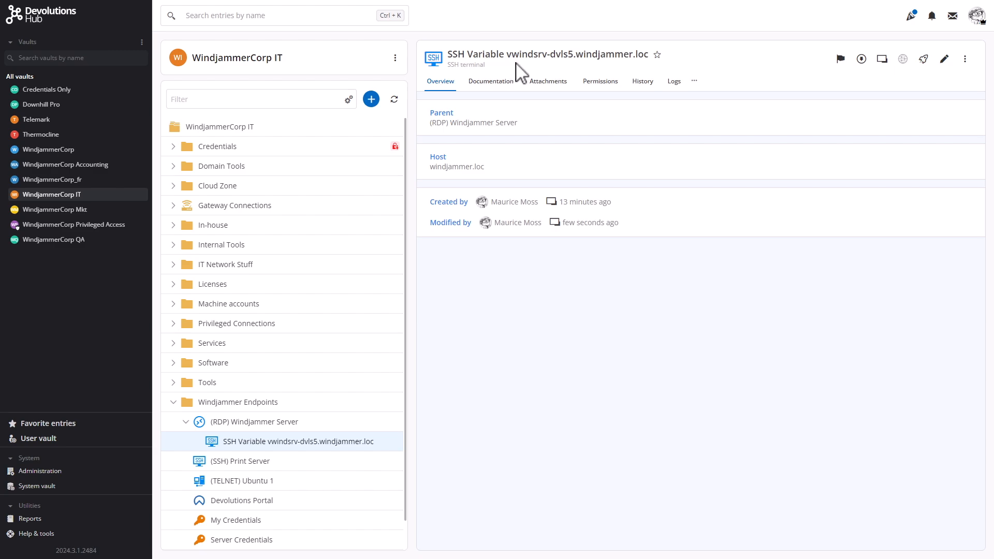
left_click(281, 421)
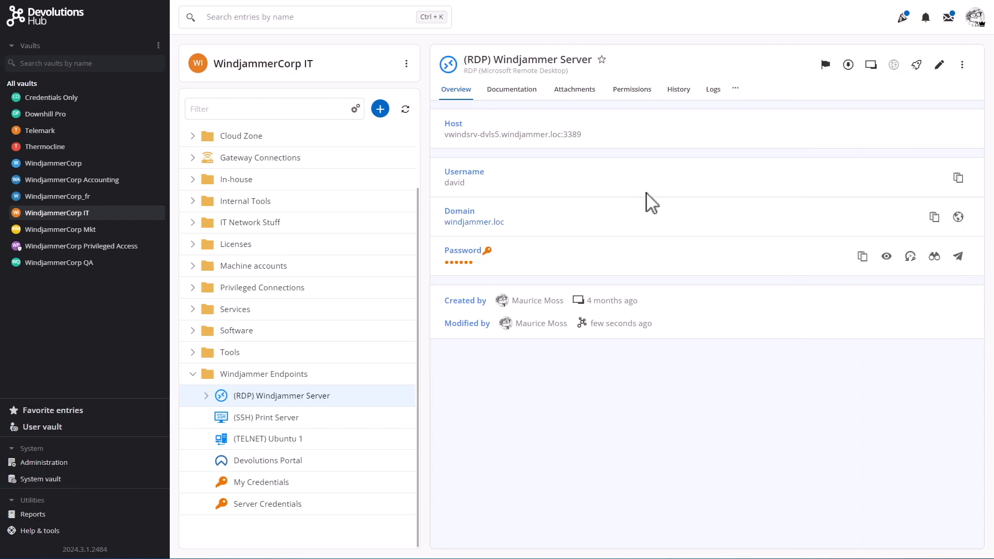
Edit the RDP Windjammer Server entry, pick the green icon and update it.
left_click(940, 65)
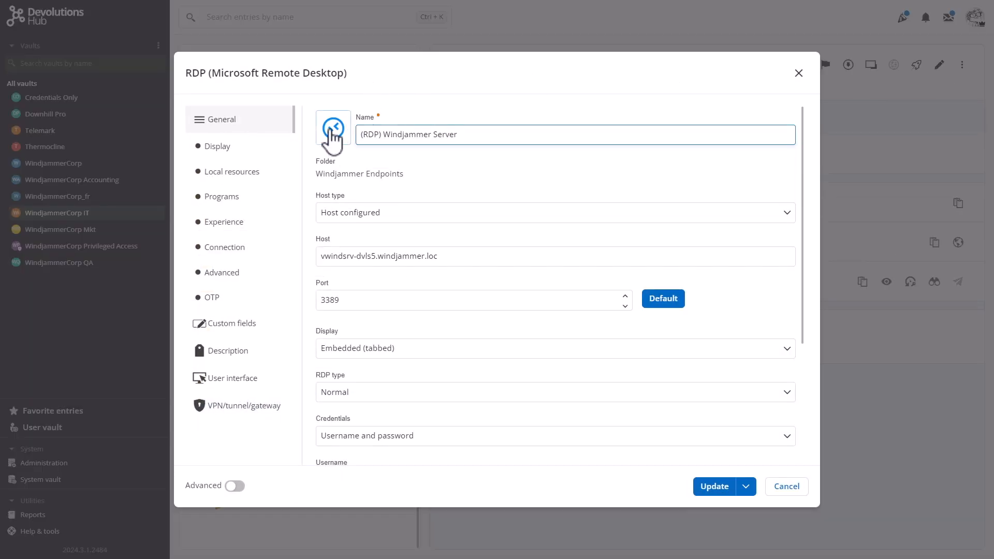
left_click(332, 128)
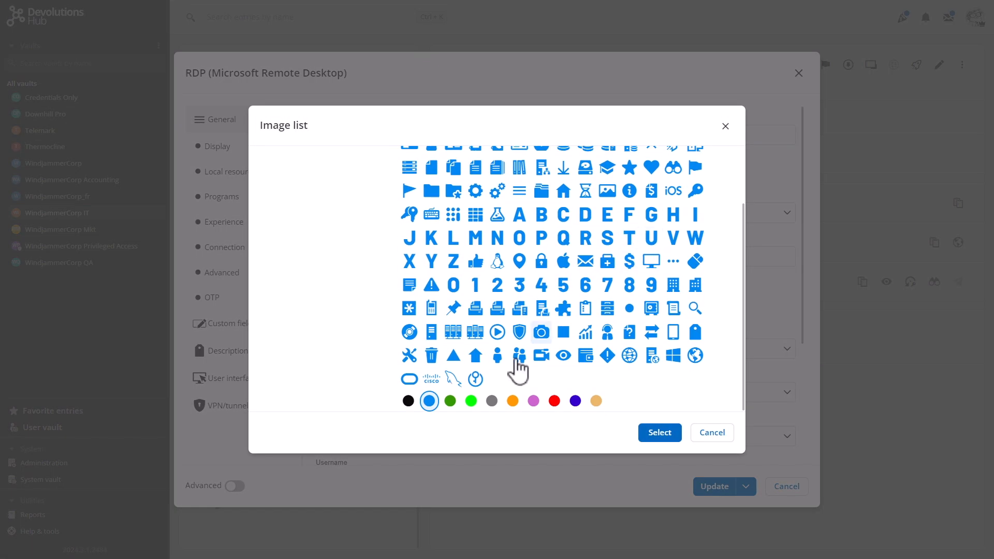
left_click(450, 400)
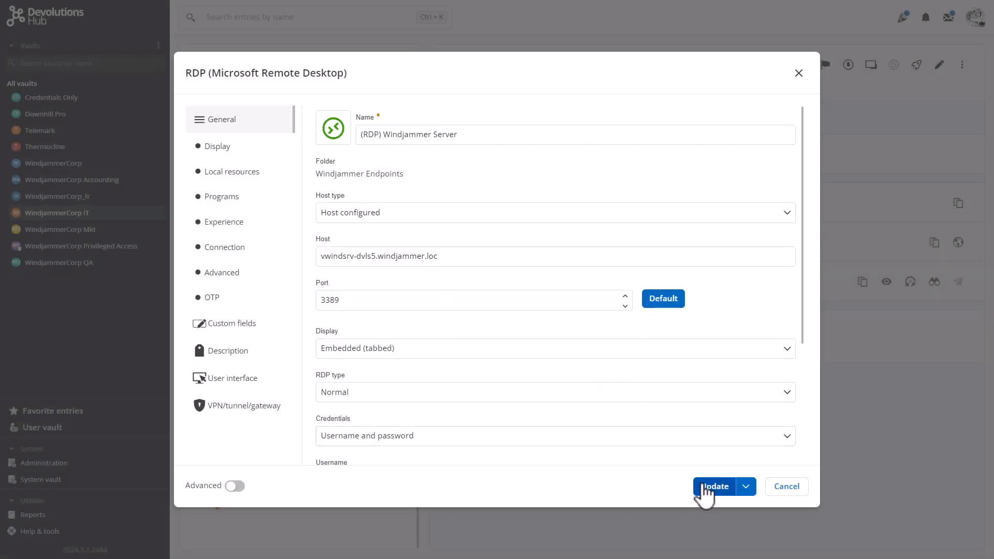
left_click(715, 487)
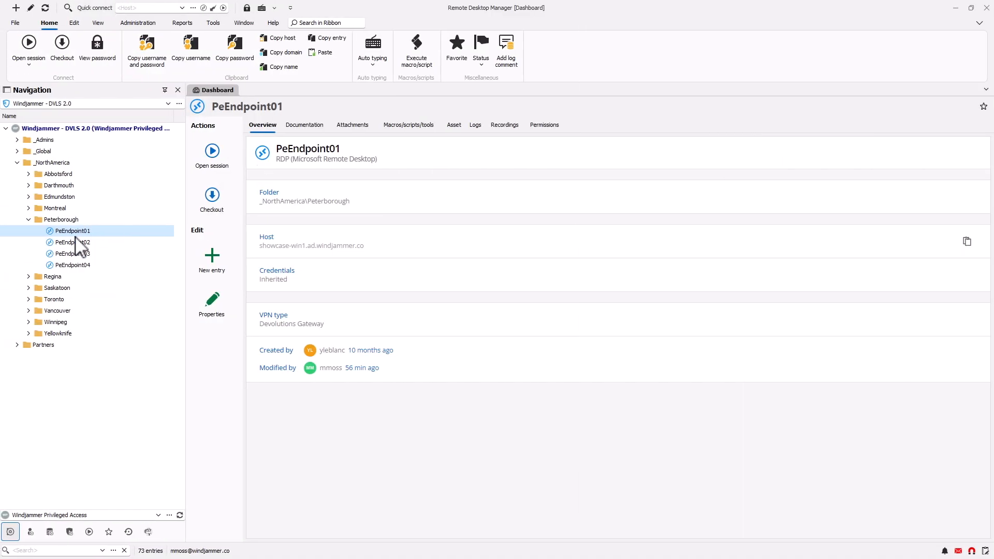
mouse_move(386, 301)
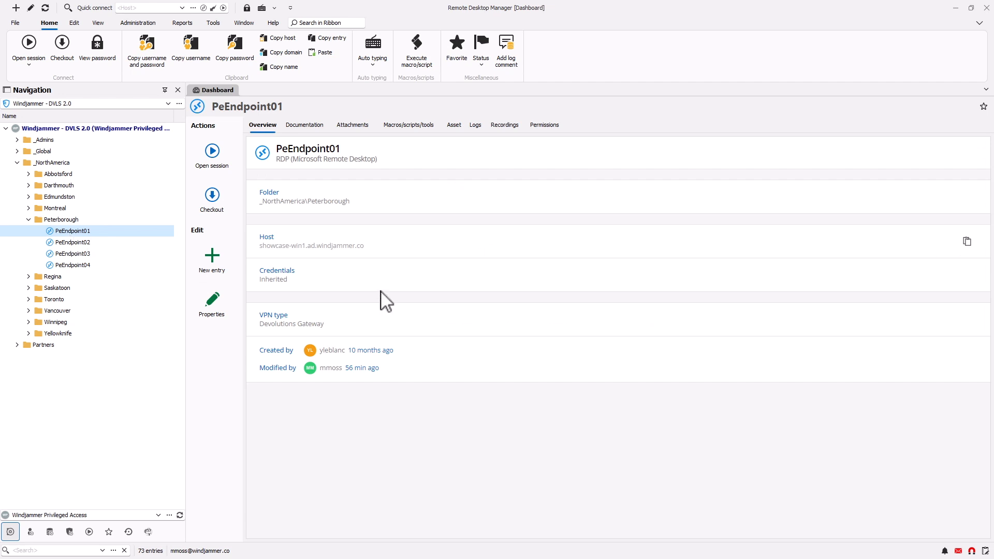
mouse_move(211, 153)
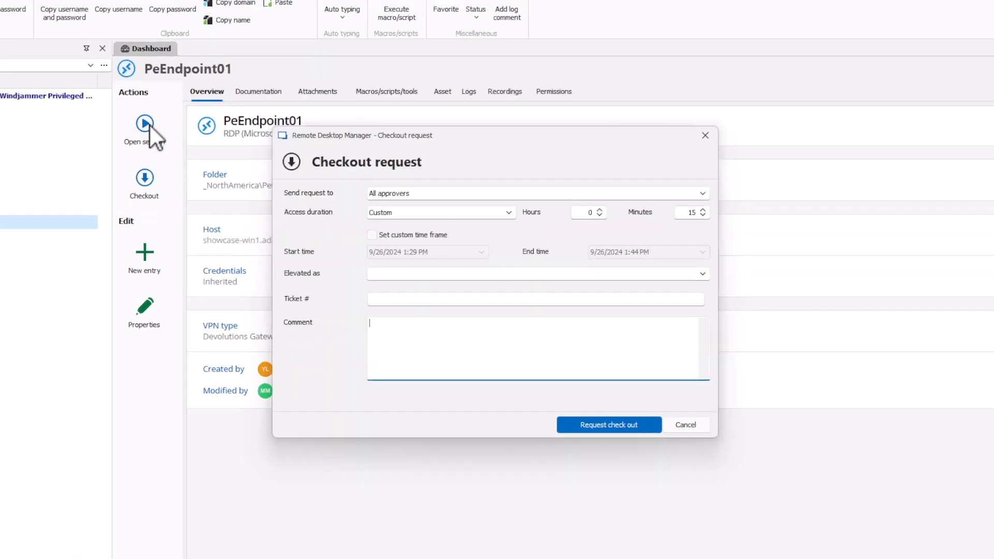
Request a 7-day checkout elevated as Domain Admins.
left_click(441, 213)
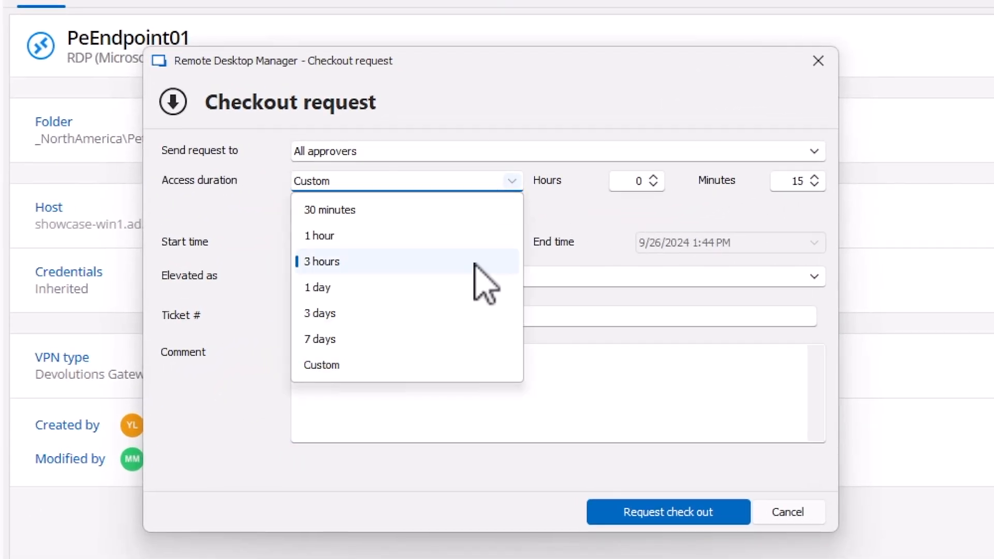
left_click(320, 339)
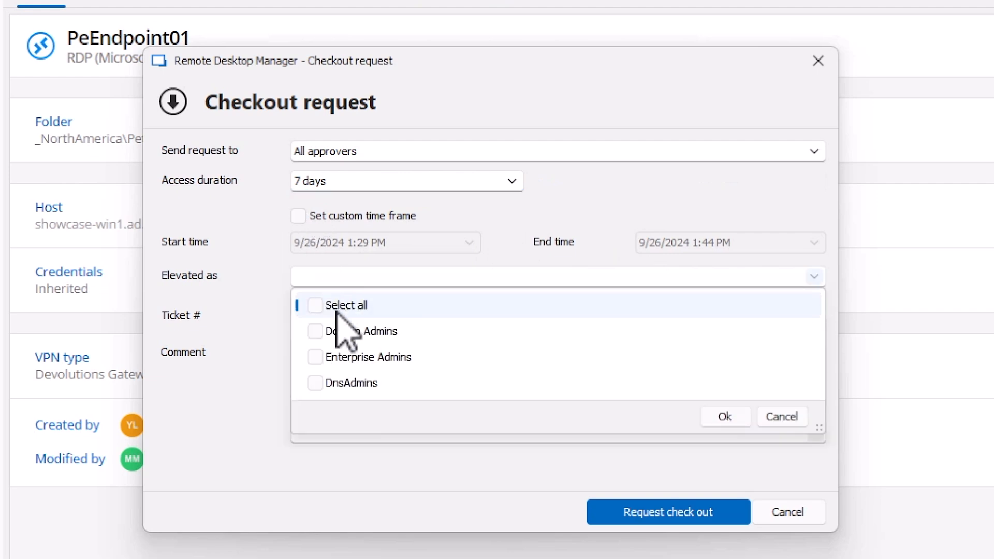
left_click(315, 331)
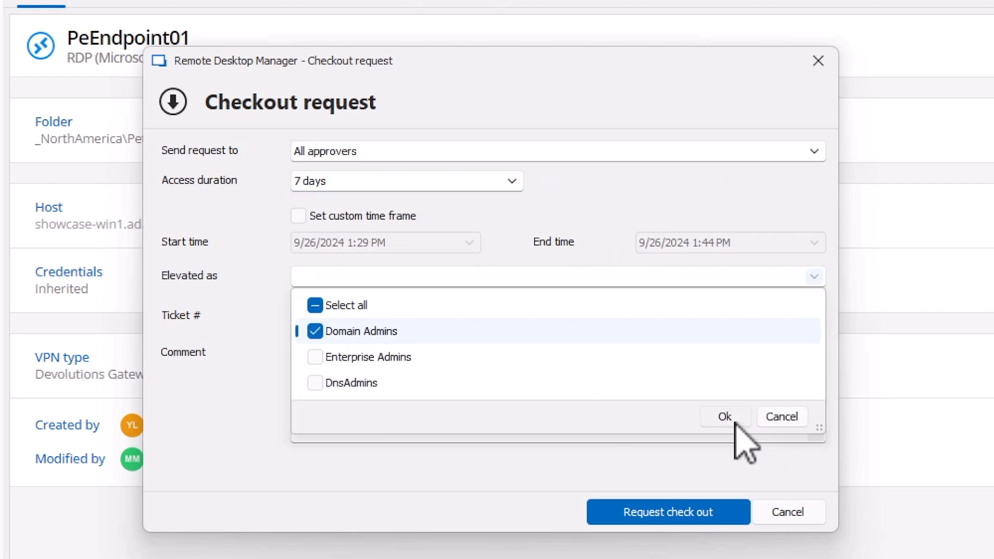
left_click(723, 417)
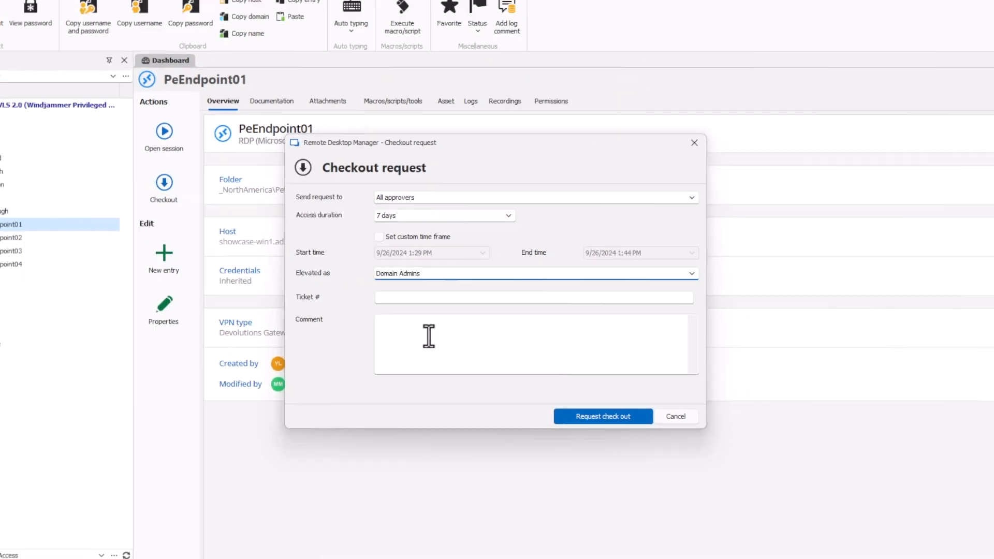
left_click(602, 416)
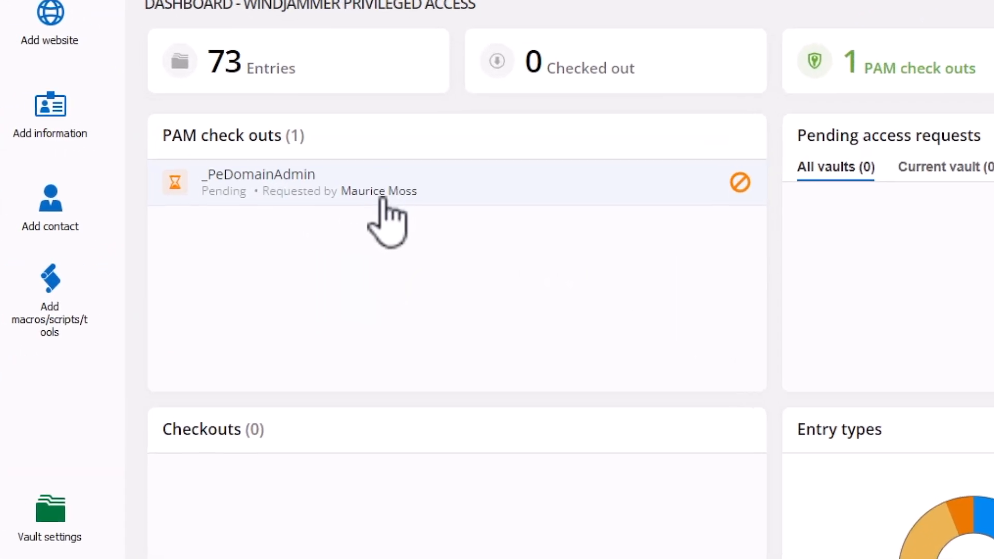
Approve the pending _PeDomainAdmin checkout from the dashboard and start the PeEndpoint01 session.
left_click(285, 181)
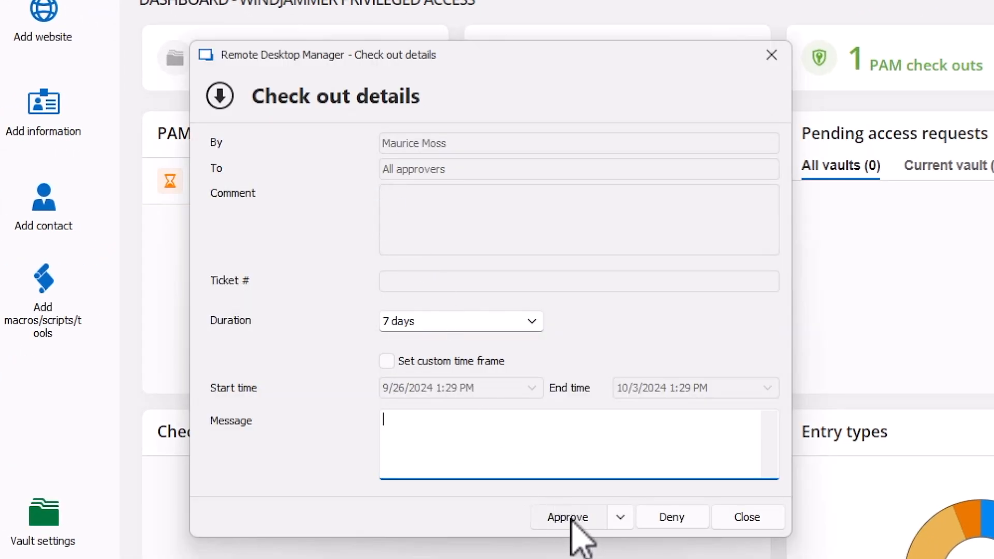
left_click(567, 516)
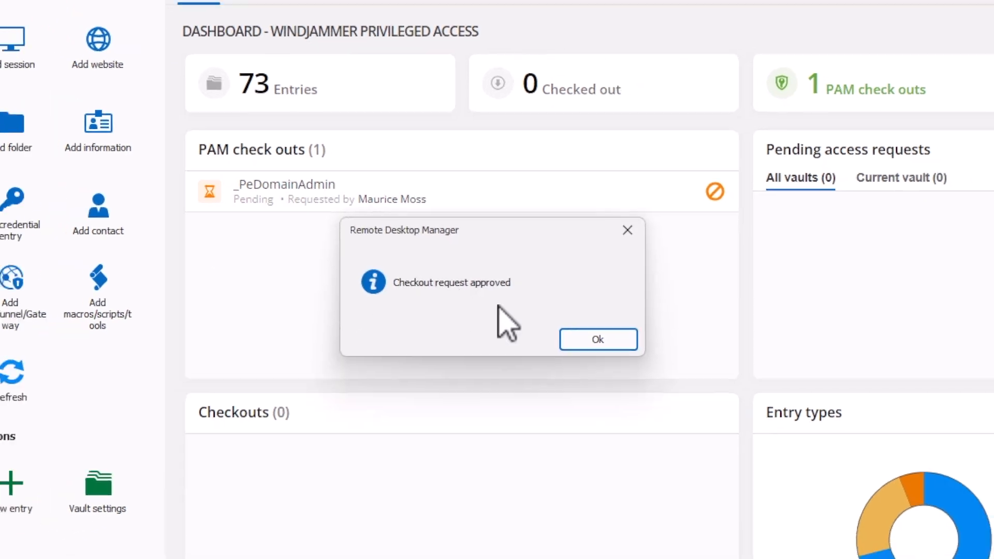
left_click(597, 340)
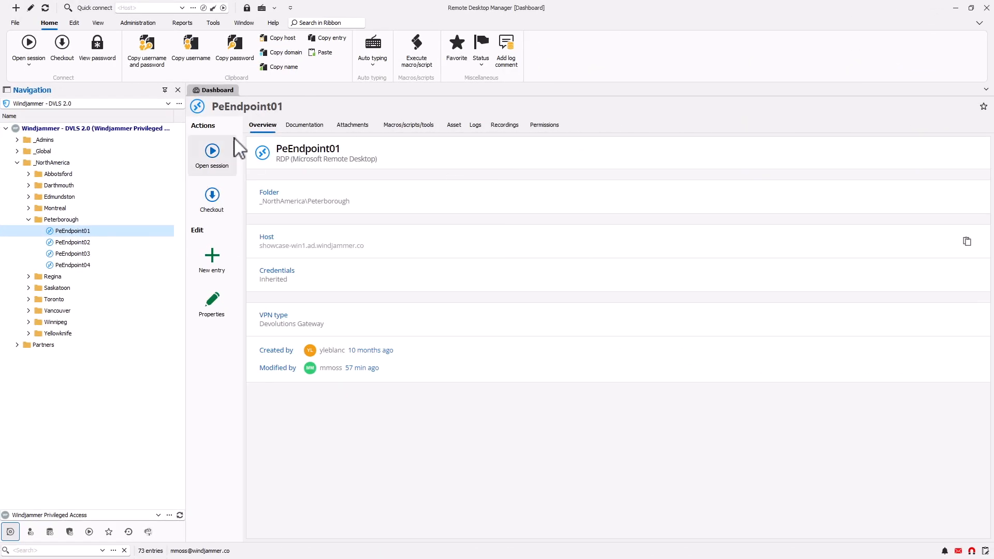
left_click(211, 153)
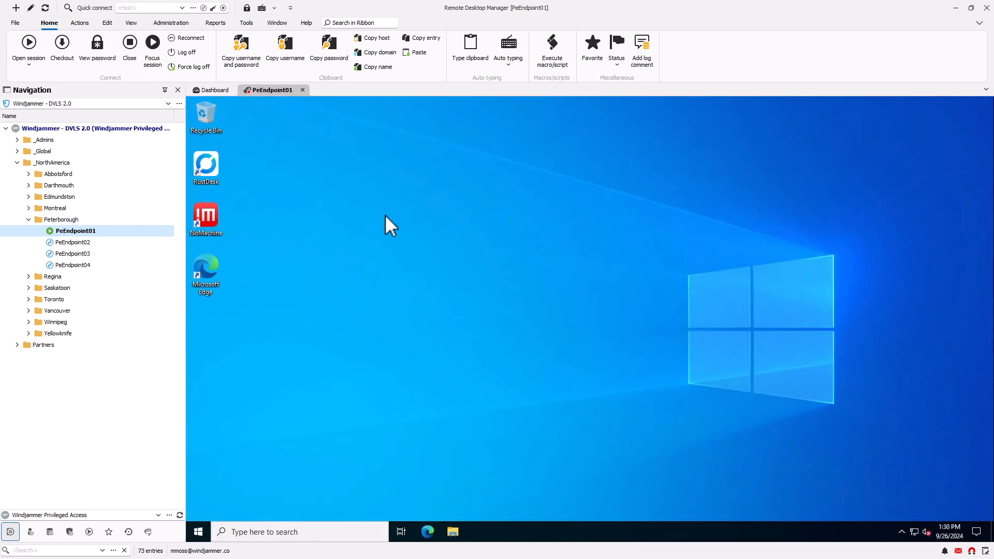
mouse_move(303, 328)
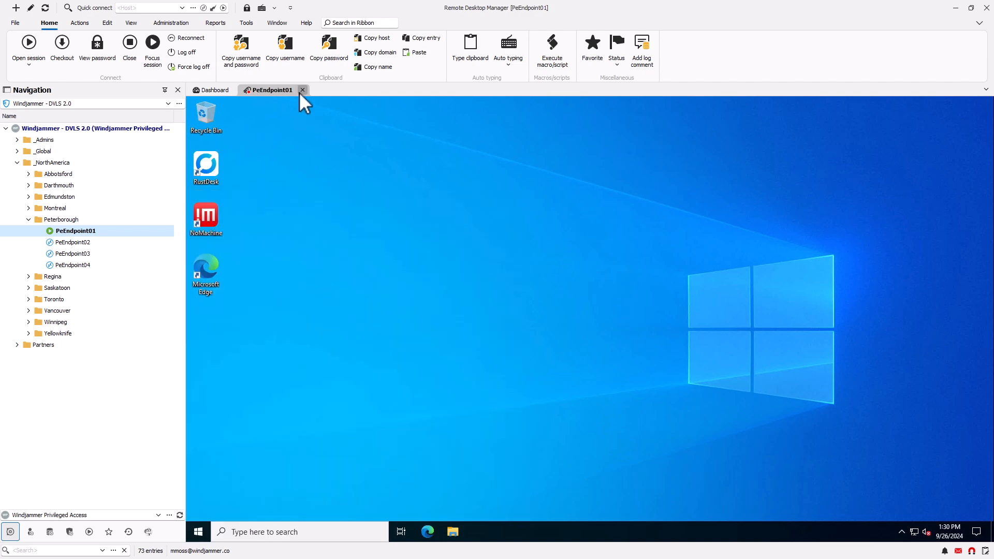
Close the PeEndpoint01 remote session tab.
left_click(302, 90)
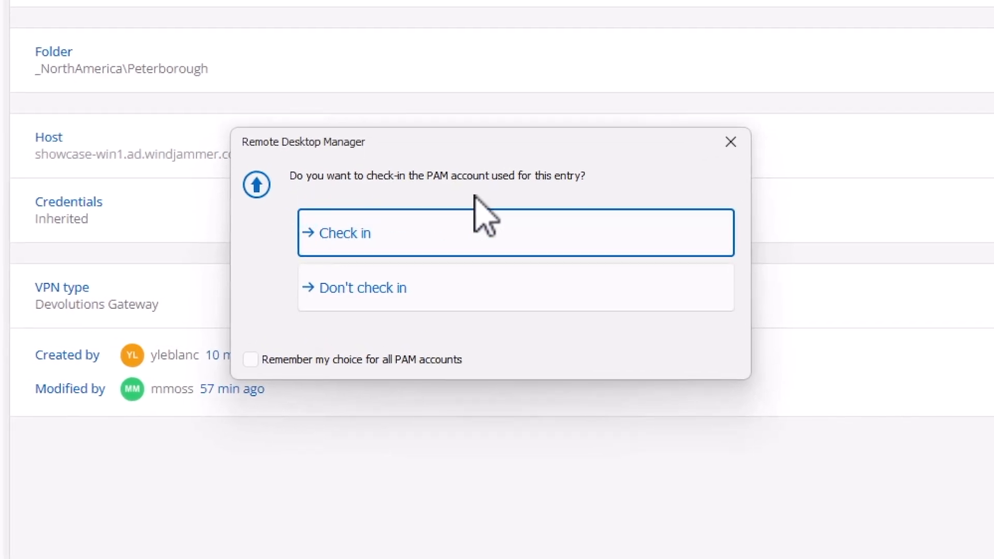
mouse_move(381, 304)
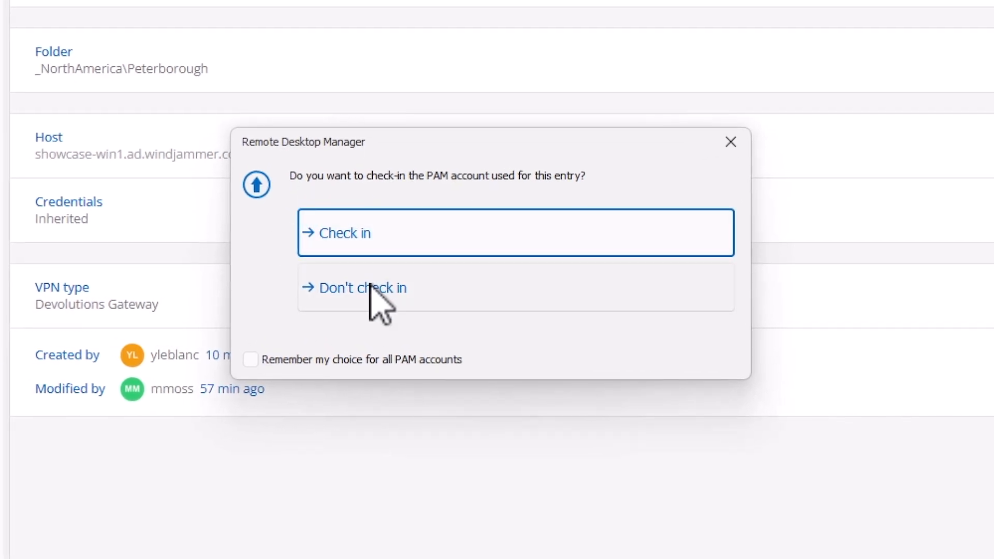
mouse_move(358, 254)
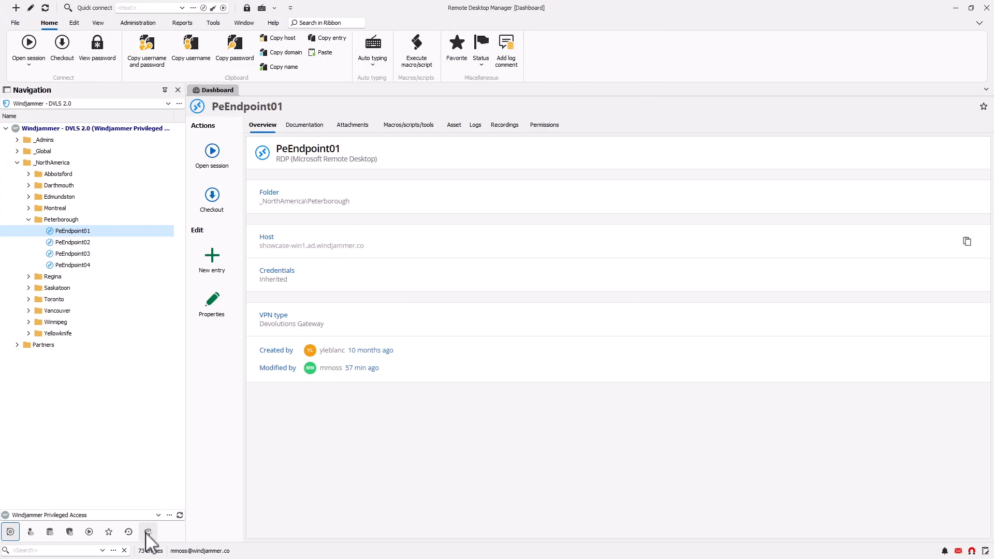
Show the user account panel from the Navigation pane, then move on to Devolutions Server's scan configurations.
left_click(148, 531)
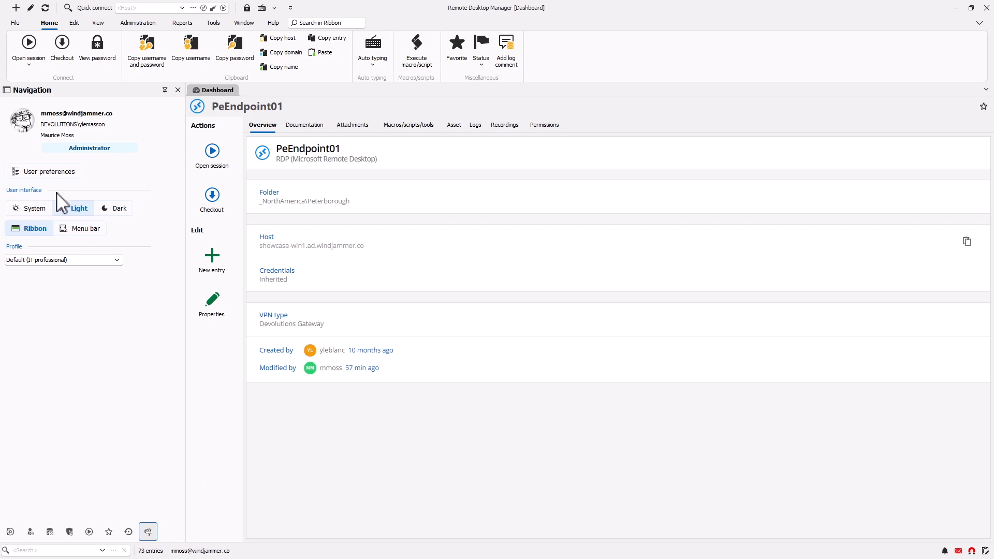
left_click(43, 171)
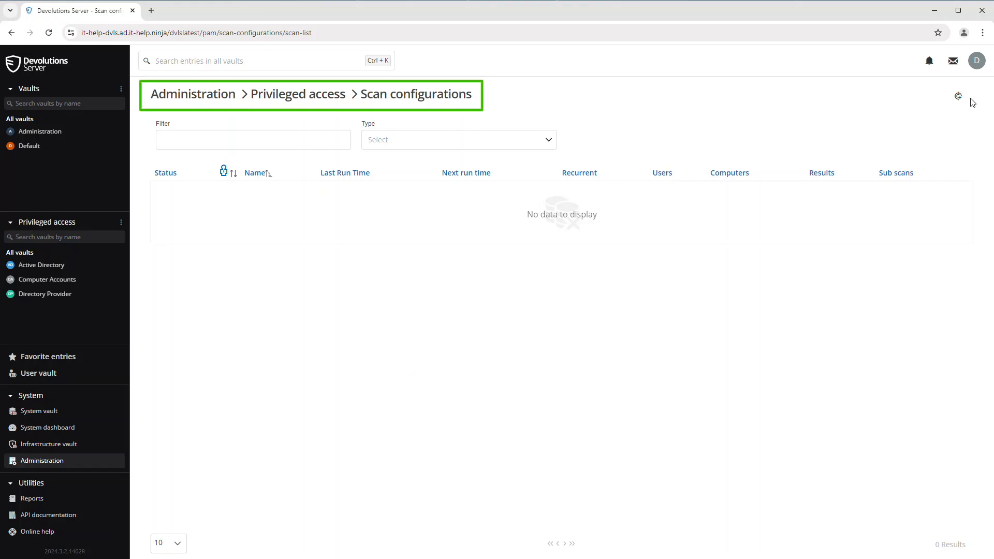
Add an Active Directory scan of the OU=Servers container including computers, set to start on save, and save it.
left_click(958, 97)
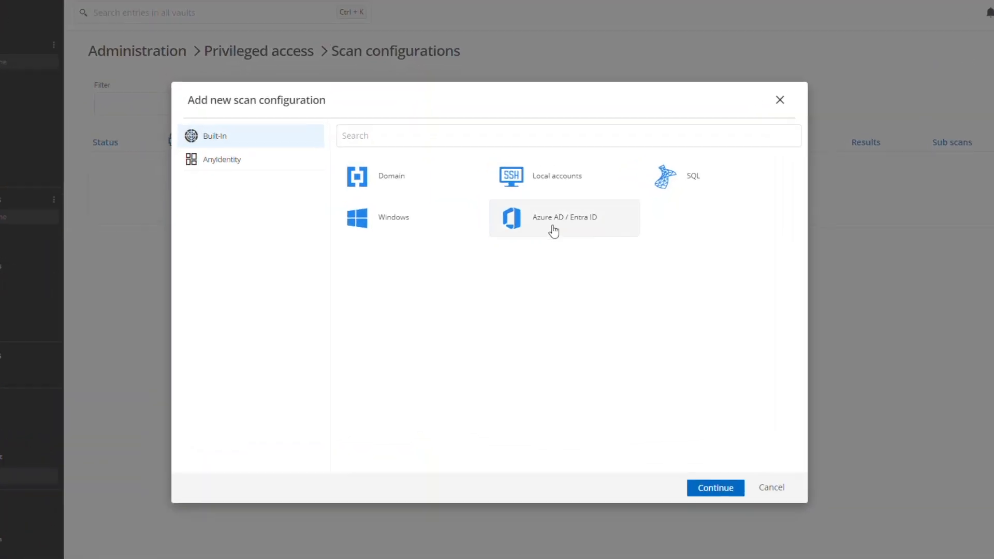
left_click(715, 488)
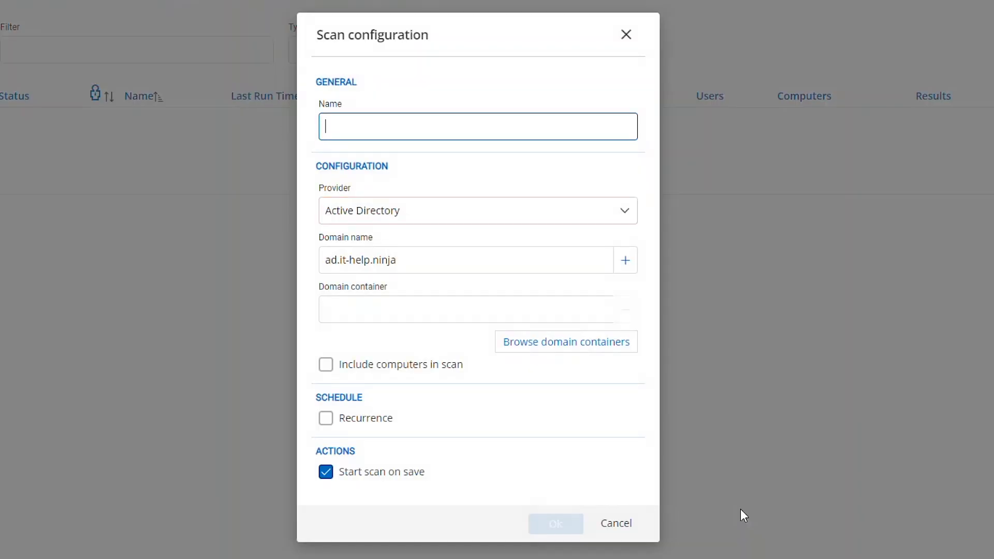
type("Active Directory with Computers")
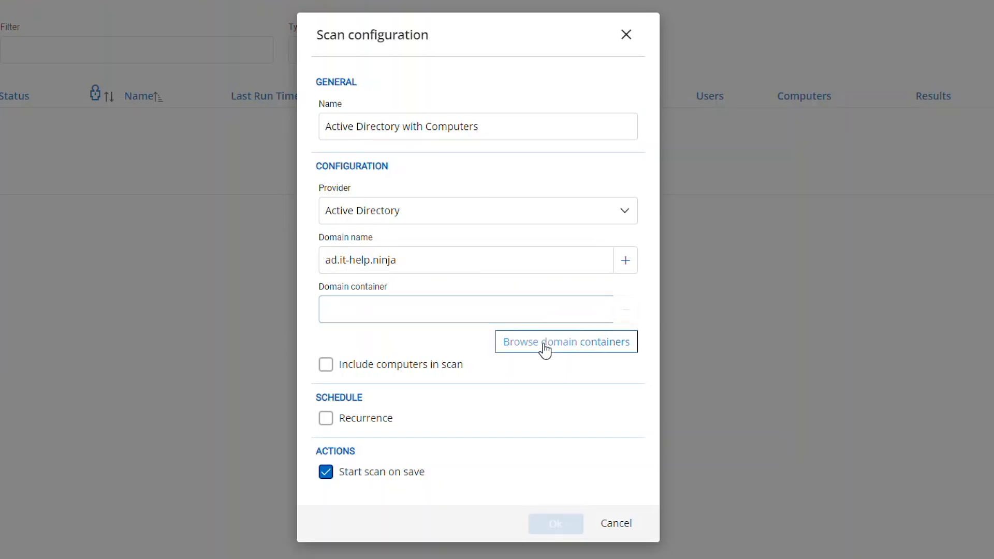
left_click(565, 342)
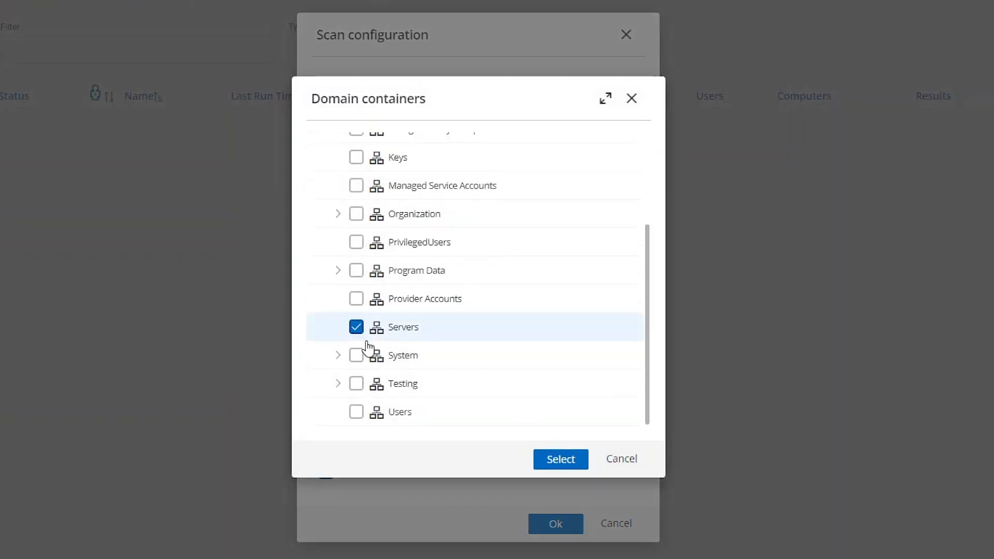
left_click(560, 459)
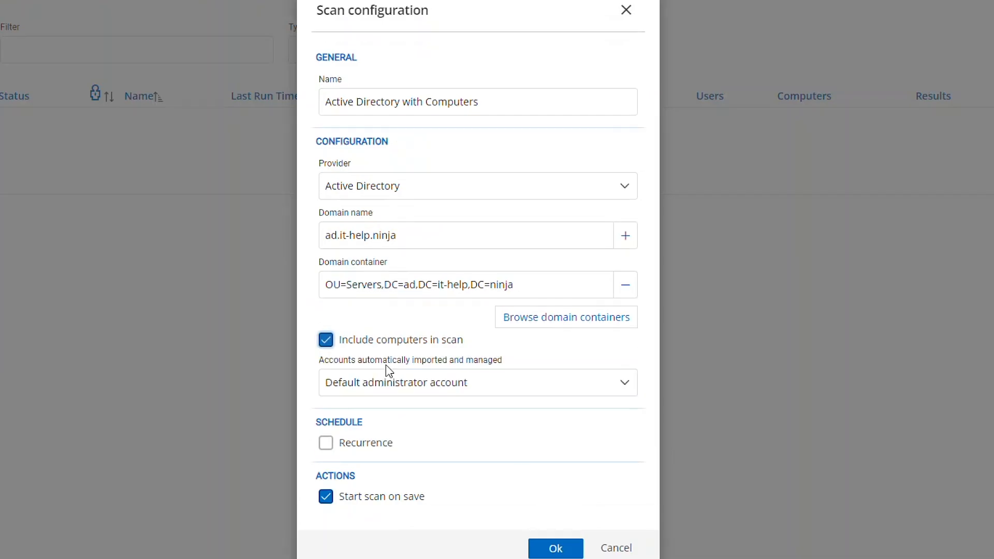
left_click(554, 548)
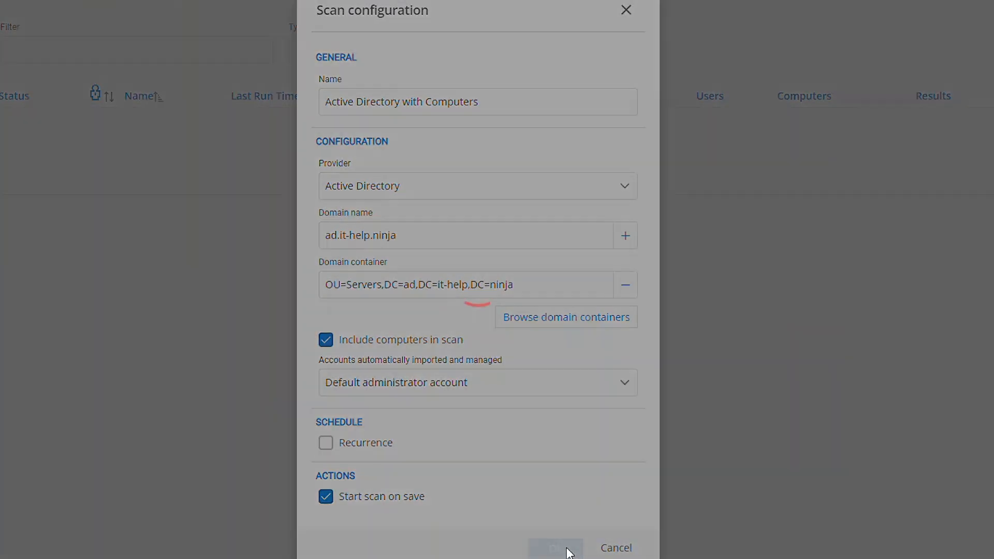
left_click(554, 548)
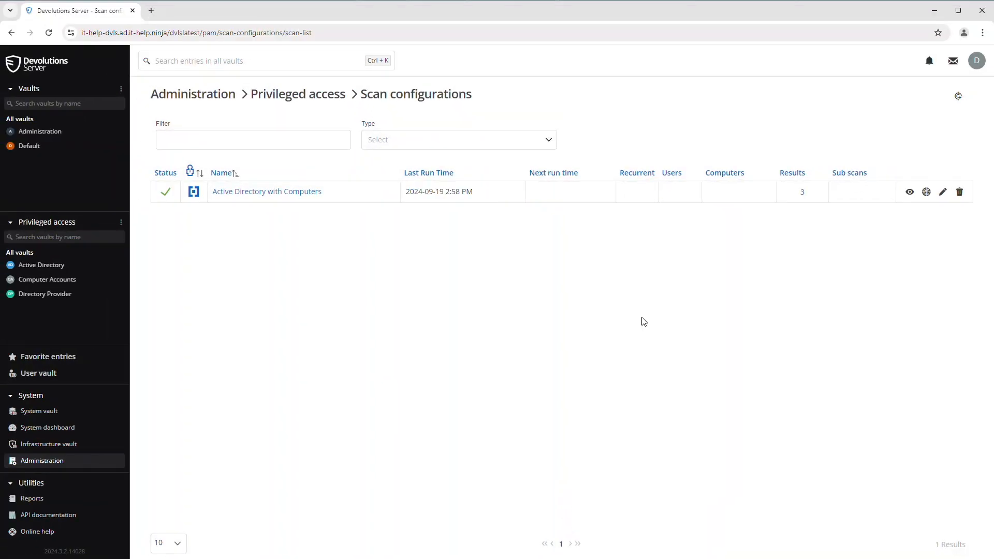
Select IT-HELP-WAC on the Computers tab of the Active Directory with Computers scan results.
left_click(267, 192)
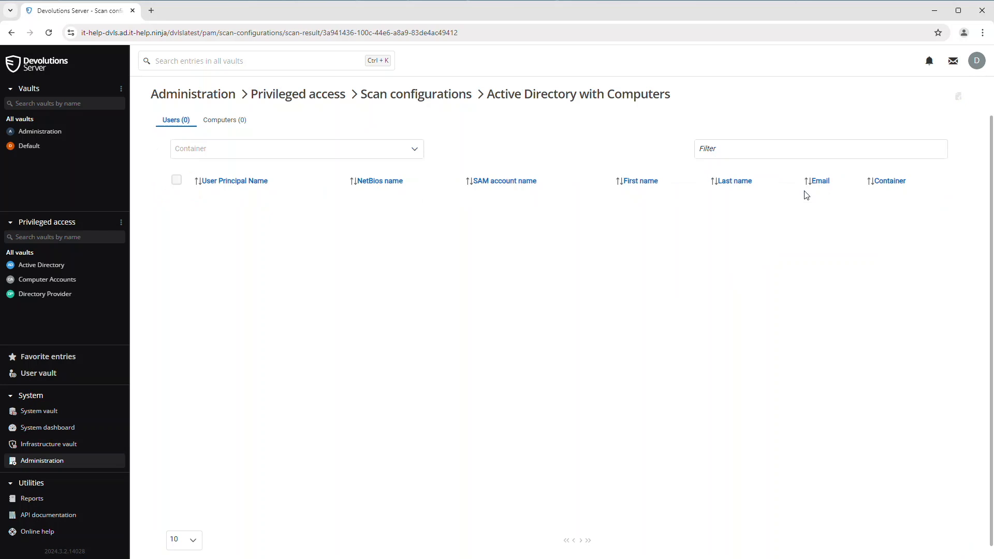
left_click(223, 120)
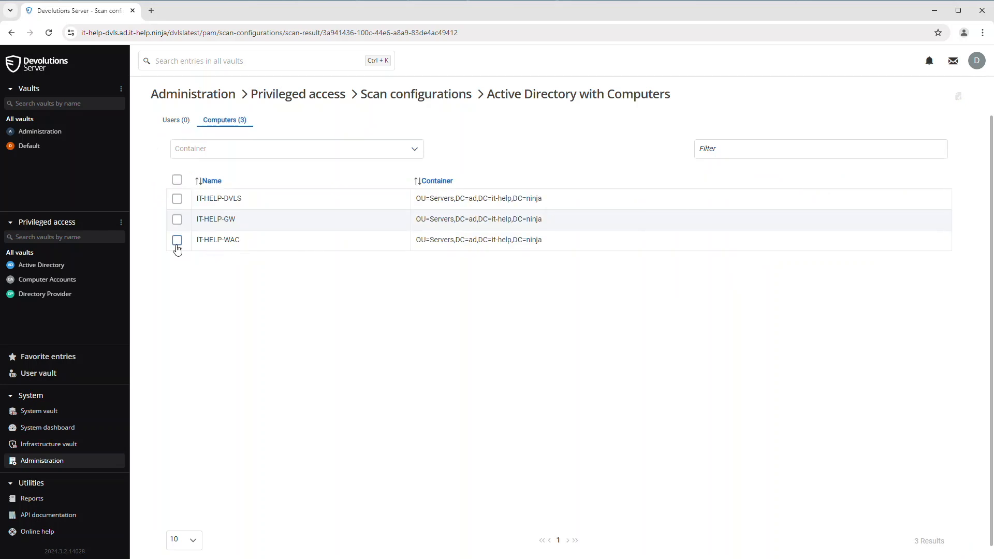
left_click(177, 239)
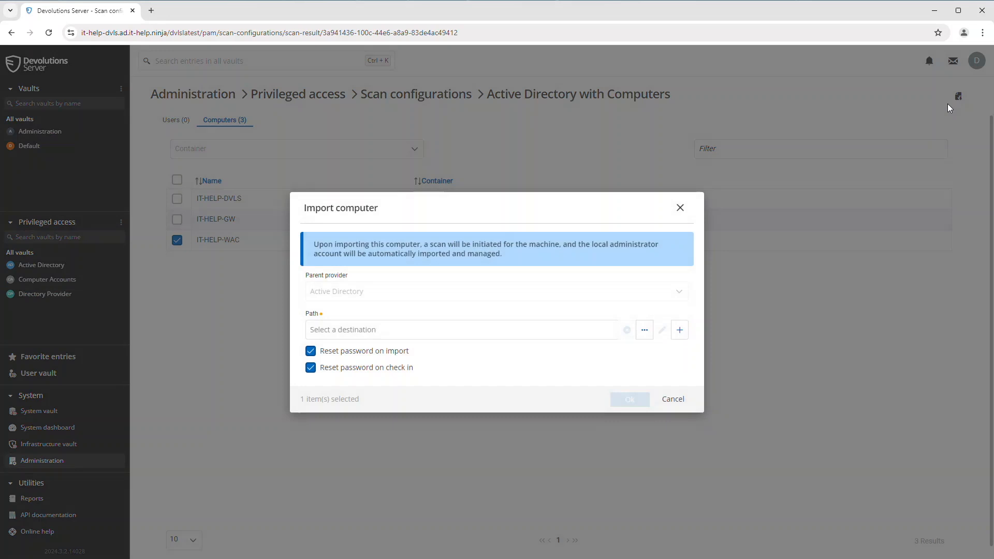
Import it into the Computer Accounts folder, confirm, and dismiss the success results.
left_click(644, 330)
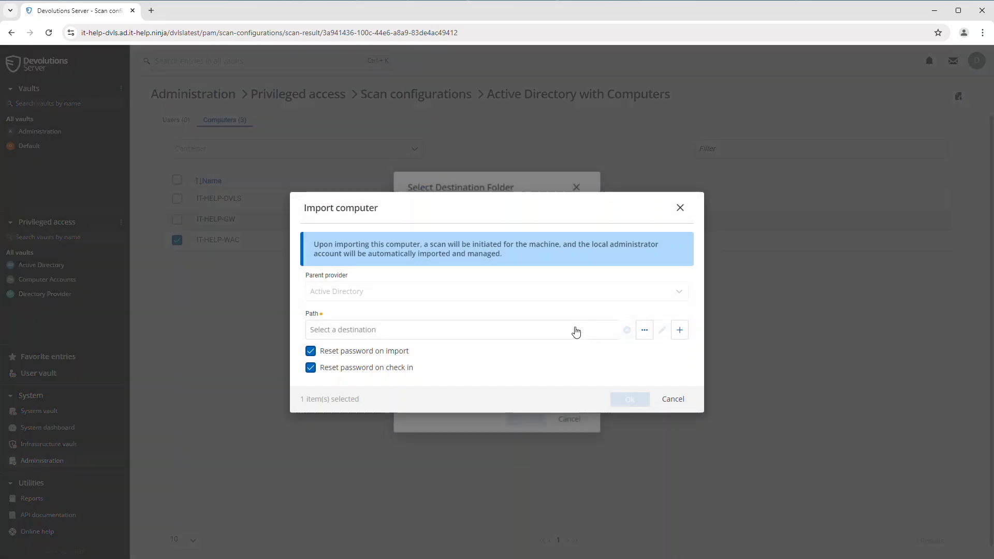
left_click(644, 330)
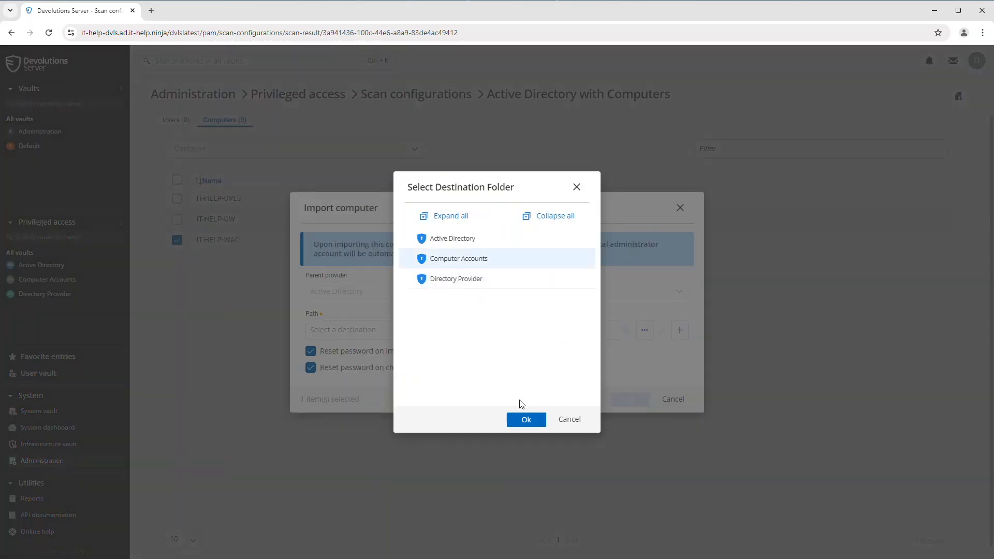
left_click(526, 419)
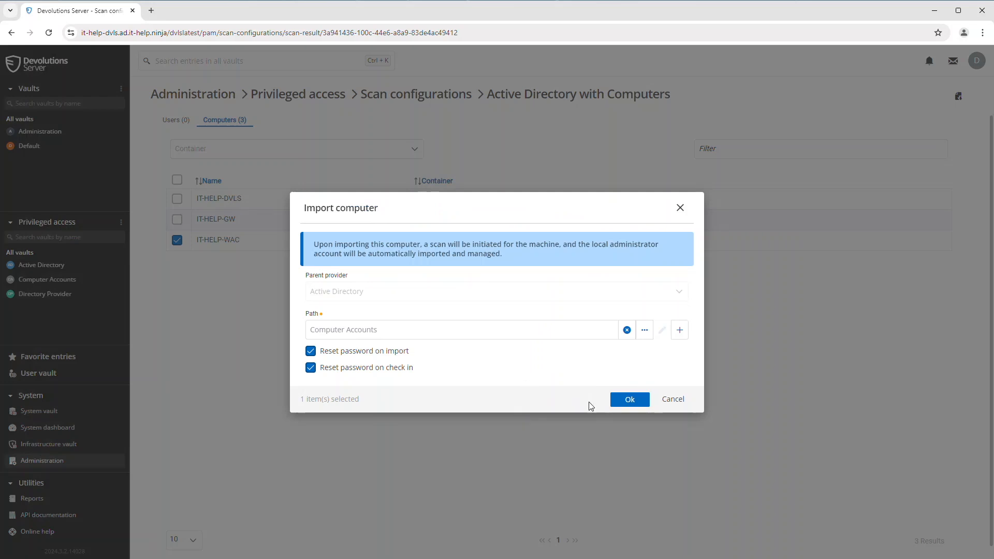
left_click(629, 398)
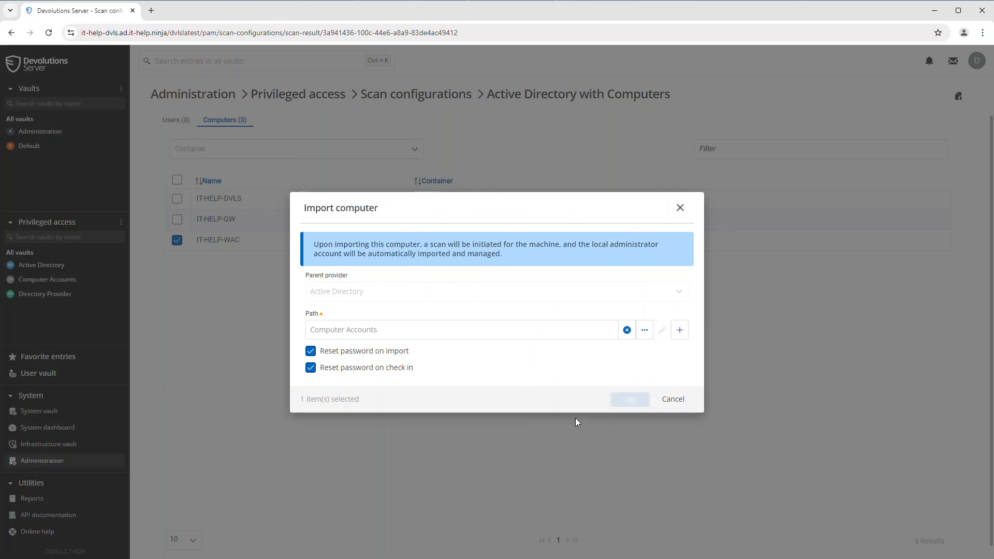
left_click(628, 399)
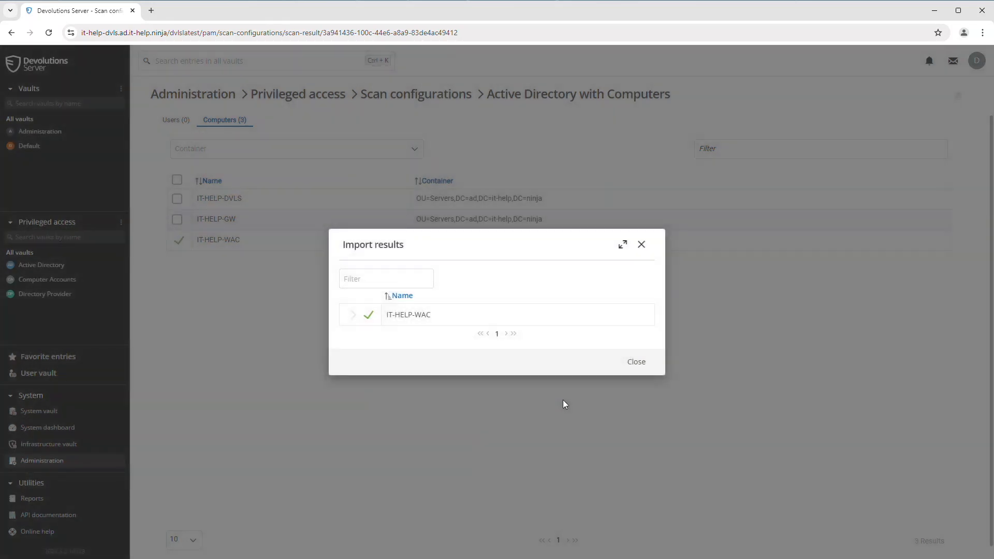
mouse_move(549, 353)
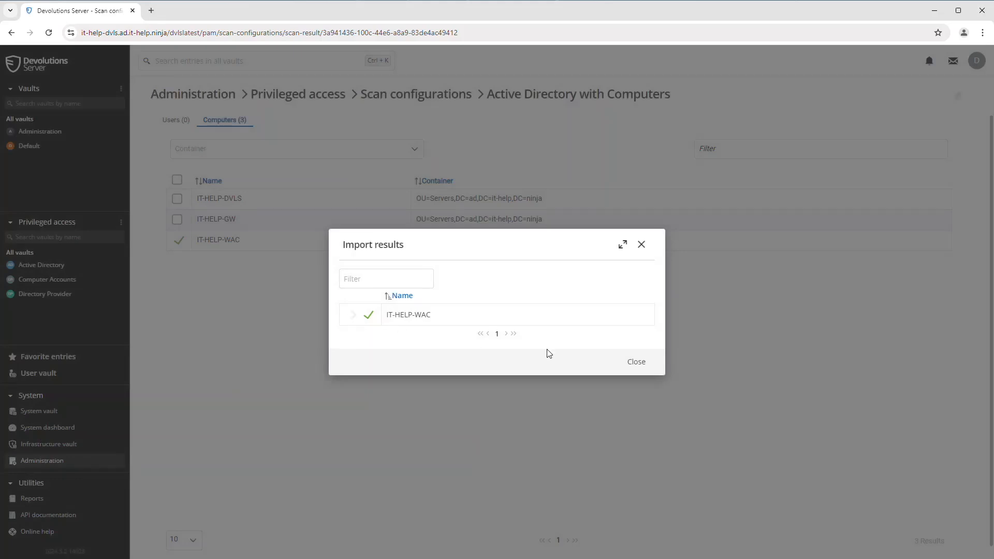
left_click(635, 361)
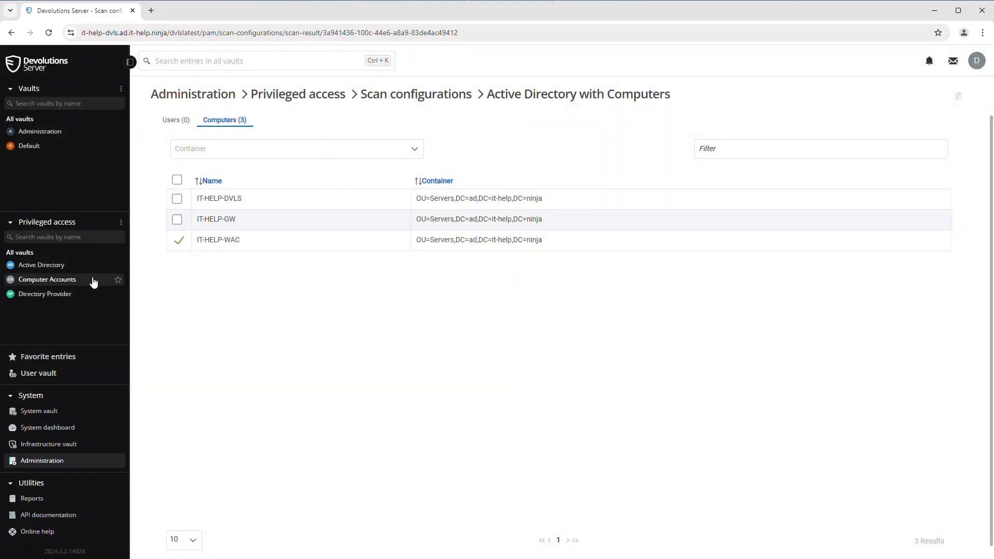
View the imported Administrator account under IT-HELP-WAC in the Computer Accounts vault.
left_click(47, 280)
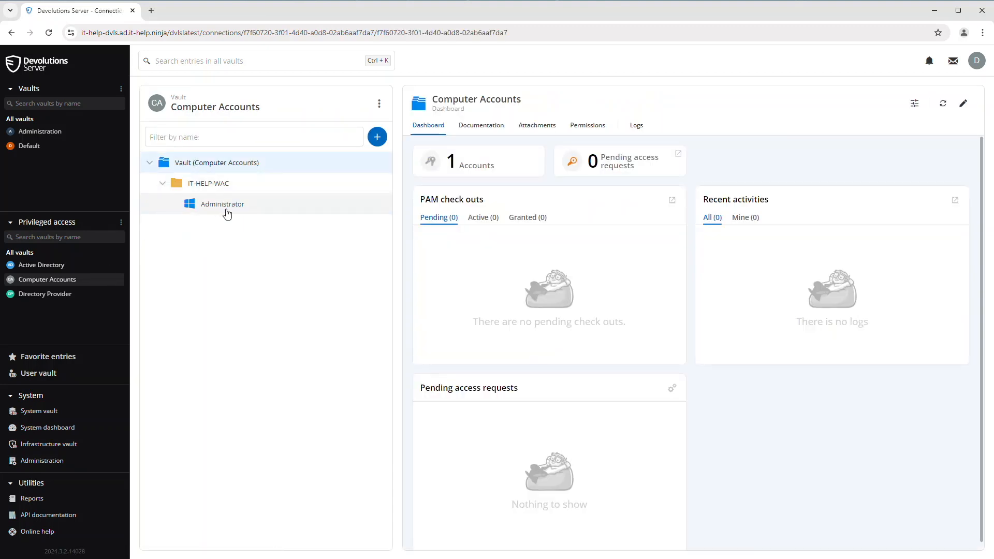
left_click(223, 204)
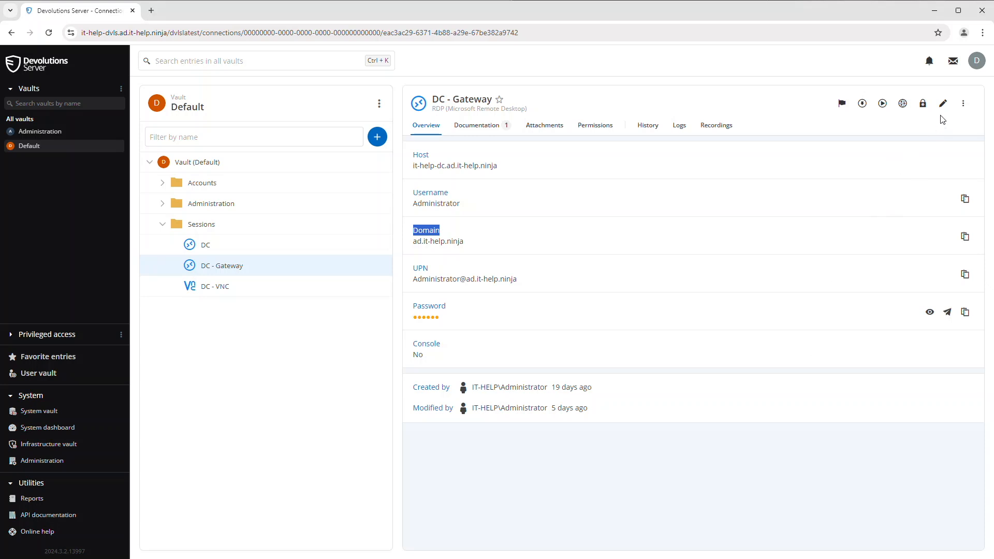
Edit DC - Gateway, review session recording, run a successful gateway health check, and update the entry.
left_click(944, 104)
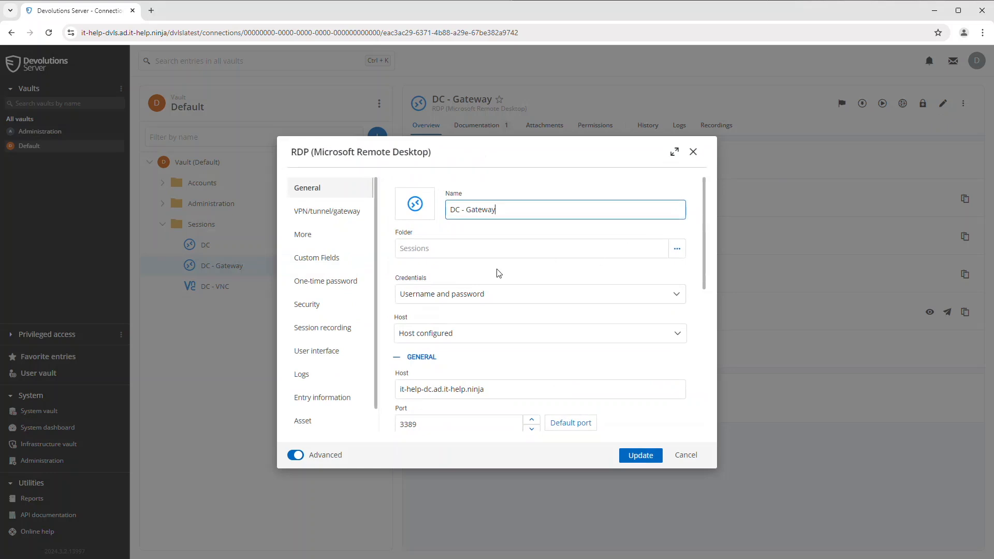
left_click(323, 328)
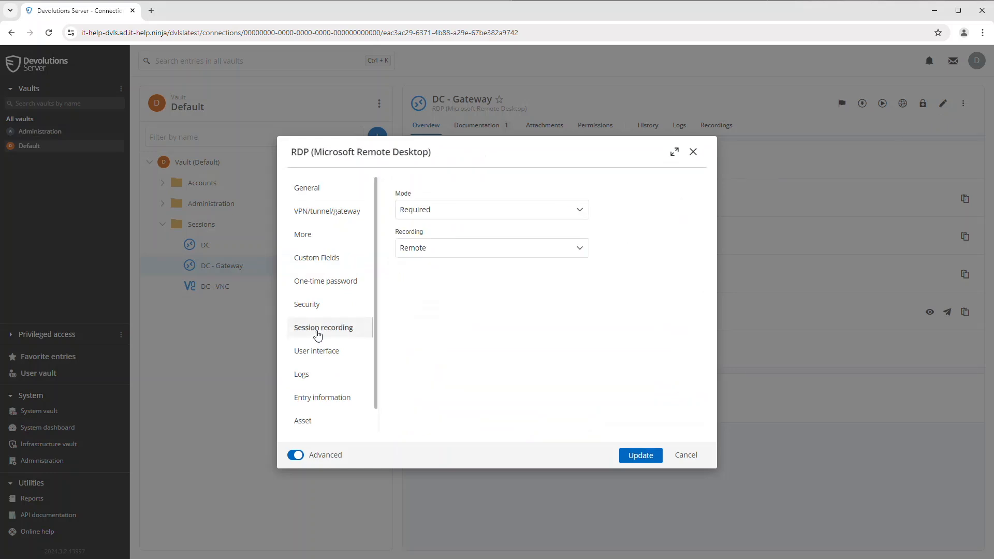
left_click(327, 211)
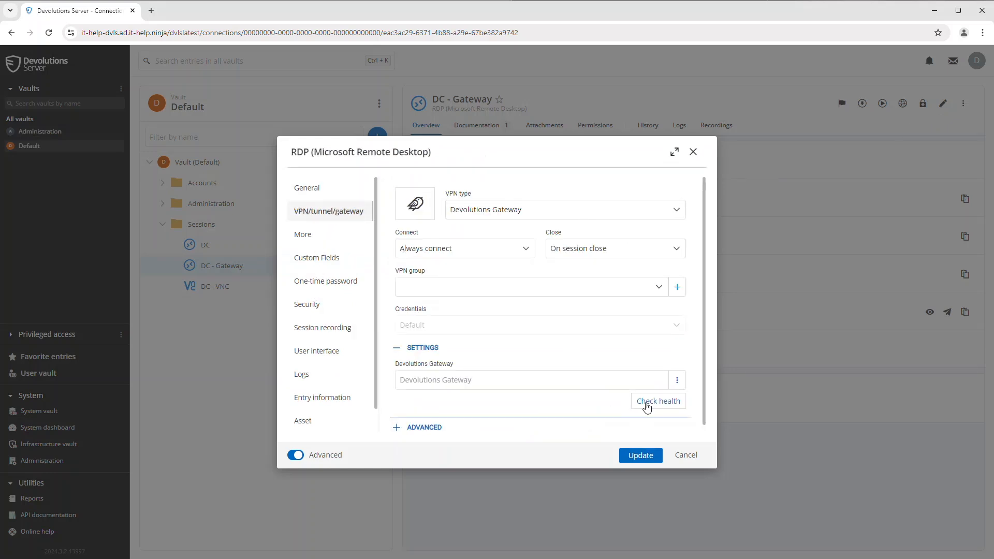
left_click(657, 400)
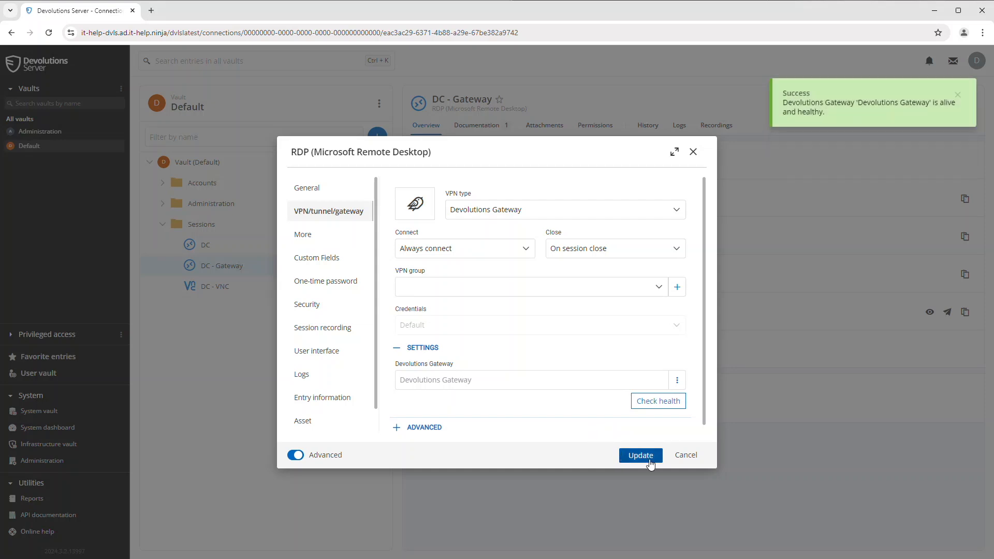
left_click(640, 455)
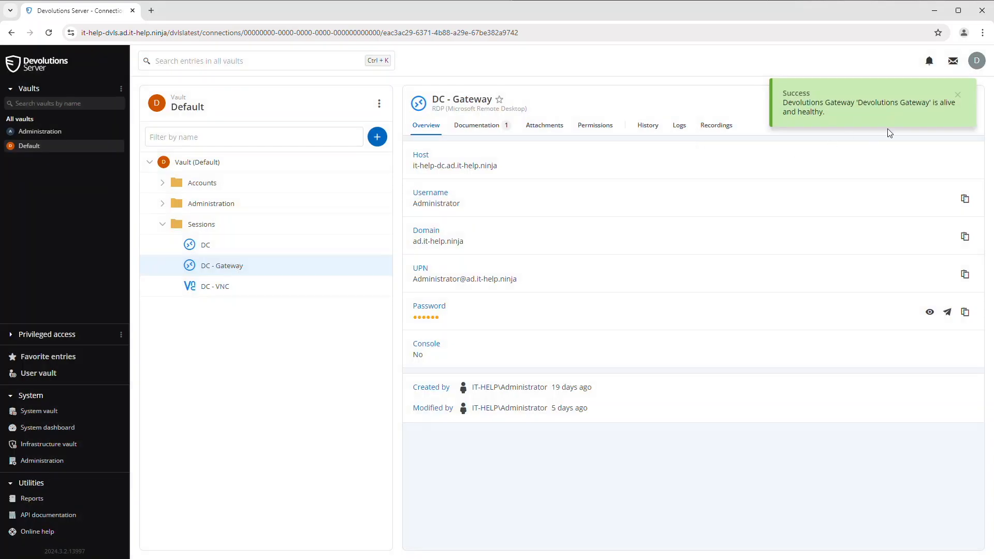
mouse_move(902, 103)
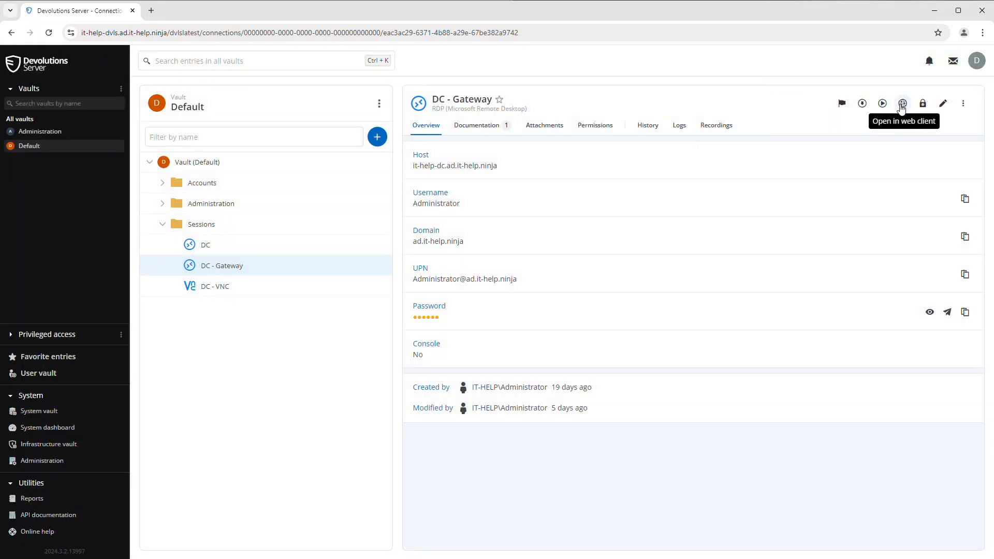
left_click(902, 103)
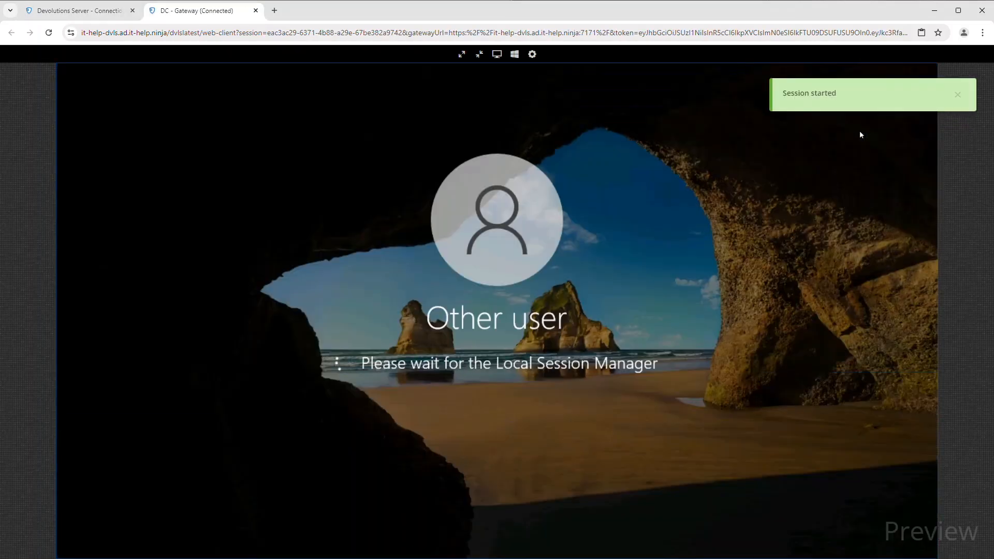
left_click(73, 545)
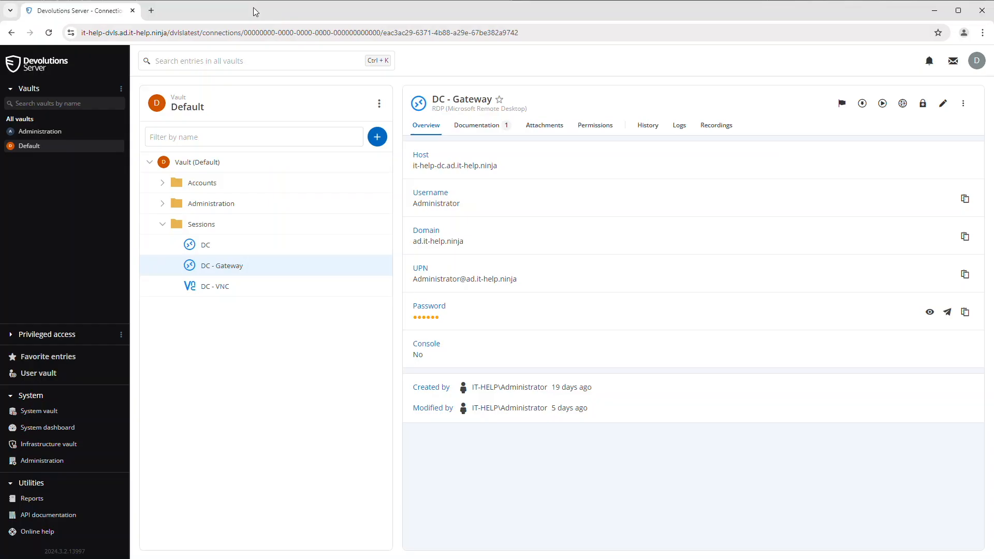
mouse_move(719, 121)
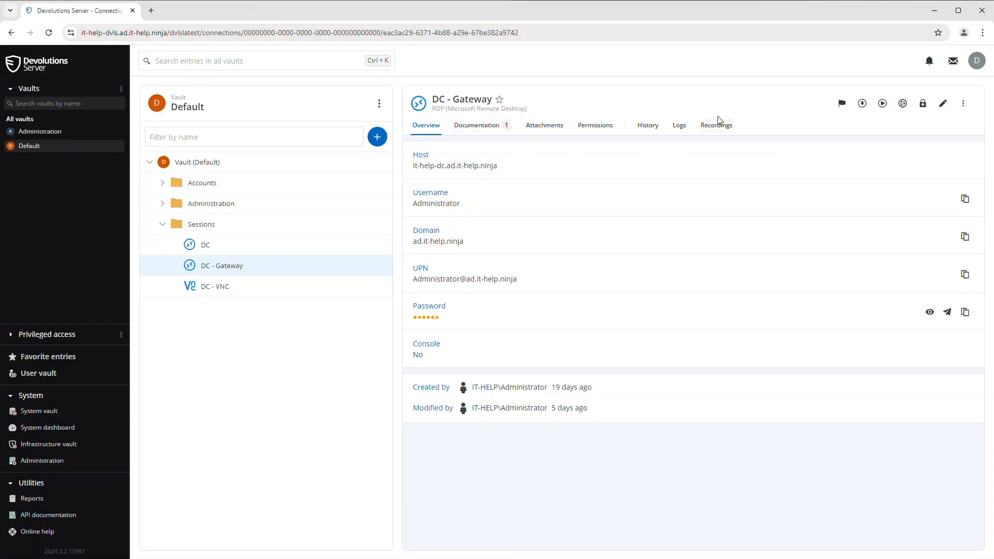
List DC - Gateway's two recordings and play back the latest one to the Windows desktop.
left_click(715, 125)
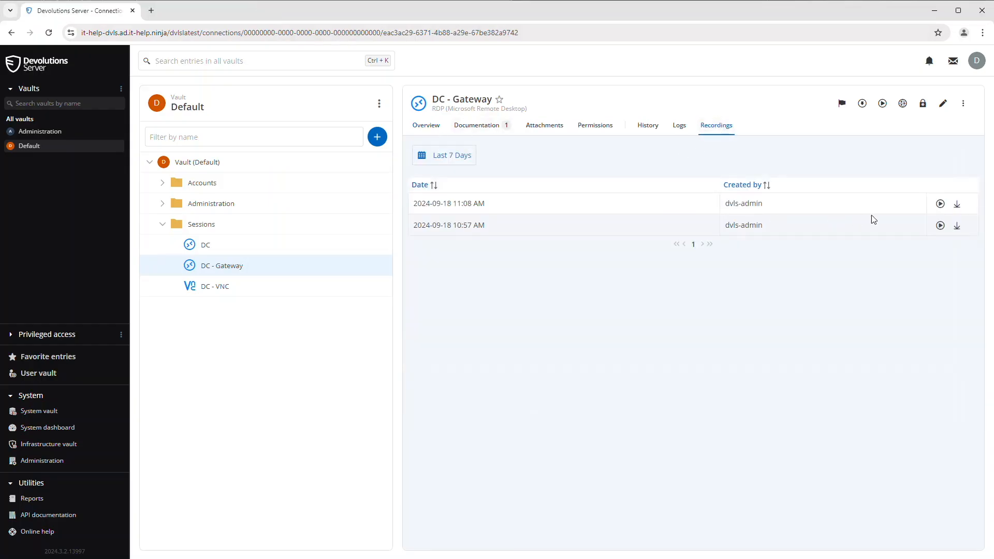
left_click(939, 204)
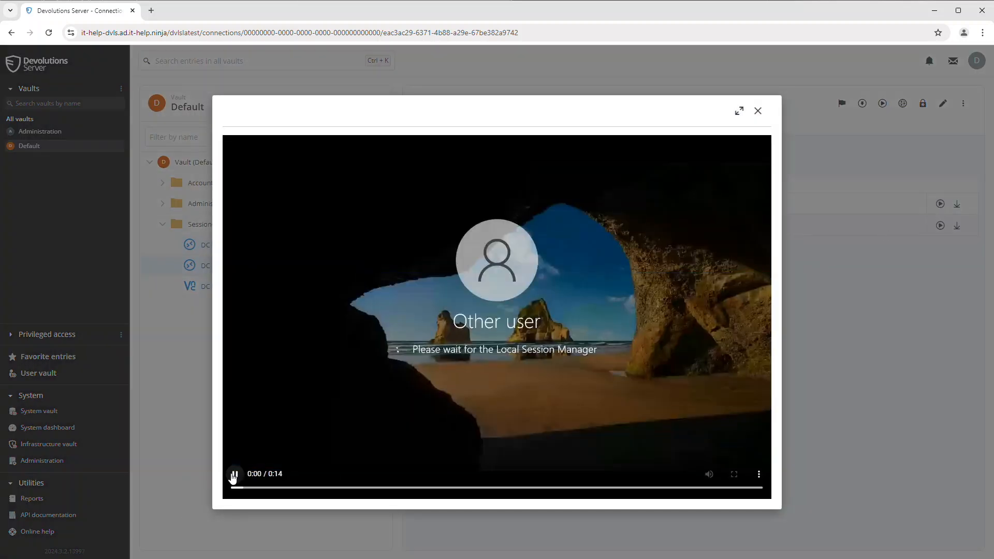
left_click(234, 473)
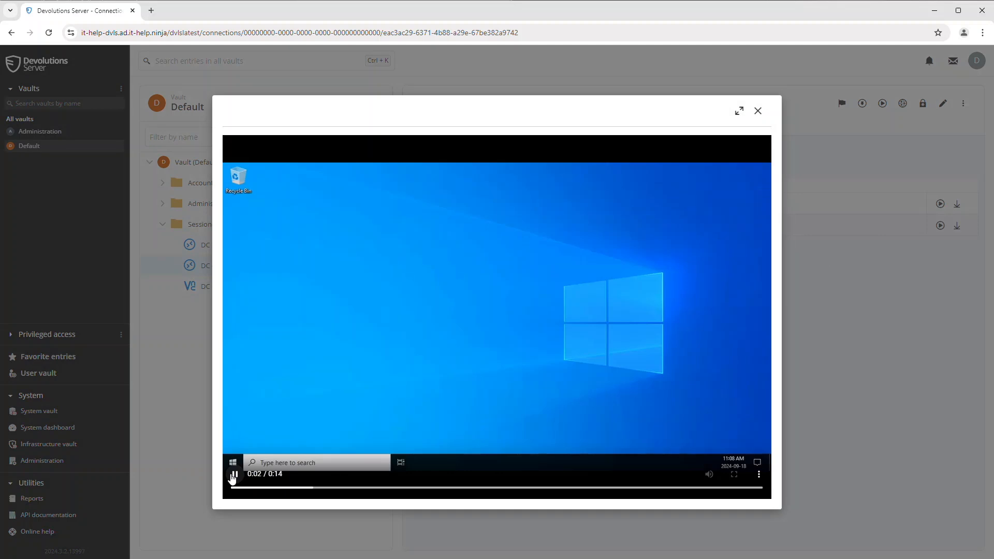